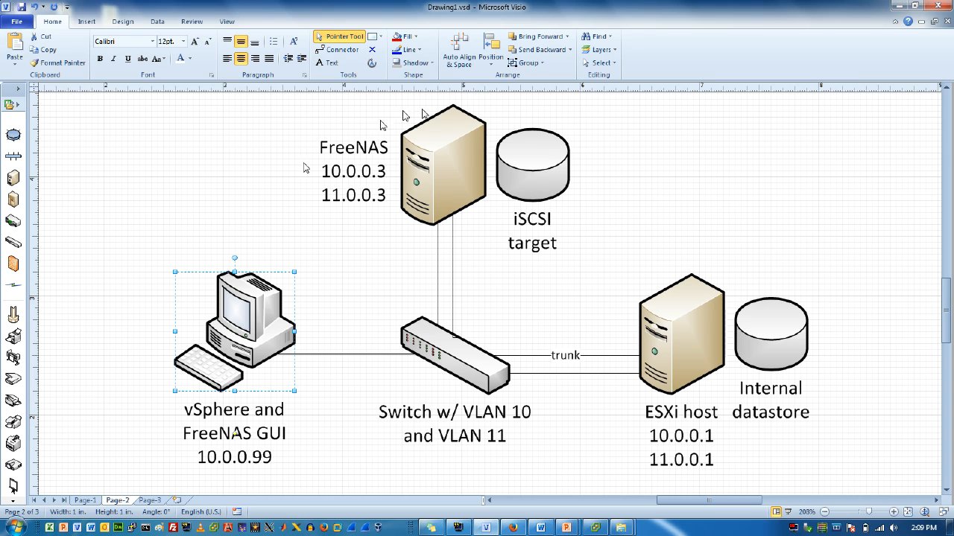
{"action": "mouse_move", "coordinate": [283, 198]}
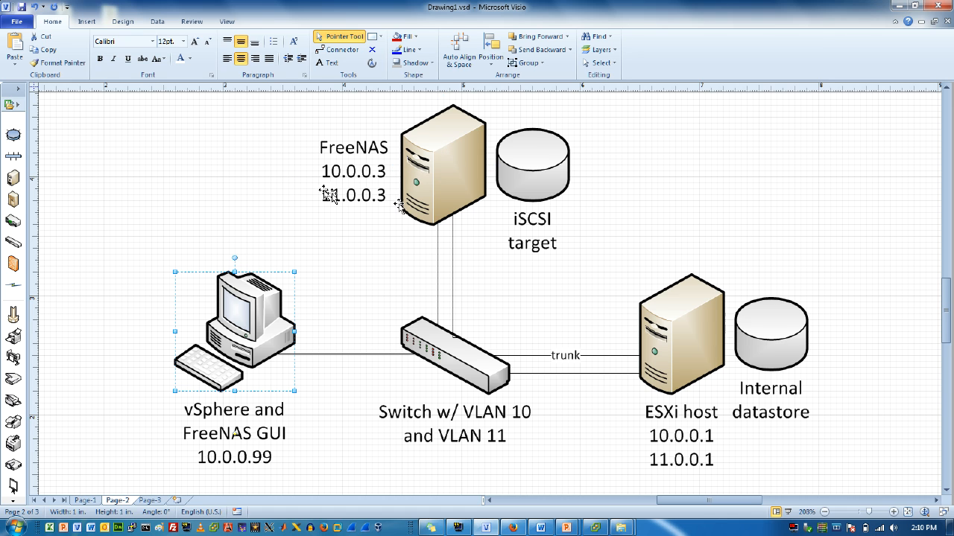
{"action": "mouse_move", "coordinate": [321, 248]}
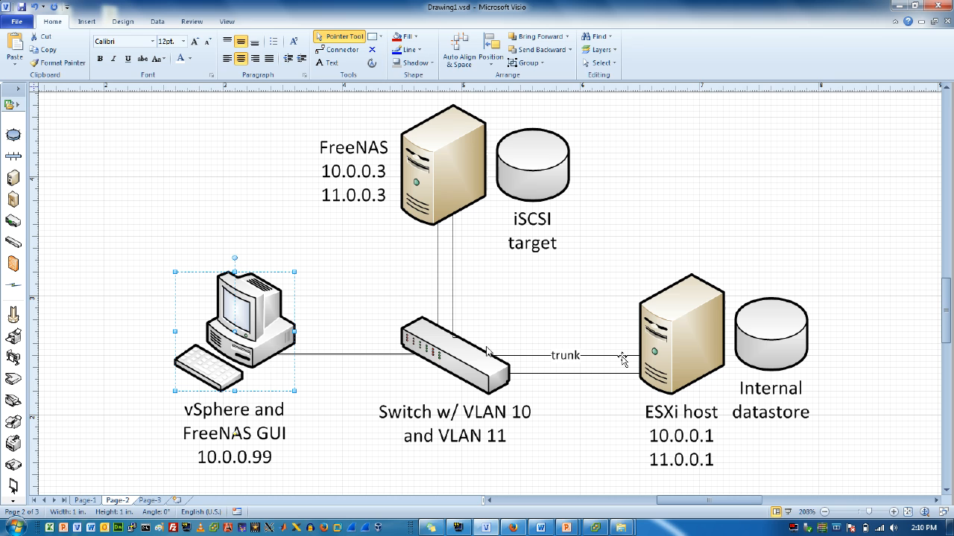
{"action": "mouse_move", "coordinate": [764, 255]}
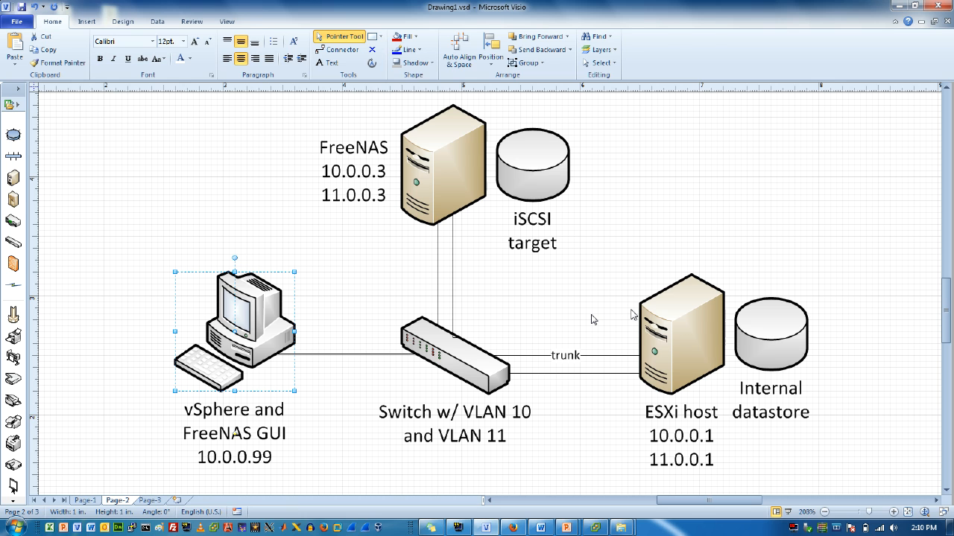
{"action": "mouse_move", "coordinate": [476, 293]}
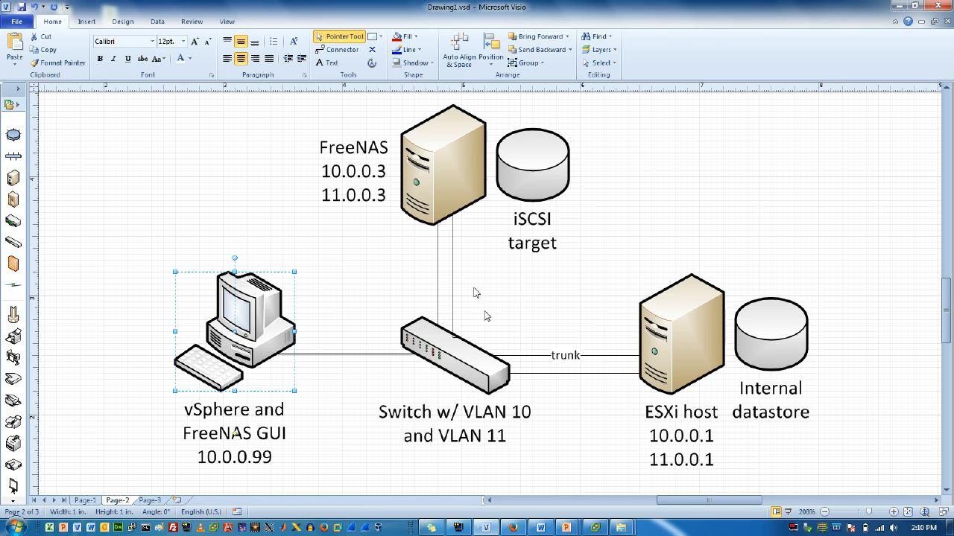
{"action": "mouse_move", "coordinate": [594, 368]}
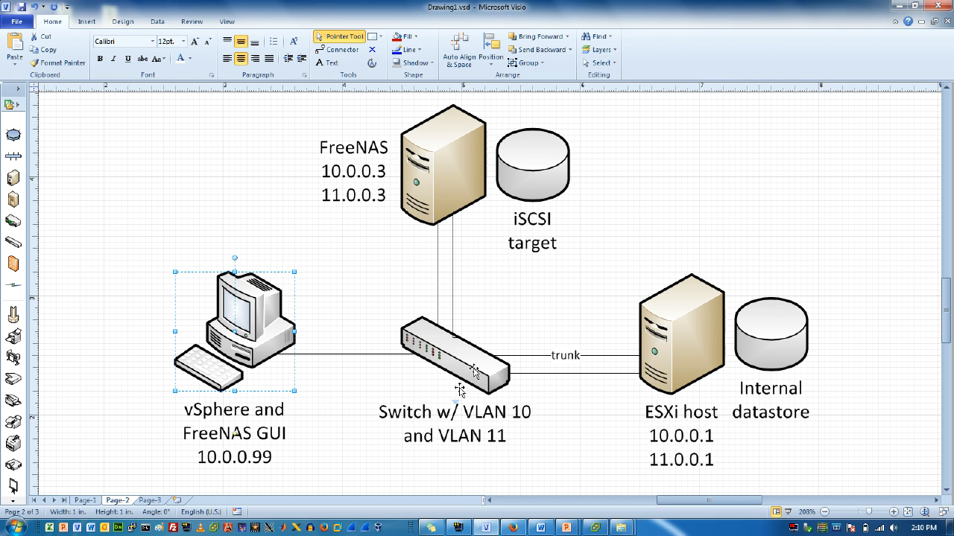
{"action": "mouse_move", "coordinate": [550, 421]}
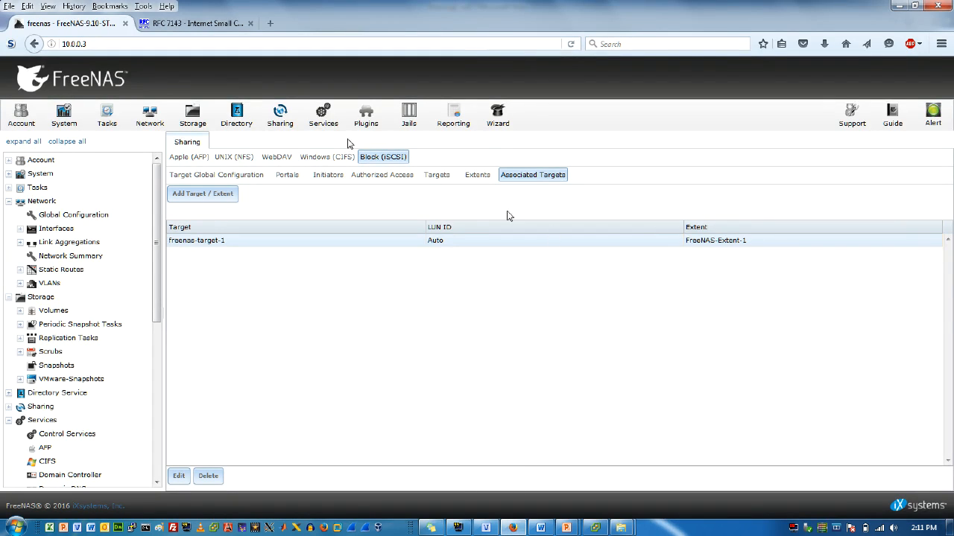
{"action": "mouse_move", "coordinate": [379, 192]}
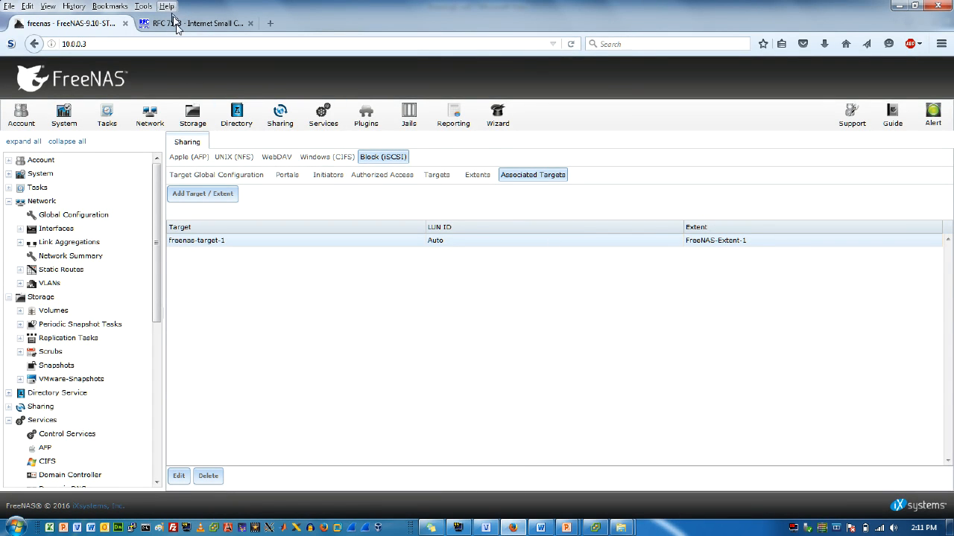
Glance at the iSCSI protocol specification page, then return to the FreeNAS administration page.
{"action": "left_click", "coordinate": [198, 23]}
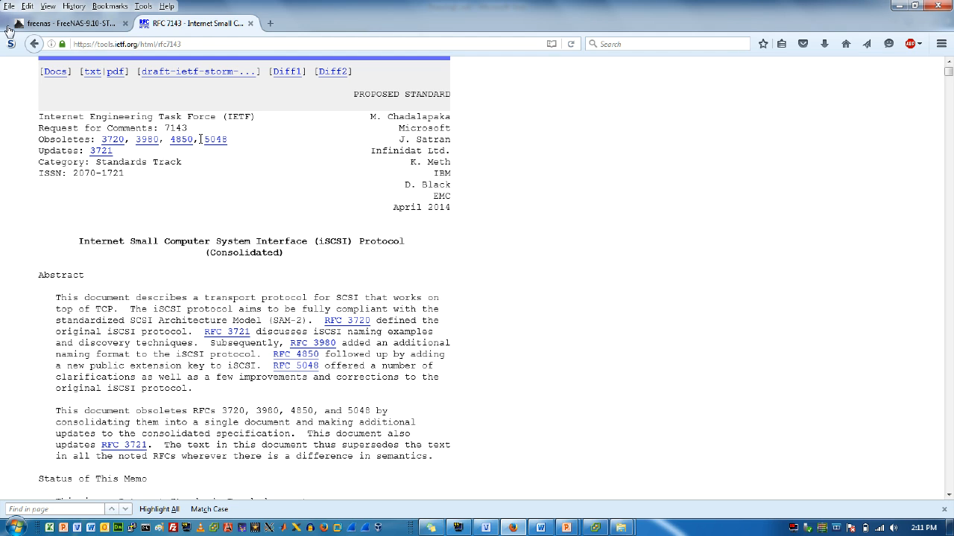
{"action": "left_click", "coordinate": [67, 23]}
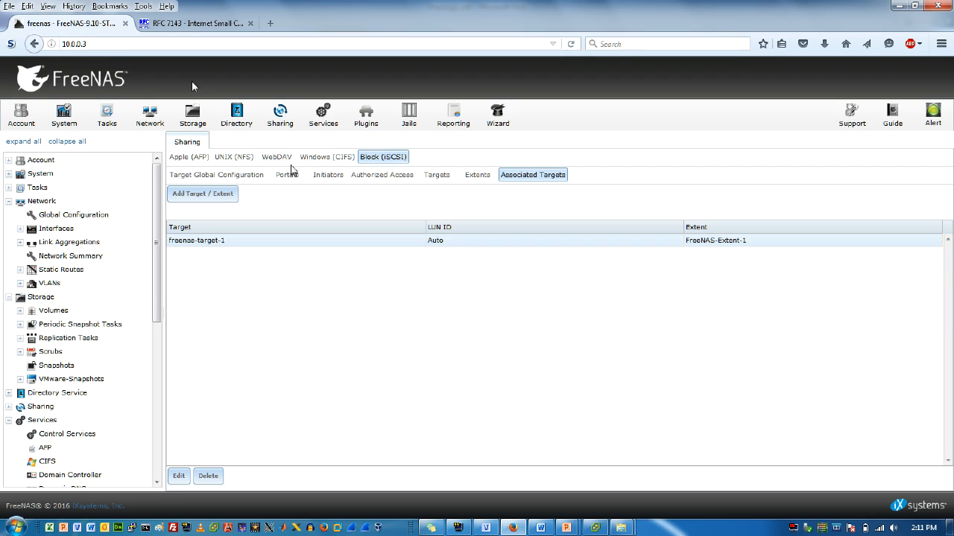
{"action": "left_click", "coordinate": [74, 44]}
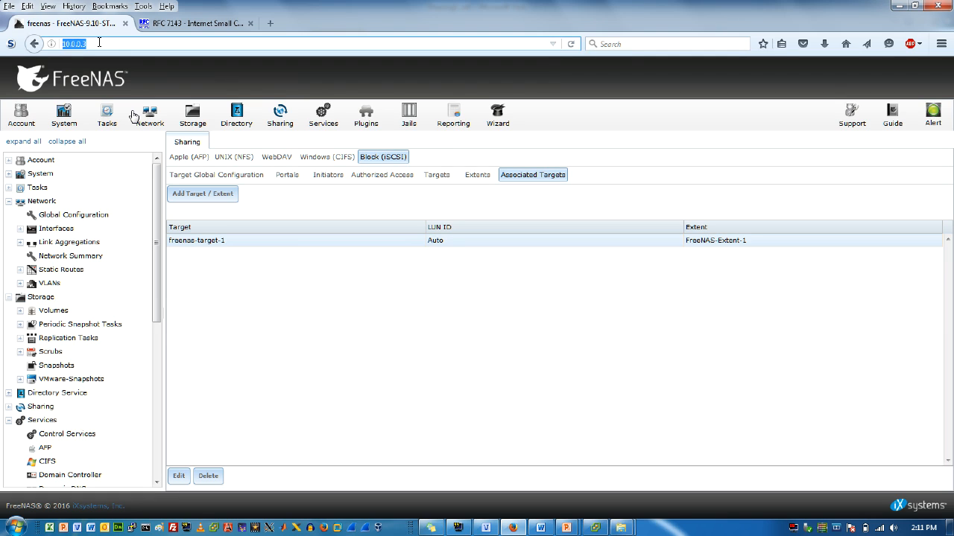
List the FreeNAS services, with iSCSI and S.M.A.R.T. running.
{"action": "left_click", "coordinate": [322, 114]}
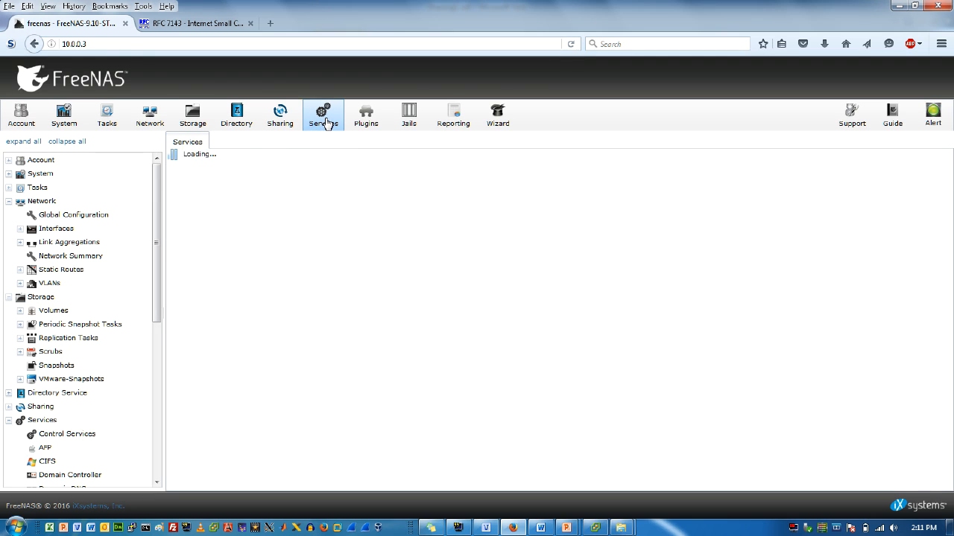
{"action": "left_click", "coordinate": [322, 114]}
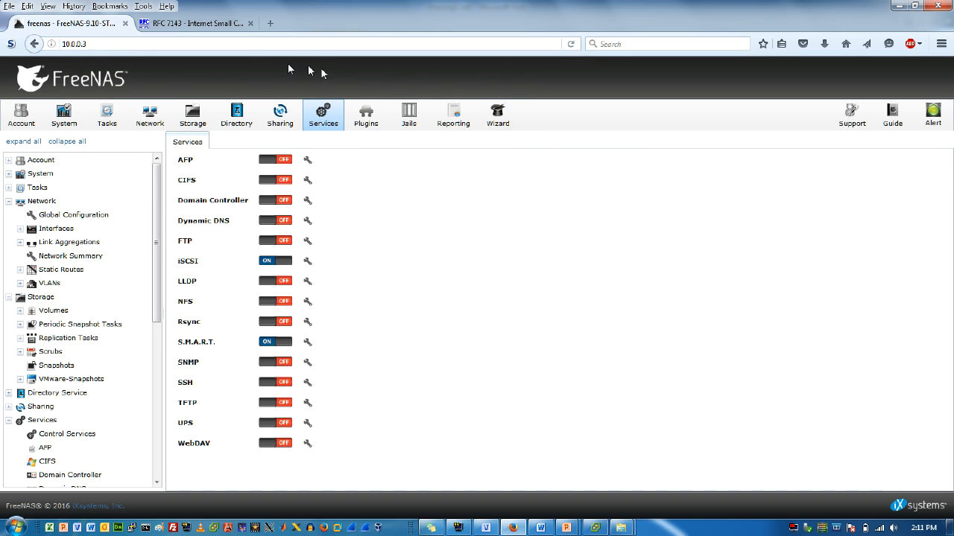
{"action": "mouse_move", "coordinate": [491, 161]}
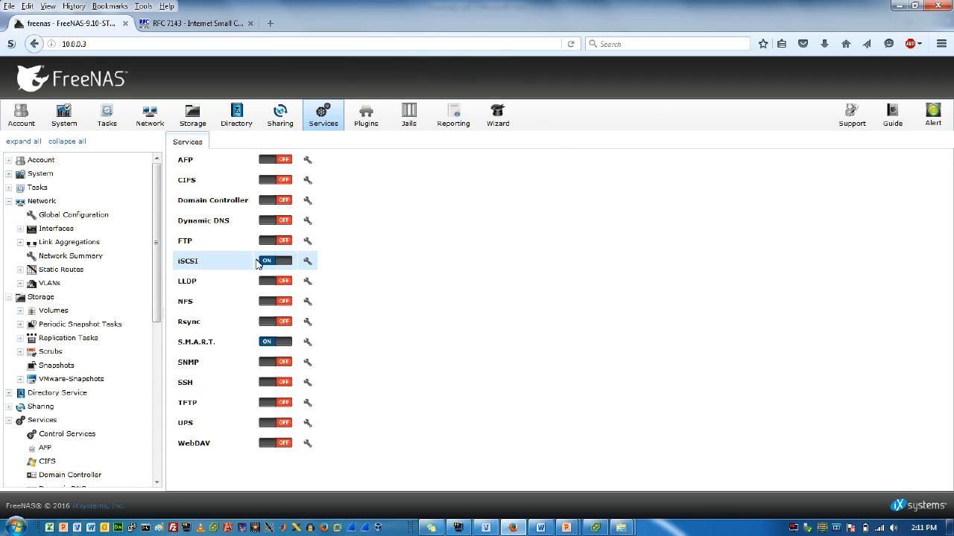
{"action": "mouse_move", "coordinate": [326, 260]}
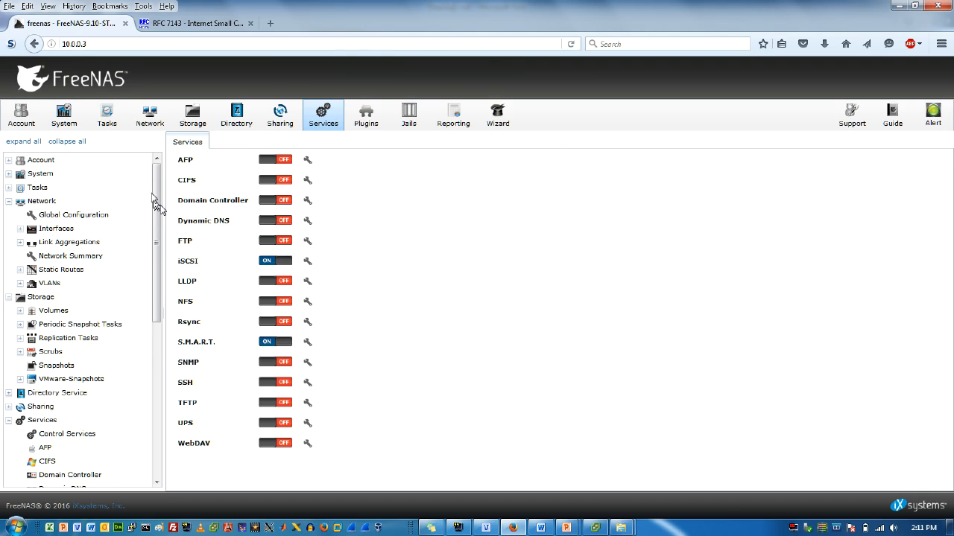
{"action": "scroll", "scroll_direction": "down", "scroll_amount": 3}
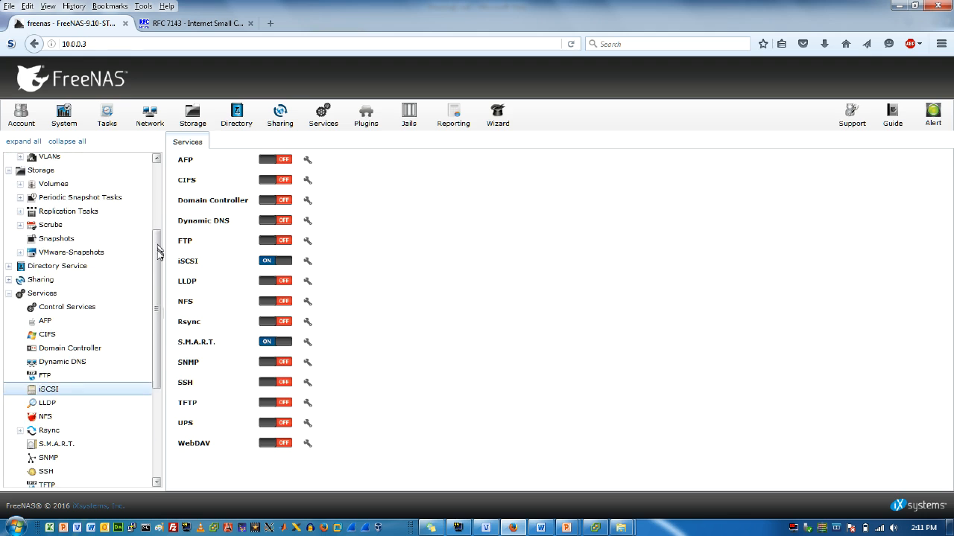
{"action": "scroll", "scroll_direction": "down", "scroll_amount": 3}
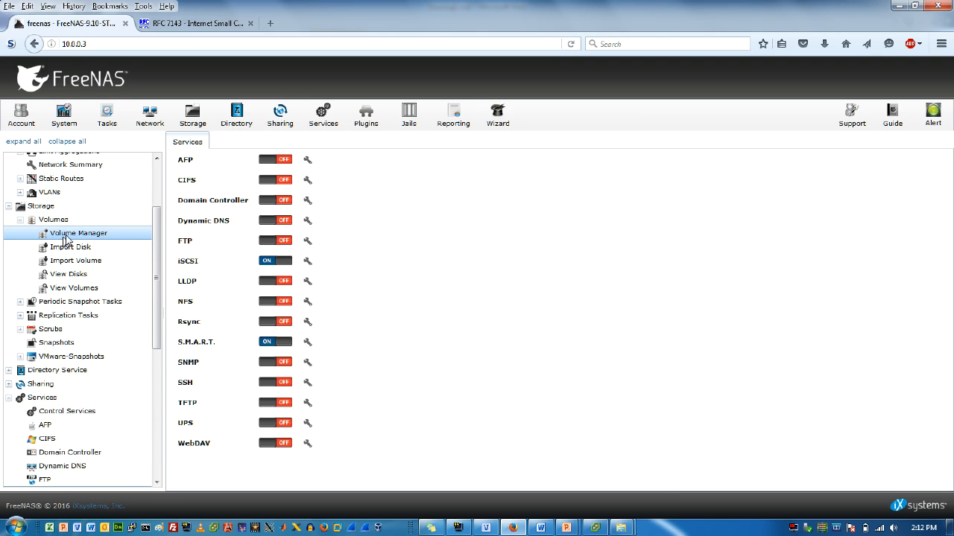
{"action": "left_click", "coordinate": [78, 234]}
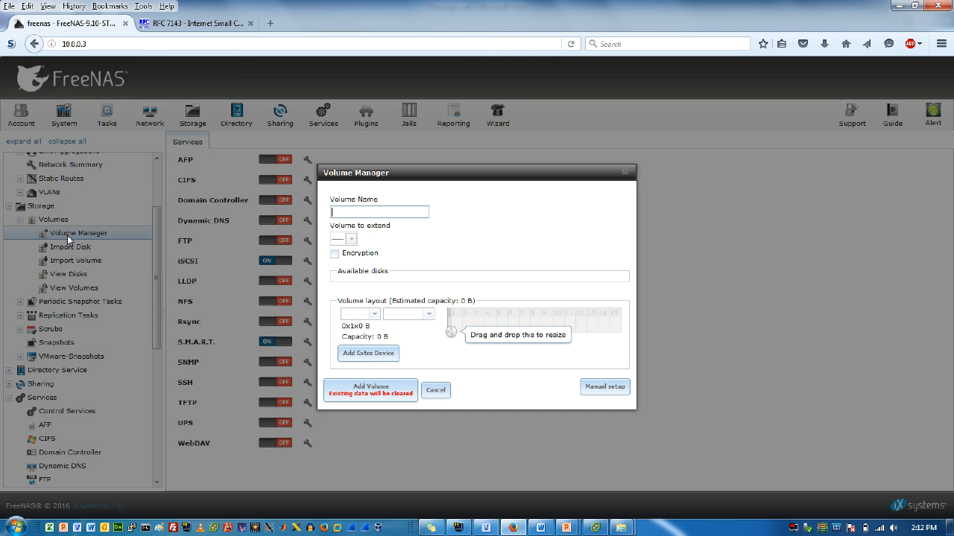
{"action": "mouse_move", "coordinate": [402, 350]}
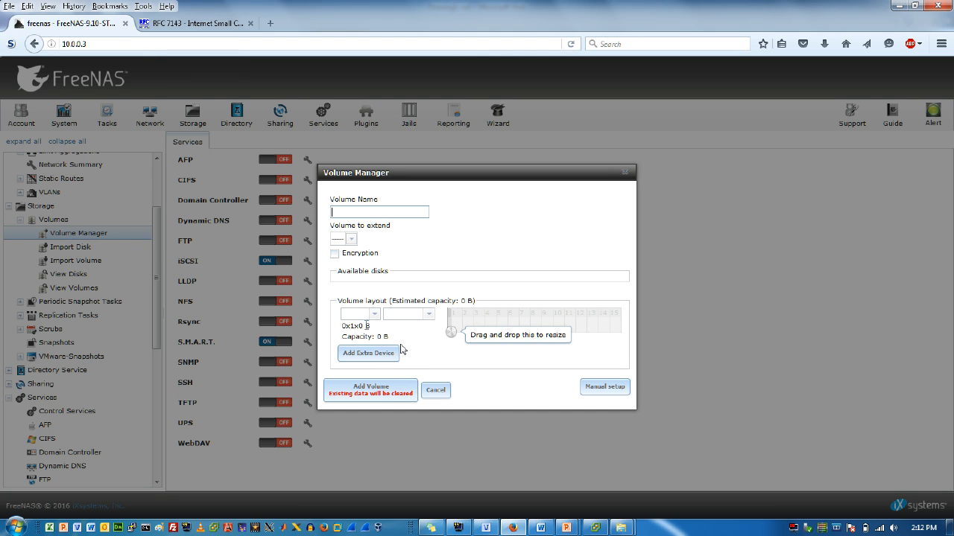
{"action": "left_click", "coordinate": [435, 391]}
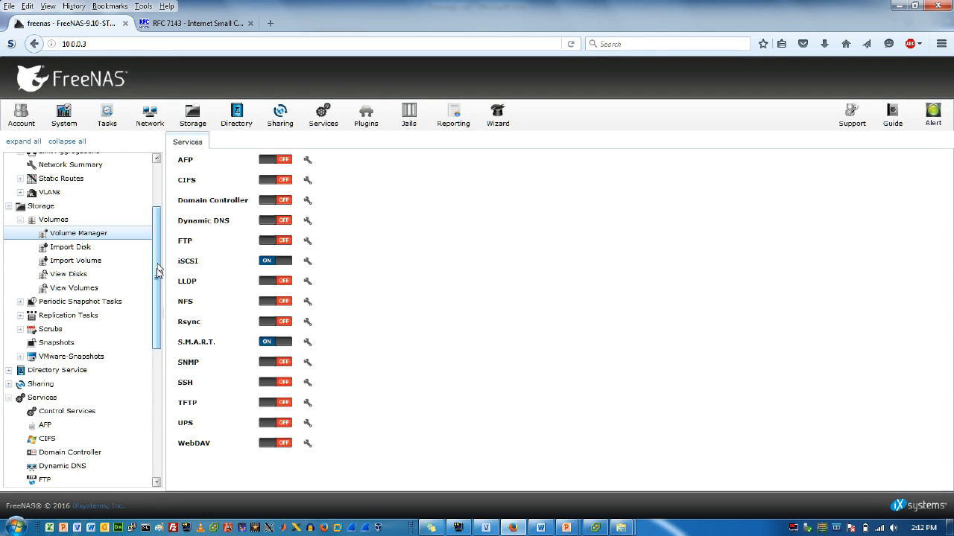
{"action": "scroll", "scroll_direction": "down", "scroll_amount": 3}
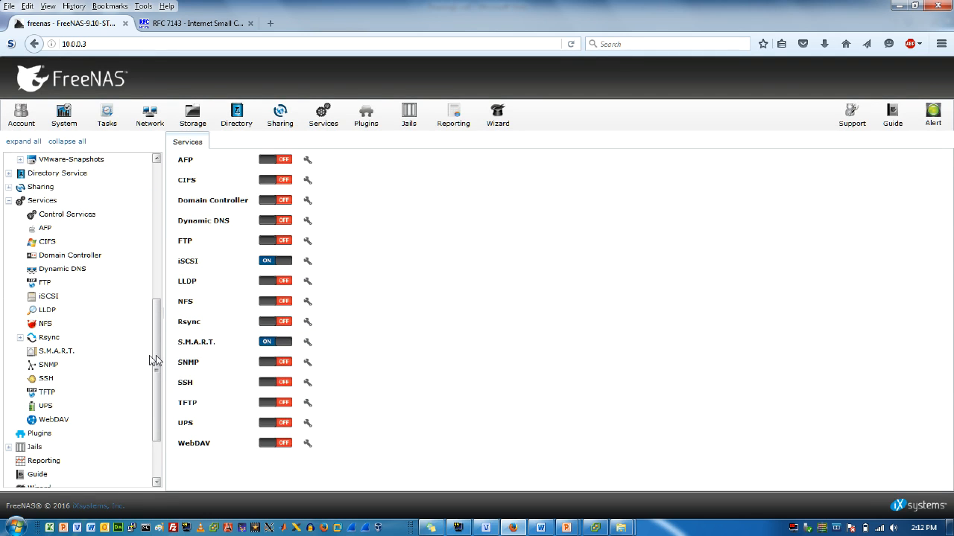
{"action": "left_click", "coordinate": [47, 297]}
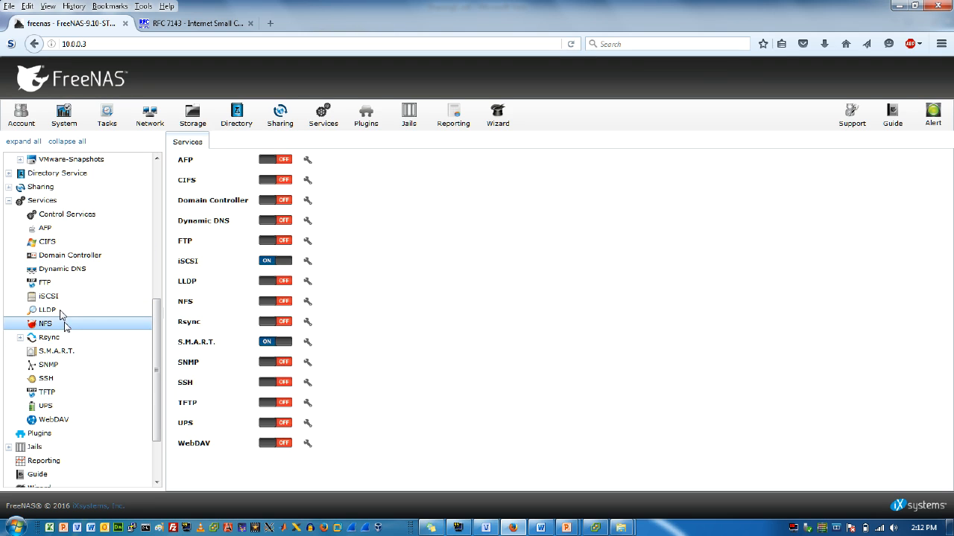
{"action": "left_click", "coordinate": [48, 295]}
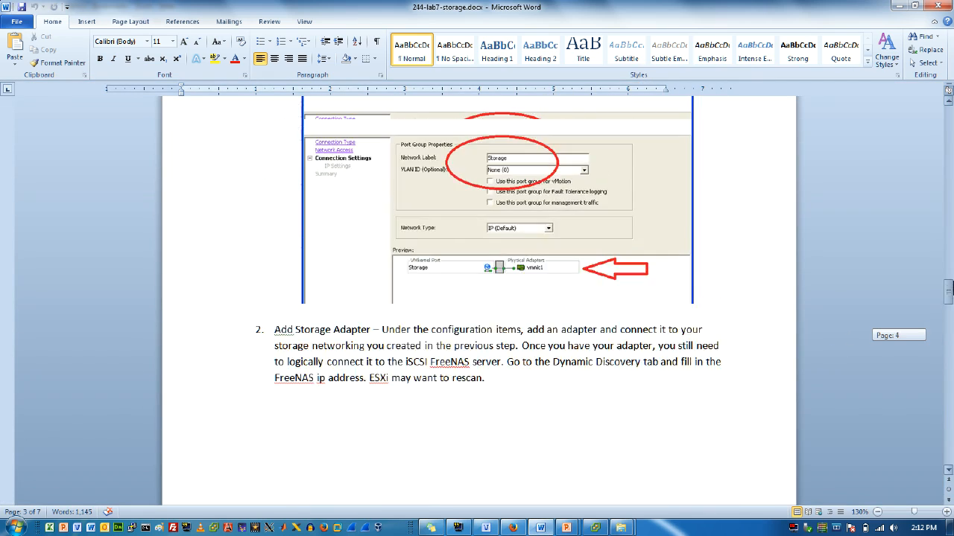
Scroll the Word lab document to step 2, Add Storage Adapter.
{"action": "scroll", "scroll_direction": "down", "scroll_amount": 3}
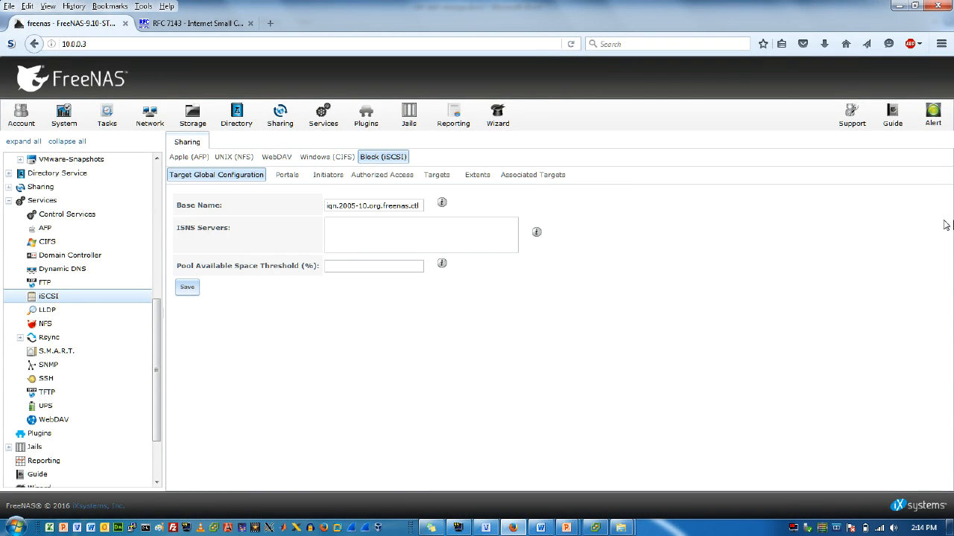
{"action": "mouse_move", "coordinate": [360, 406]}
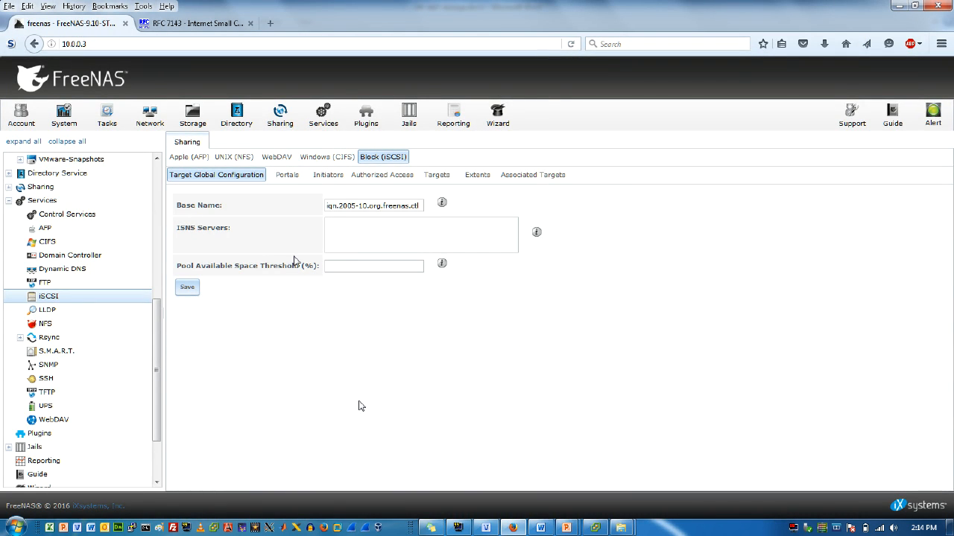
Inspect FreeNAS-Portal-1's address 11.0.0.3 and port 3260, then cancel unchanged.
{"action": "left_click", "coordinate": [287, 175]}
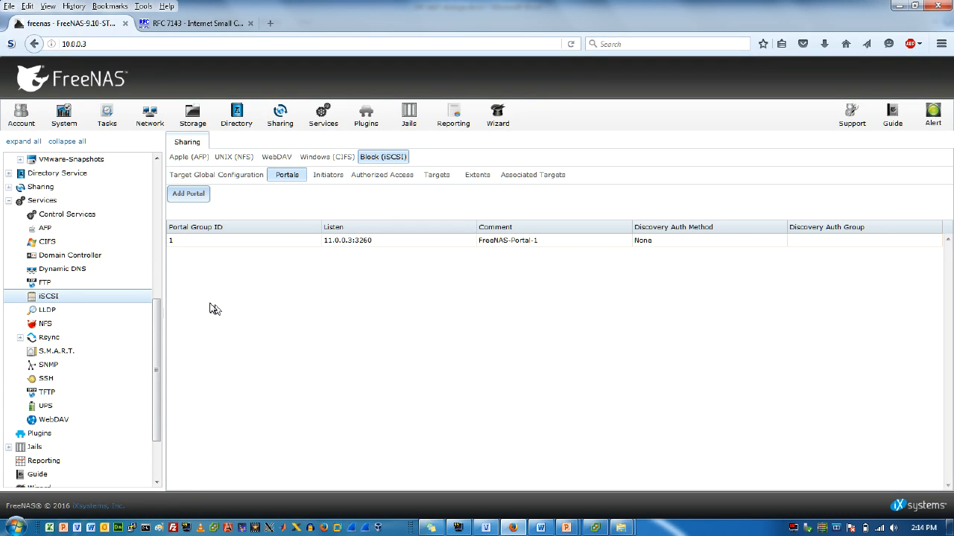
{"action": "double_click", "coordinate": [244, 240]}
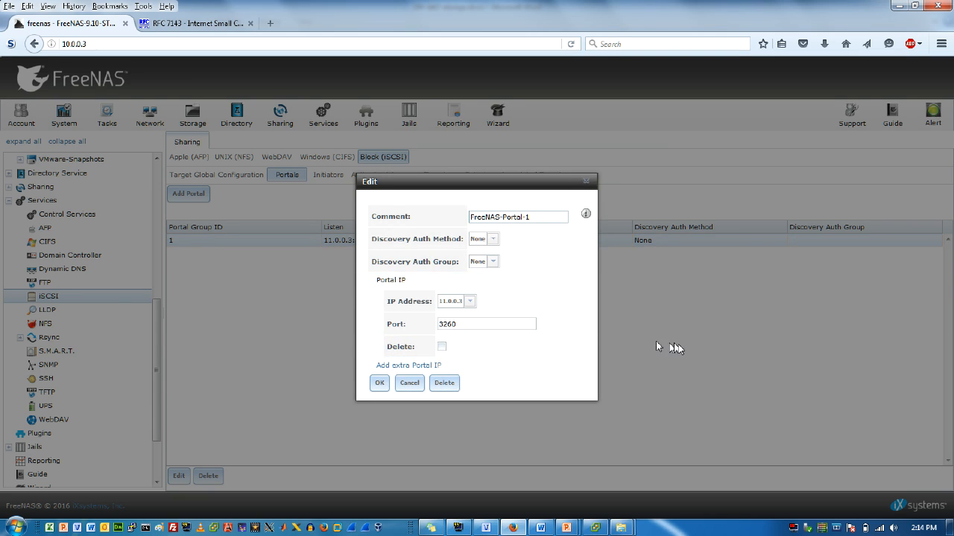
{"action": "mouse_move", "coordinate": [680, 349]}
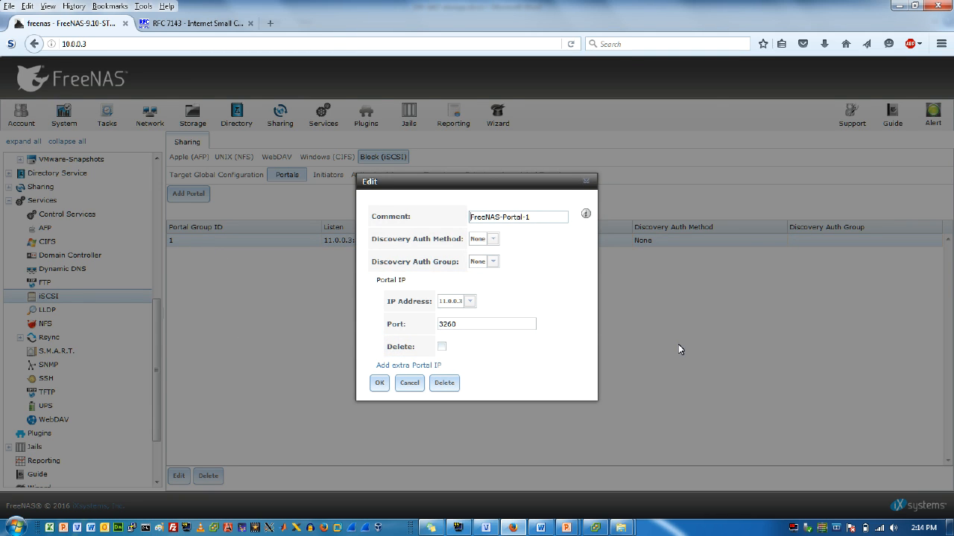
{"action": "mouse_move", "coordinate": [677, 348]}
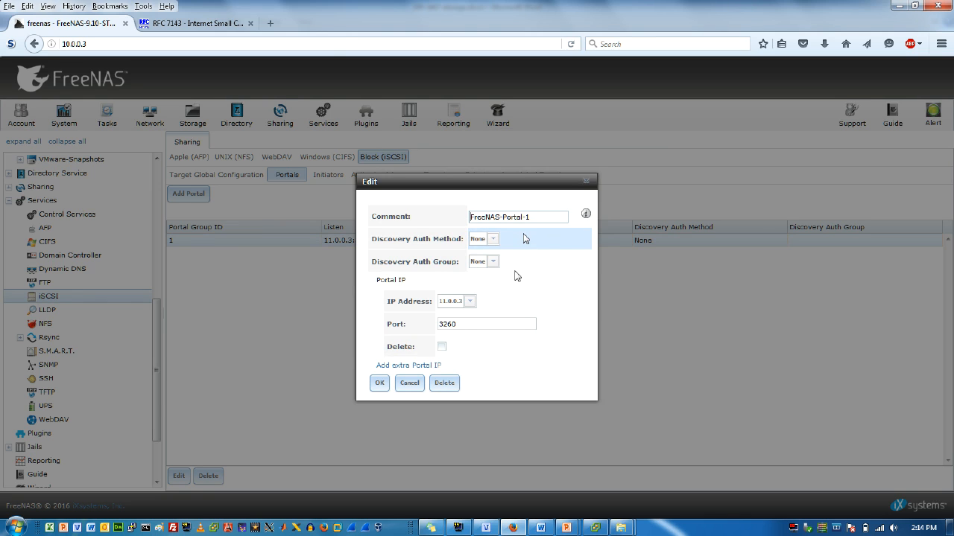
{"action": "left_click", "coordinate": [469, 301]}
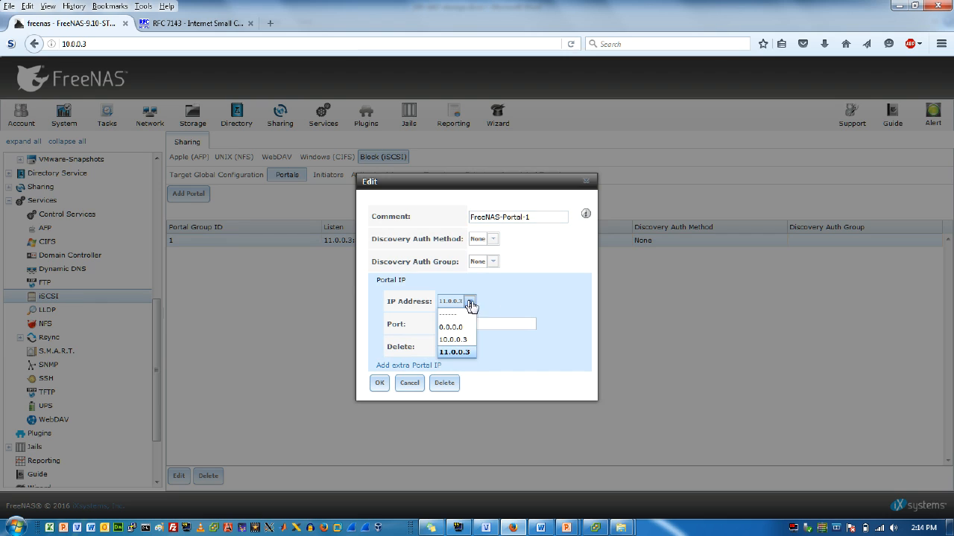
{"action": "mouse_move", "coordinate": [505, 309]}
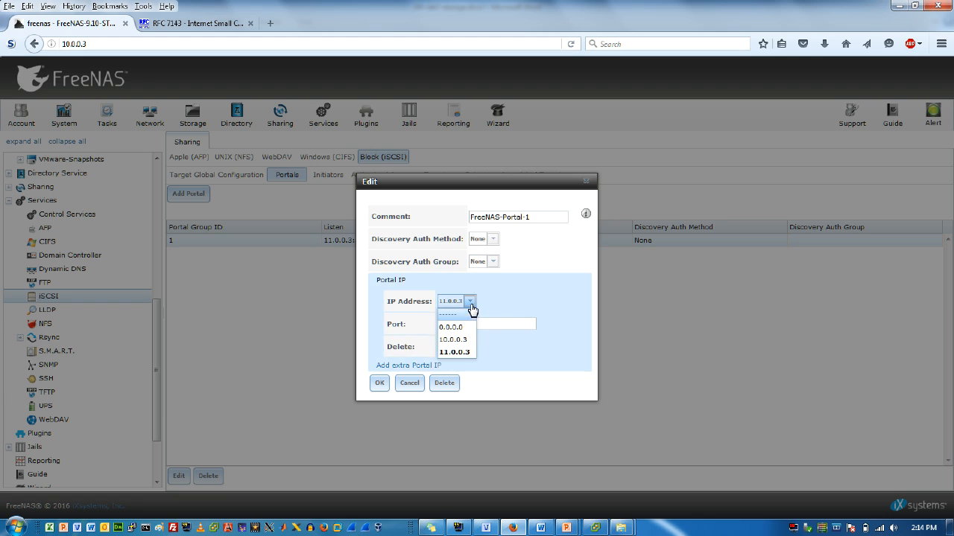
{"action": "left_click", "coordinate": [455, 351]}
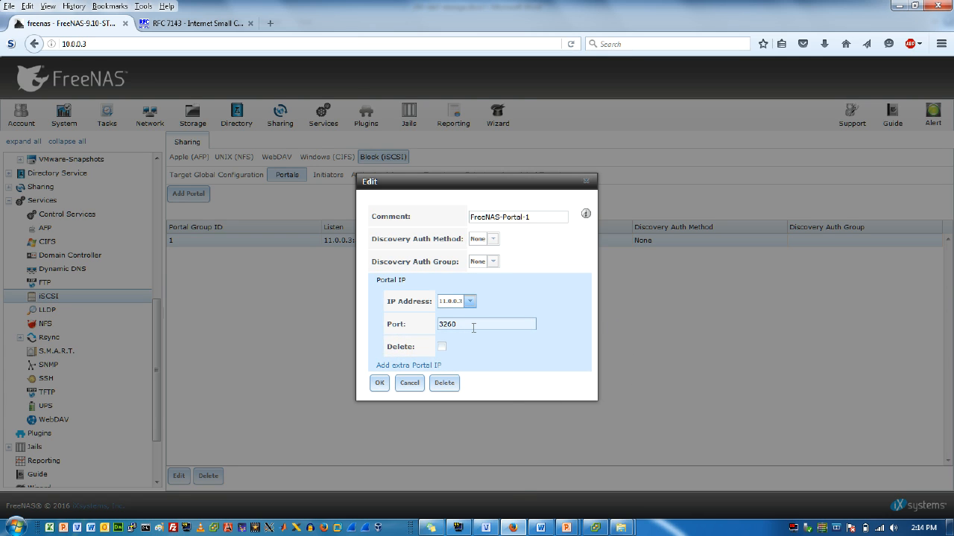
{"action": "left_click", "coordinate": [486, 324]}
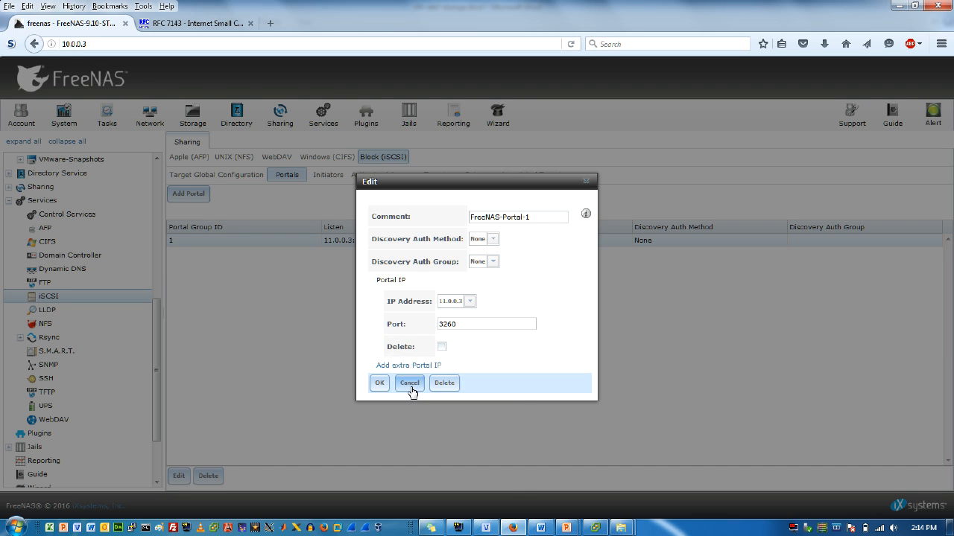
{"action": "left_click", "coordinate": [409, 383]}
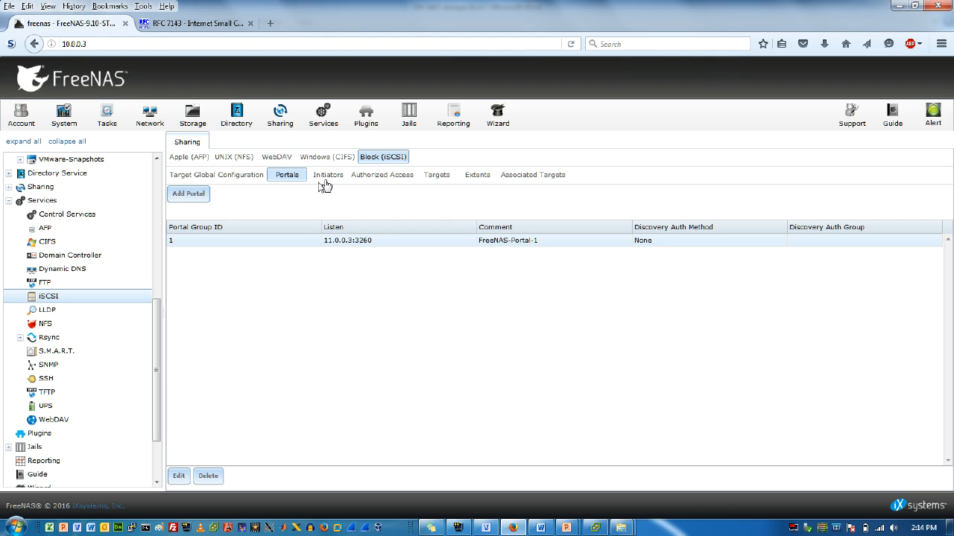
Review FreeNAS-Initiator-1 (ALL initiators, network 11.0.0.0/24) and cancel unchanged.
{"action": "left_click", "coordinate": [328, 174]}
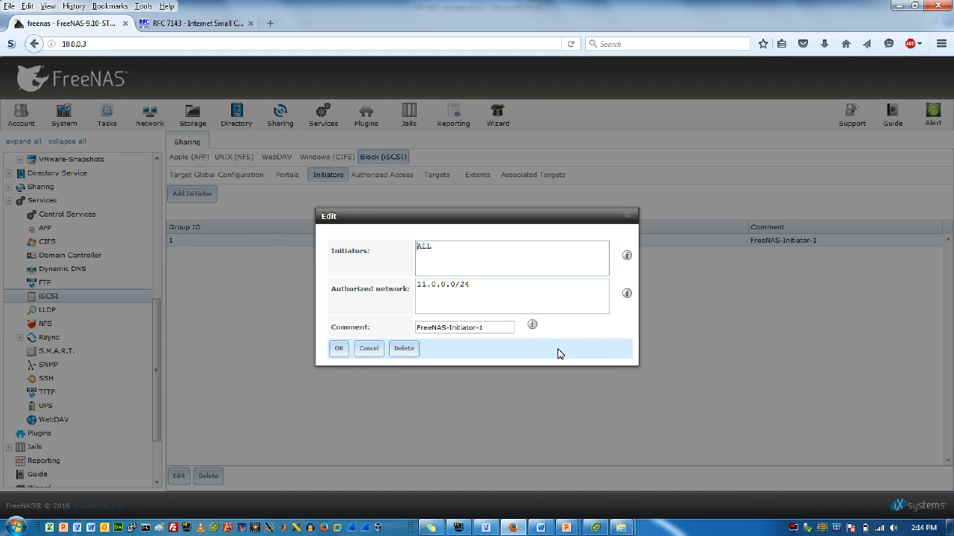
{"action": "mouse_move", "coordinate": [516, 330]}
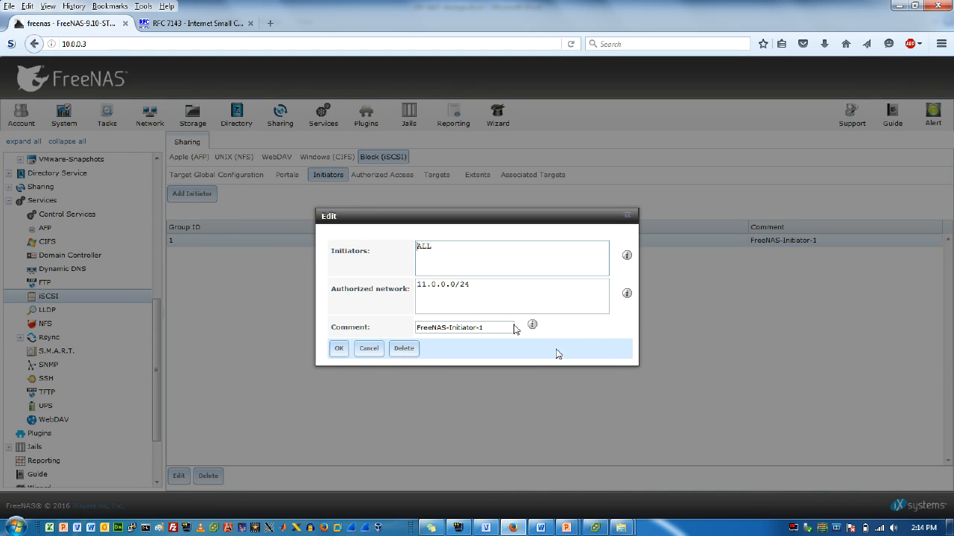
{"action": "left_click", "coordinate": [499, 295]}
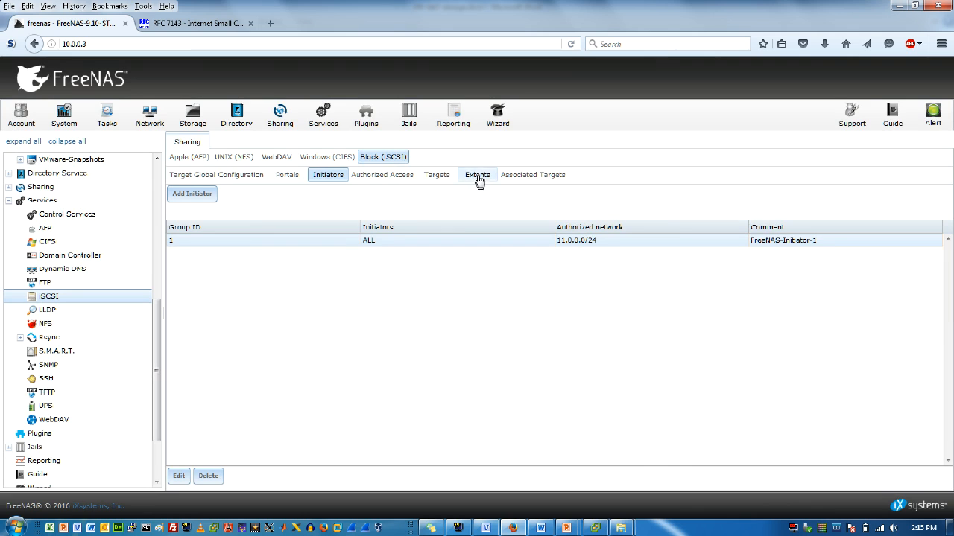
Inspect FreeNAS-Extent-1 on /dev/ada0 with LUN RPM Unknown, then cancel unchanged.
{"action": "left_click", "coordinate": [477, 174]}
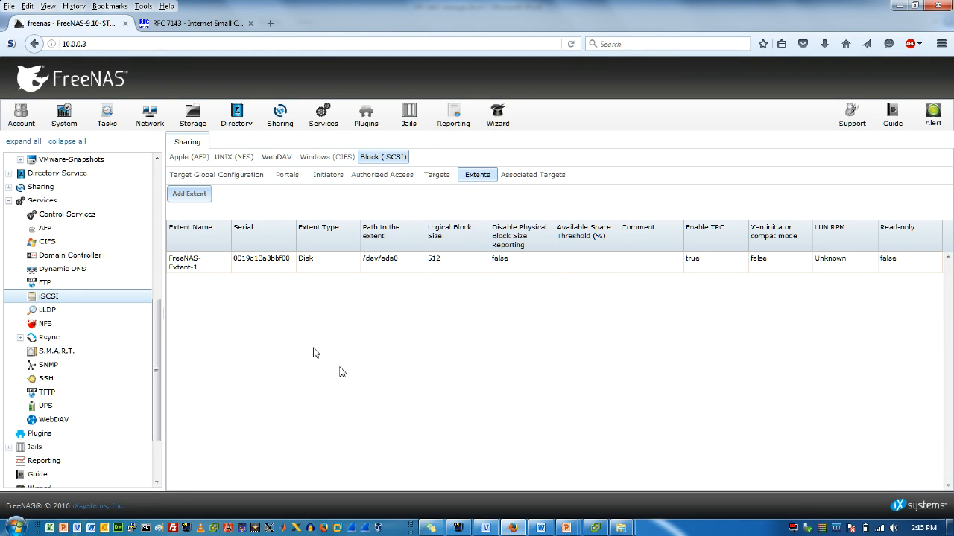
{"action": "left_click", "coordinate": [184, 259]}
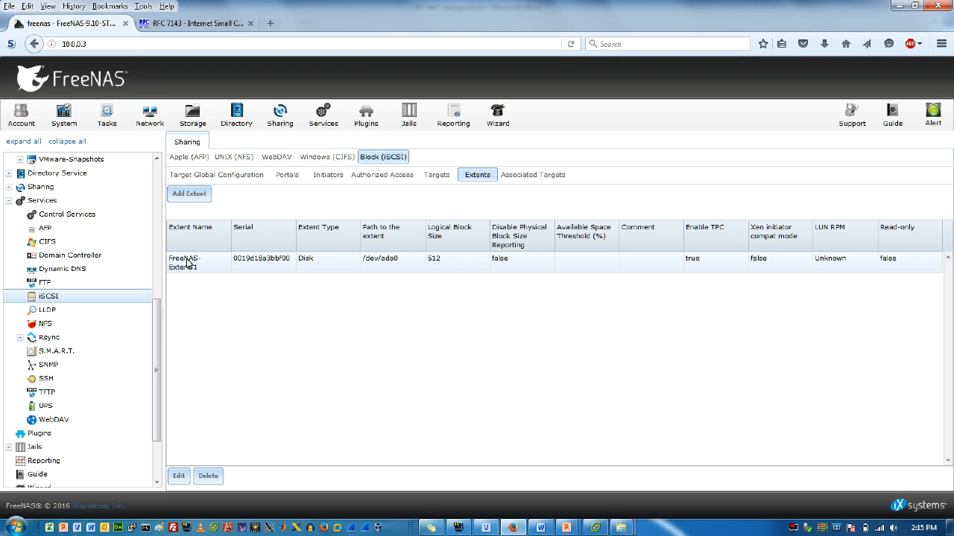
{"action": "left_click", "coordinate": [178, 476]}
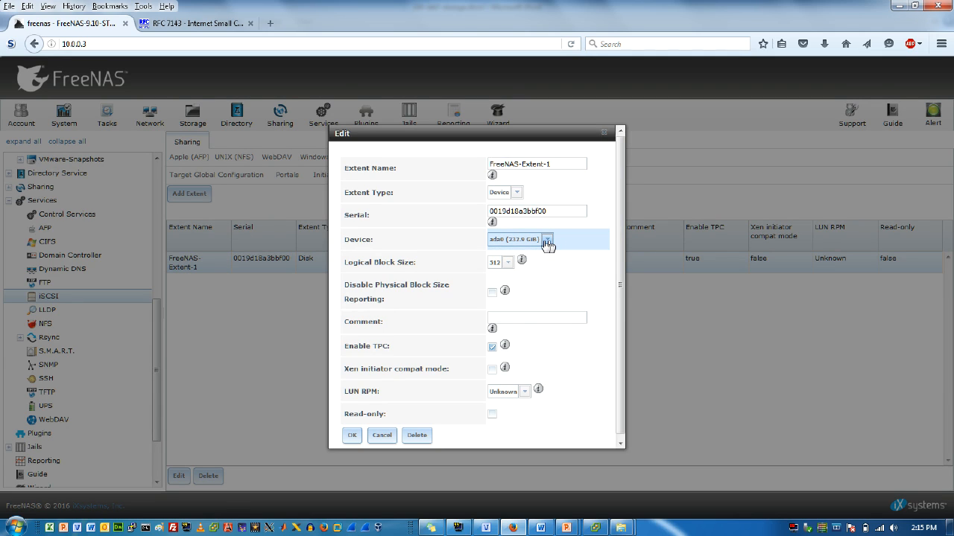
{"action": "mouse_move", "coordinate": [520, 244]}
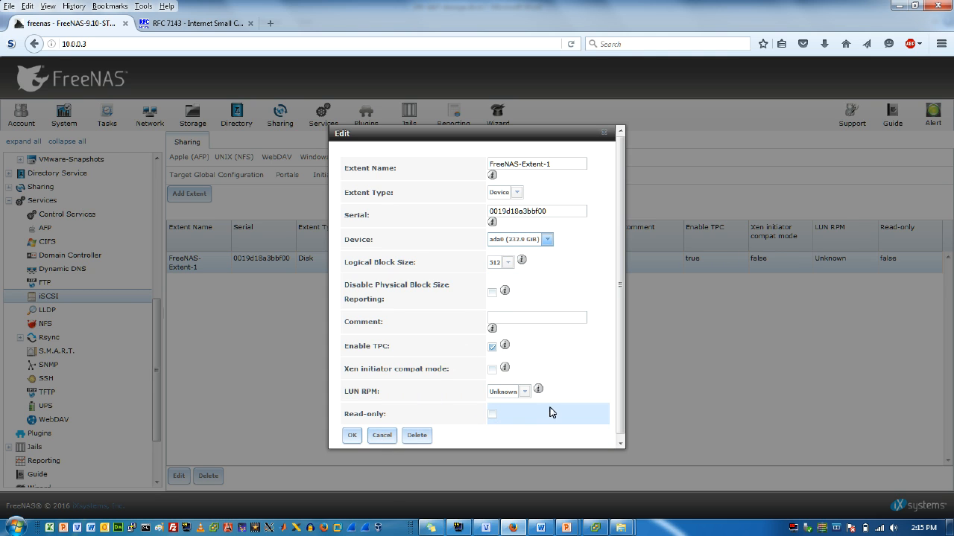
{"action": "left_click", "coordinate": [525, 391]}
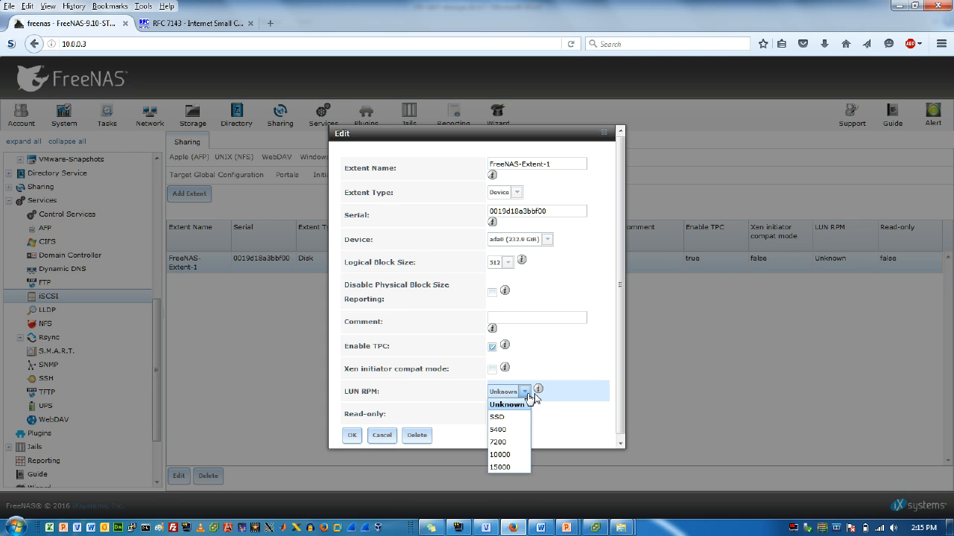
{"action": "left_click", "coordinate": [506, 404]}
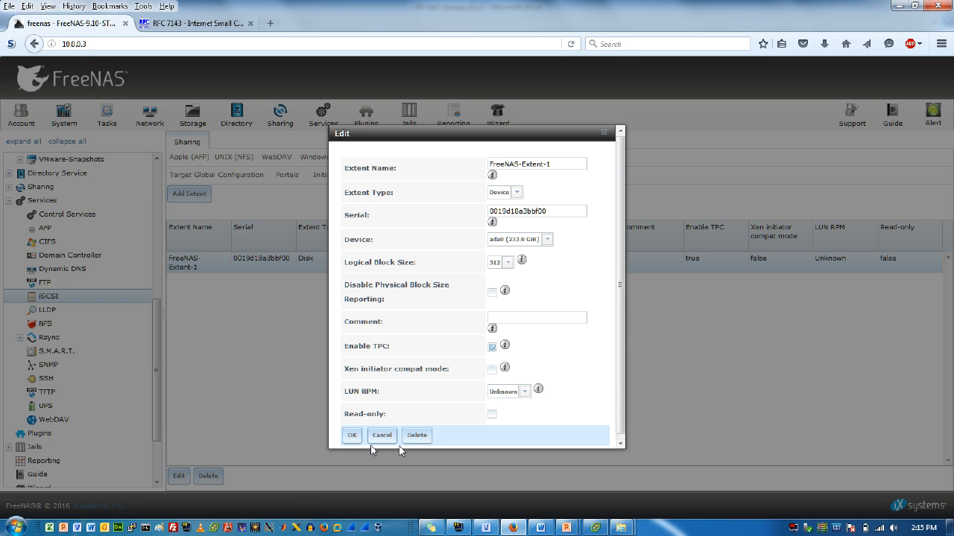
{"action": "mouse_move", "coordinate": [382, 435]}
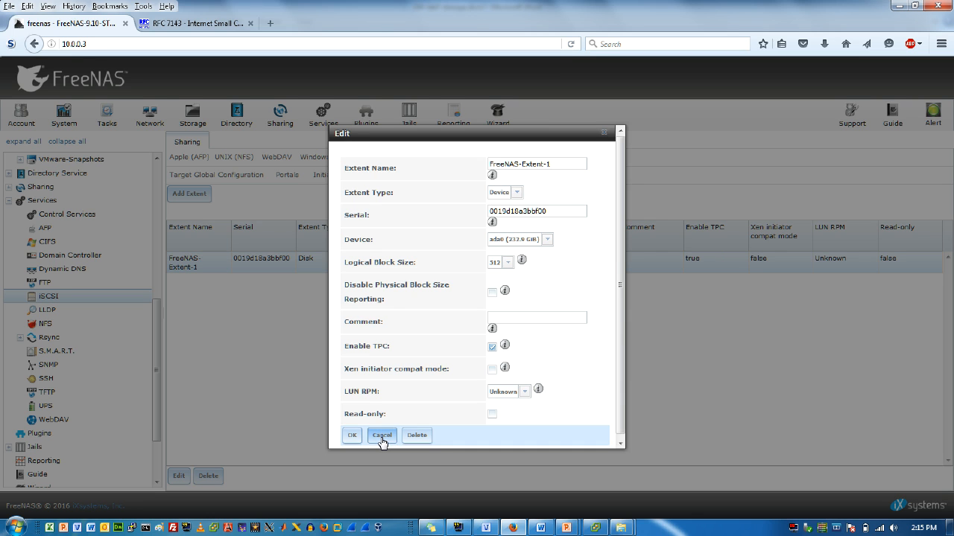
{"action": "left_click", "coordinate": [381, 435]}
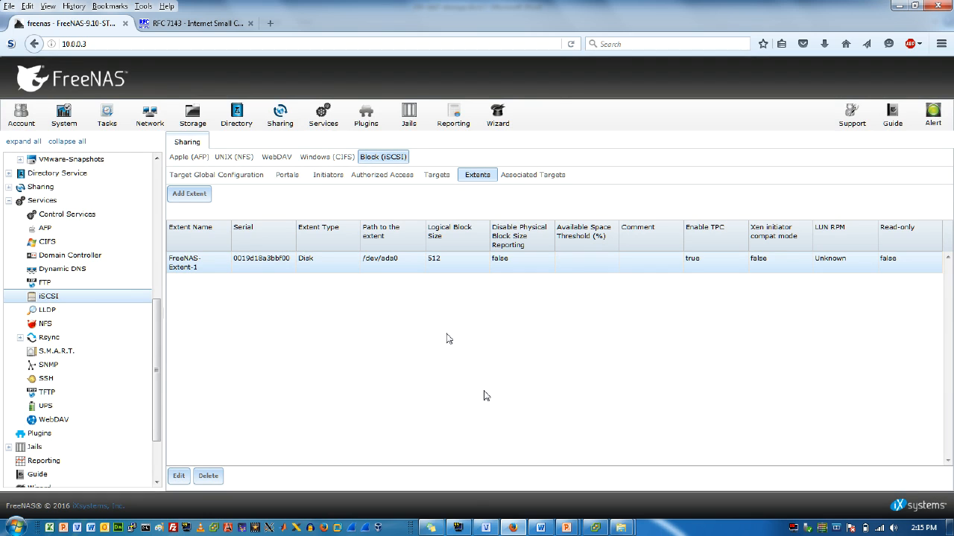
{"action": "mouse_move", "coordinate": [326, 157]}
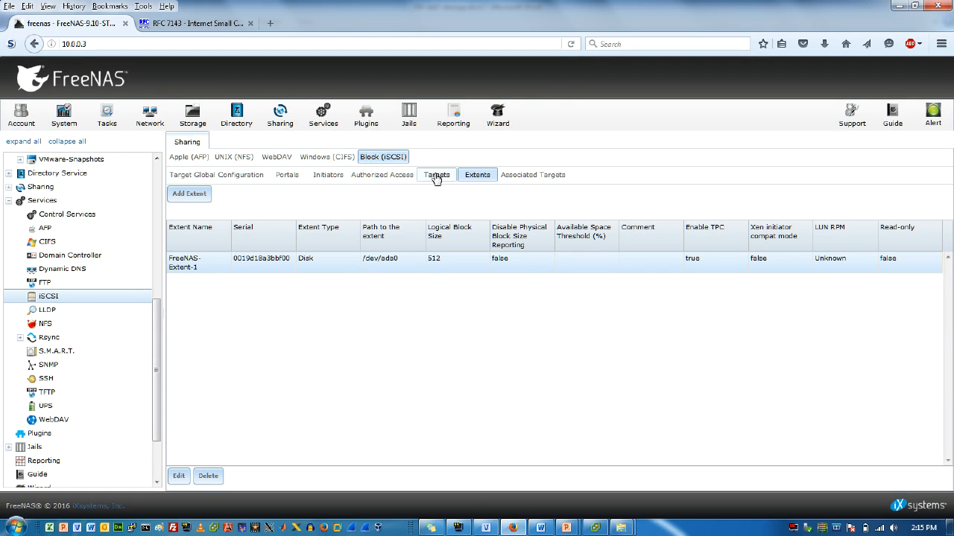
Review freenas-target-1, linked to Portal-1 and Initiator-1, and cancel unchanged.
{"action": "left_click", "coordinate": [437, 174]}
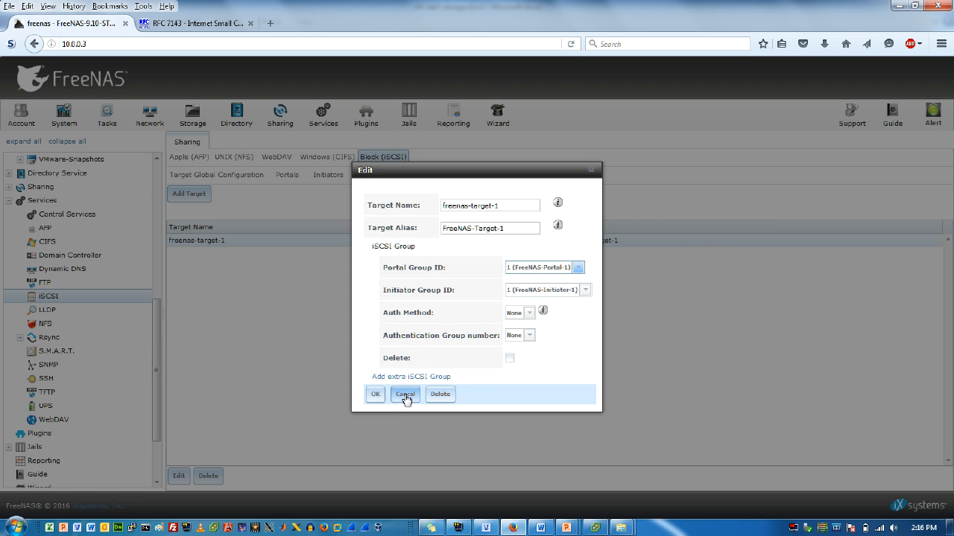
{"action": "left_click", "coordinate": [405, 394]}
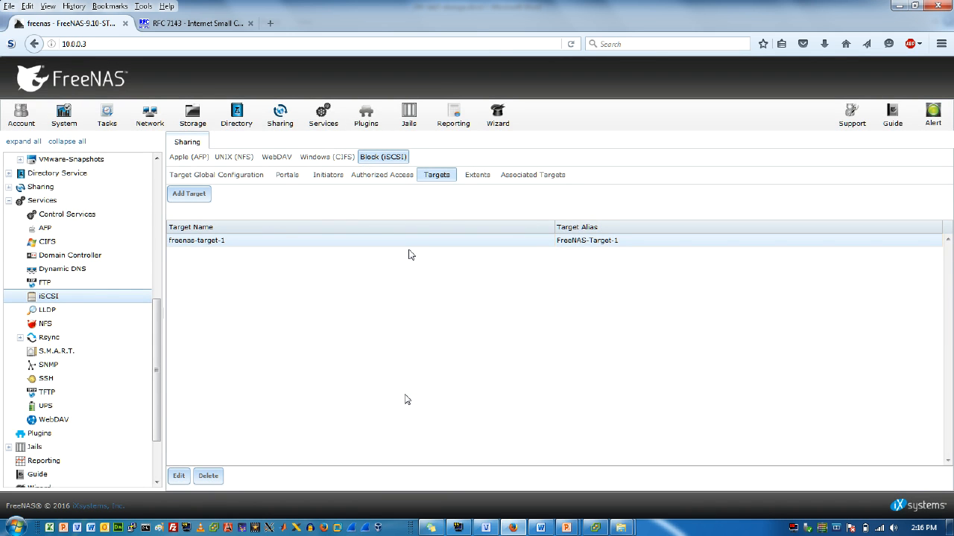
{"action": "mouse_move", "coordinate": [439, 177]}
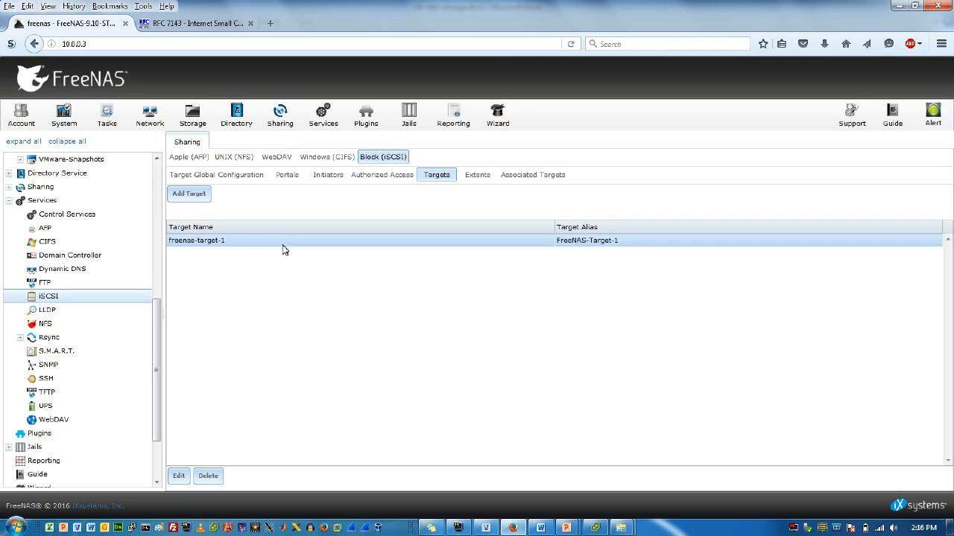
{"action": "left_click", "coordinate": [179, 476]}
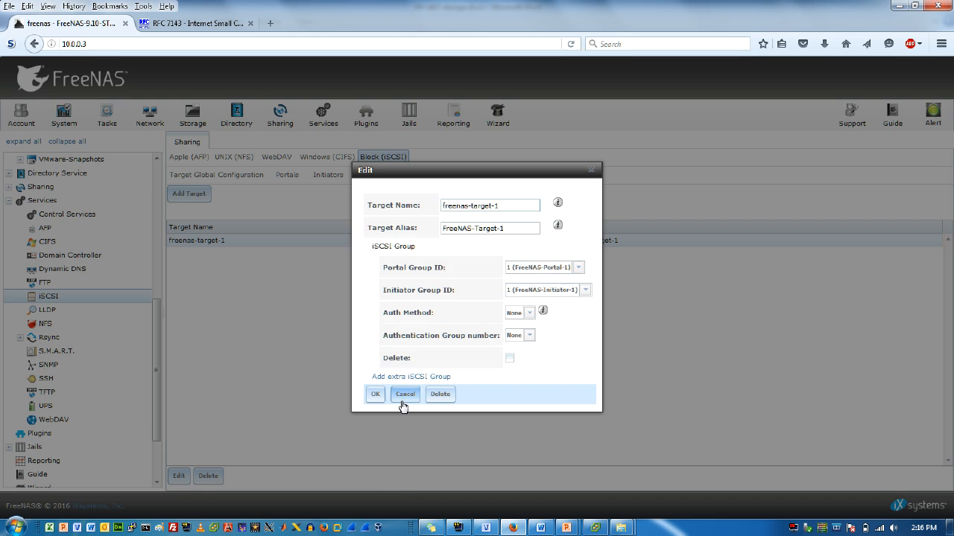
{"action": "left_click", "coordinate": [404, 394]}
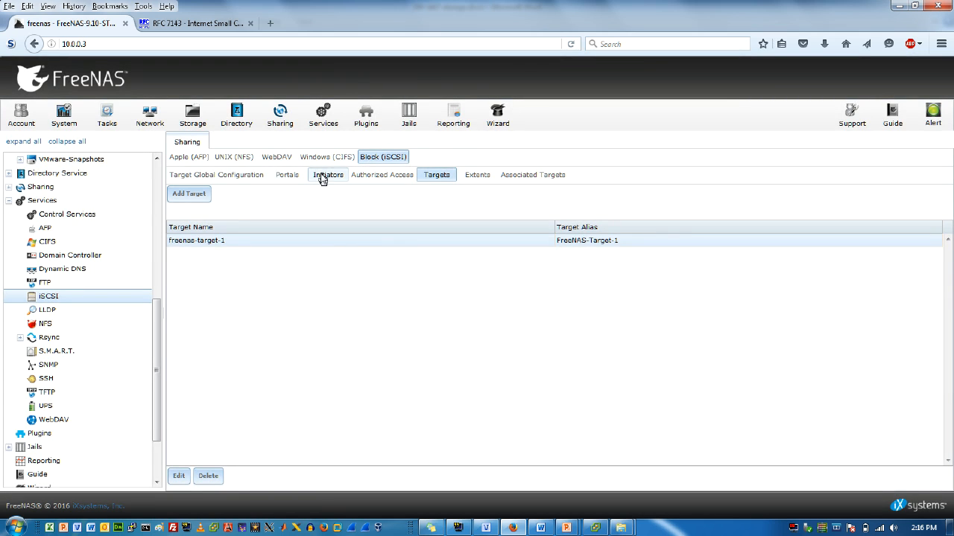
Recheck the initiator group's settings and cancel without changes.
{"action": "left_click", "coordinate": [327, 174]}
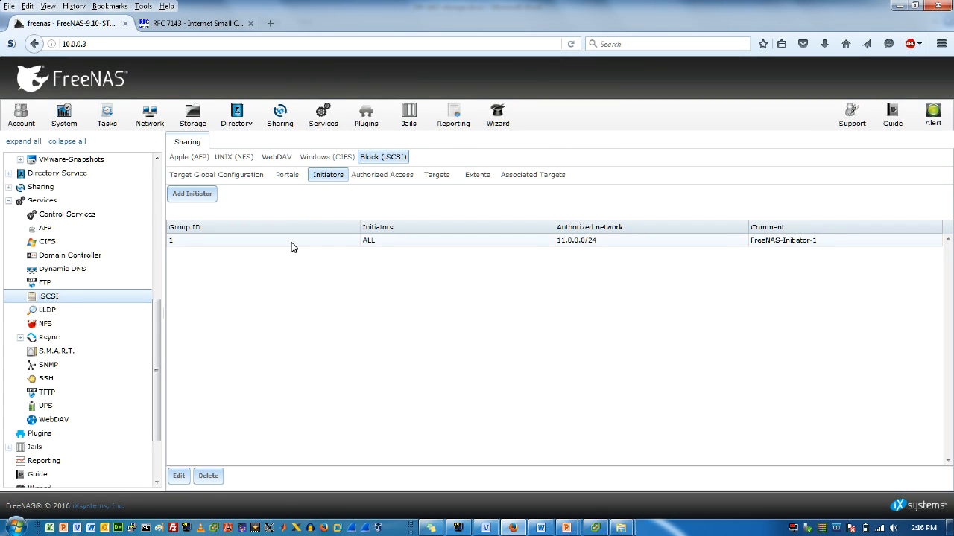
{"action": "left_click", "coordinate": [179, 476]}
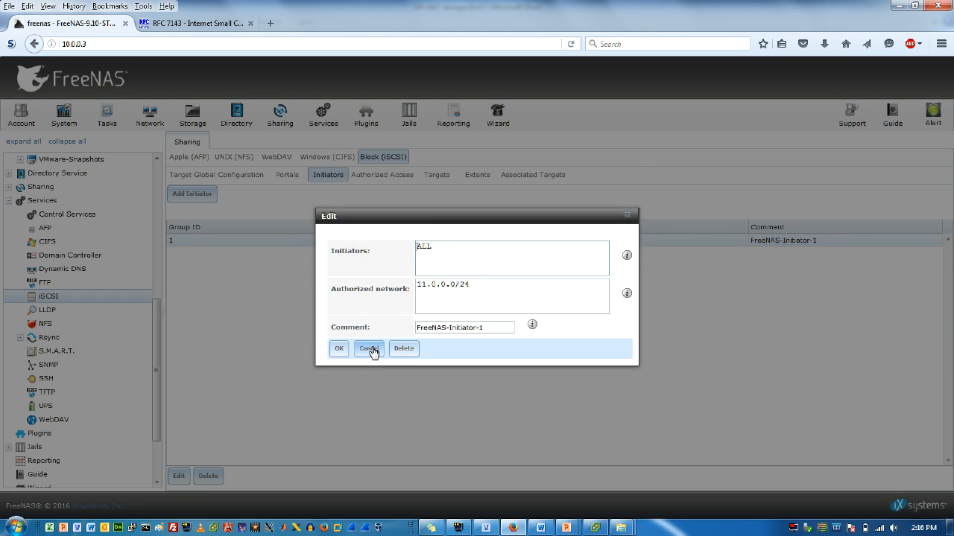
{"action": "left_click", "coordinate": [369, 348]}
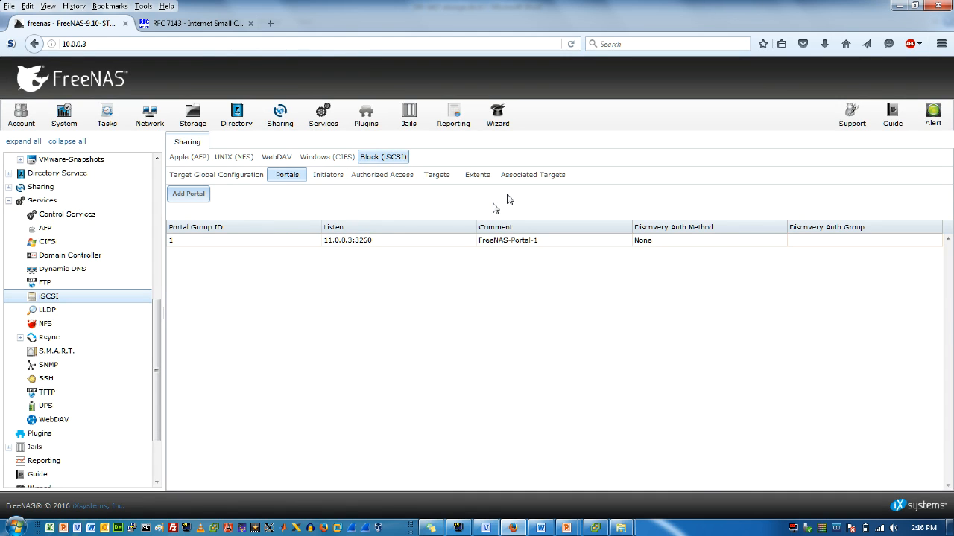
Inspect the freenas-target-1 to FreeNAS-Extent-1 association with LUN ID Auto, then cancel.
{"action": "left_click", "coordinate": [532, 174]}
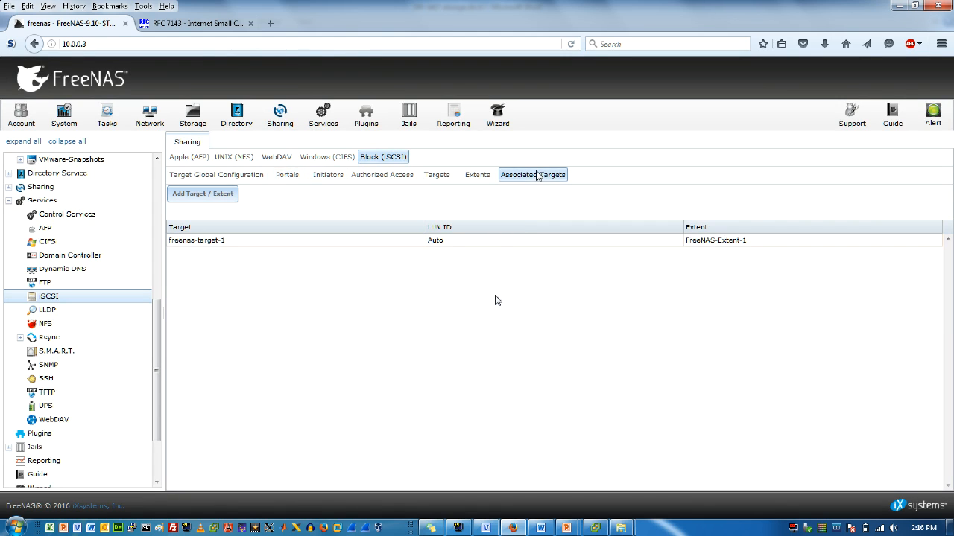
{"action": "left_click", "coordinate": [197, 240]}
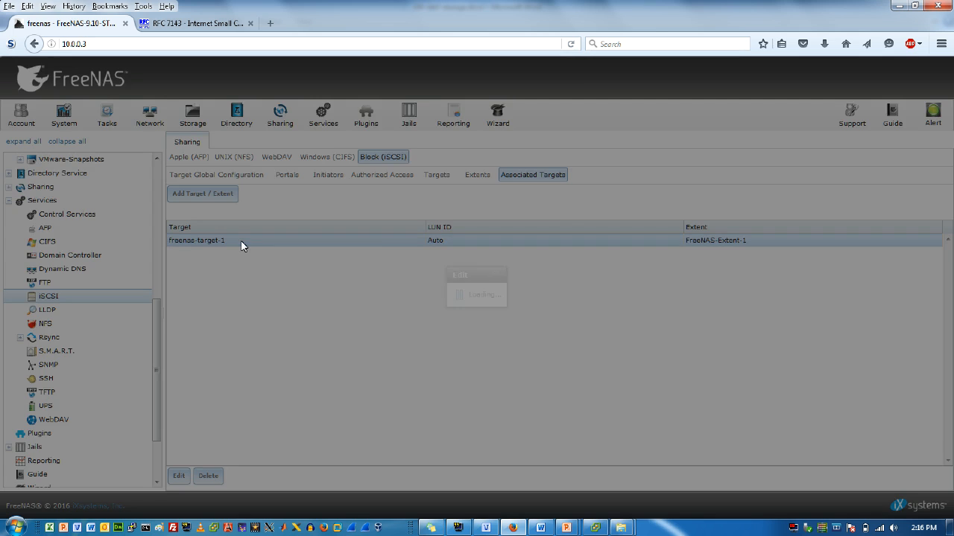
{"action": "left_click", "coordinate": [179, 476]}
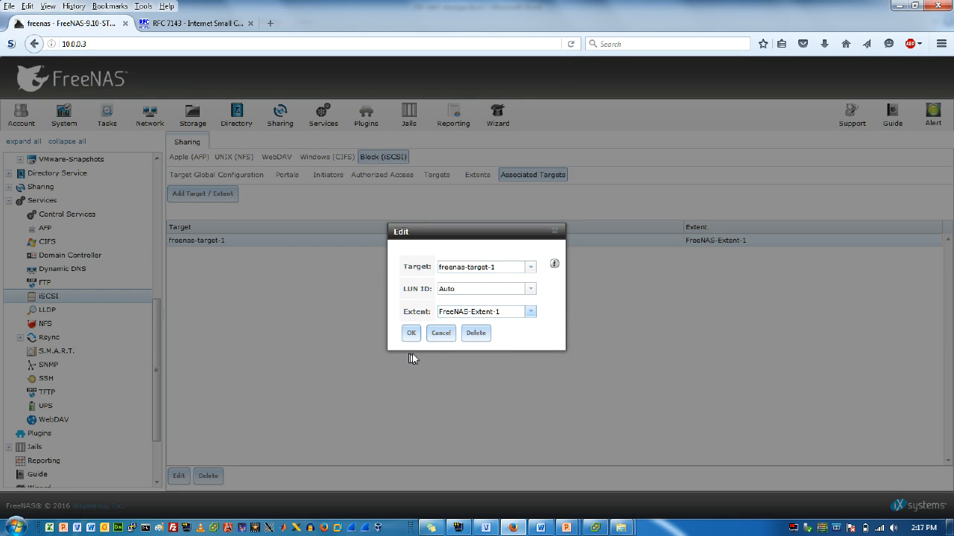
{"action": "left_click", "coordinate": [440, 333]}
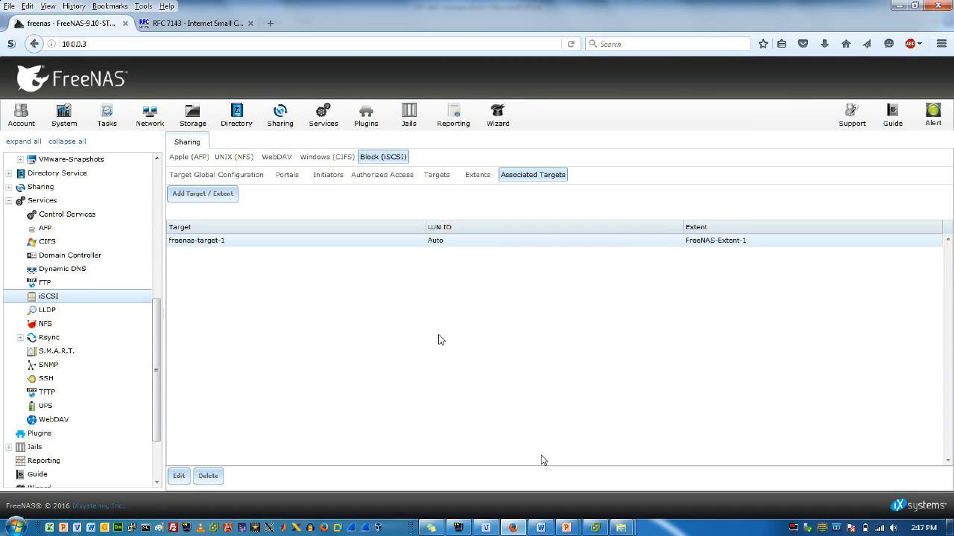
{"action": "mouse_move", "coordinate": [426, 340]}
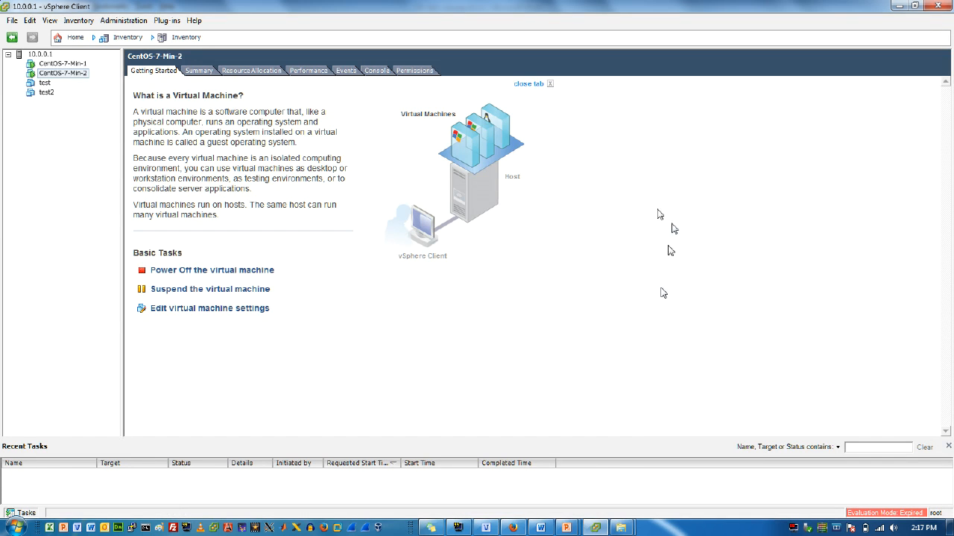
{"action": "mouse_move", "coordinate": [616, 338]}
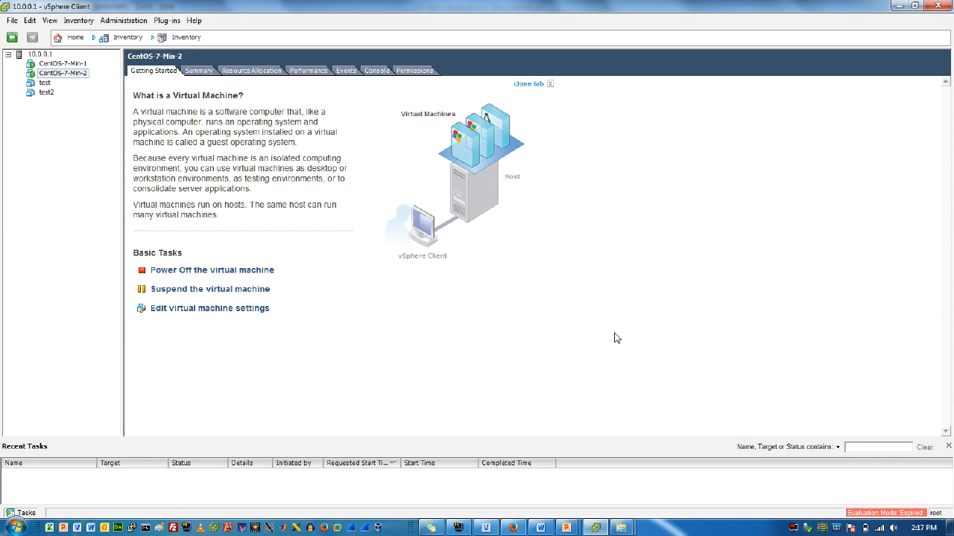
{"action": "mouse_move", "coordinate": [464, 390]}
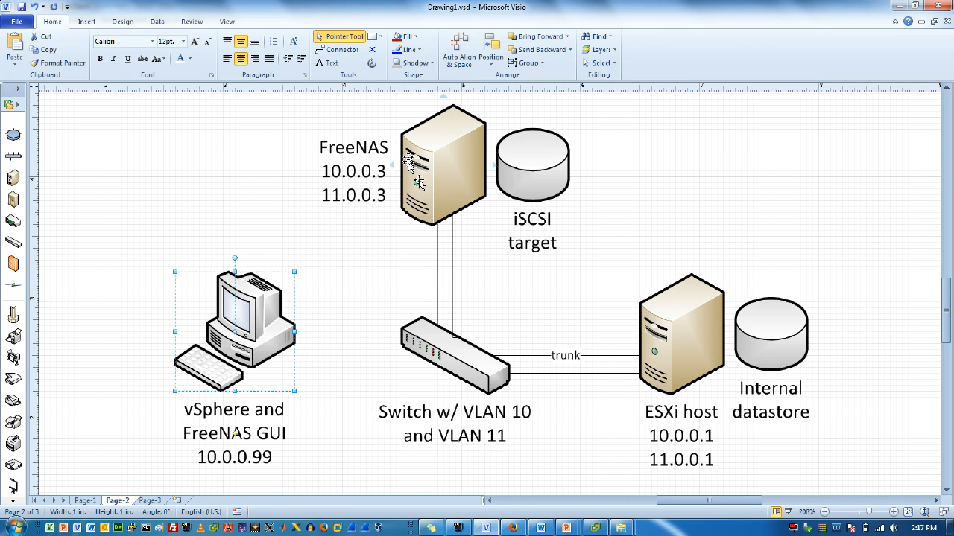
{"action": "mouse_move", "coordinate": [455, 183]}
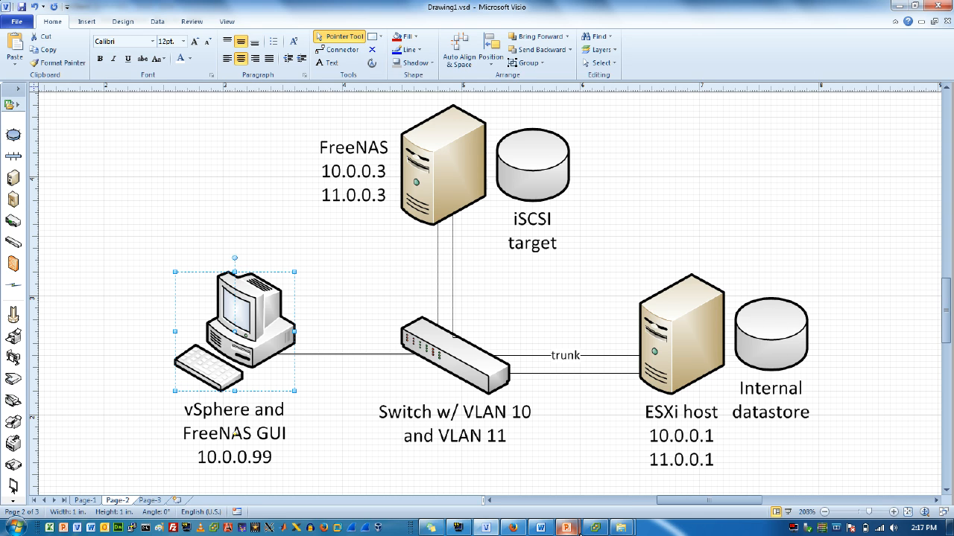
{"action": "left_click", "coordinate": [594, 528]}
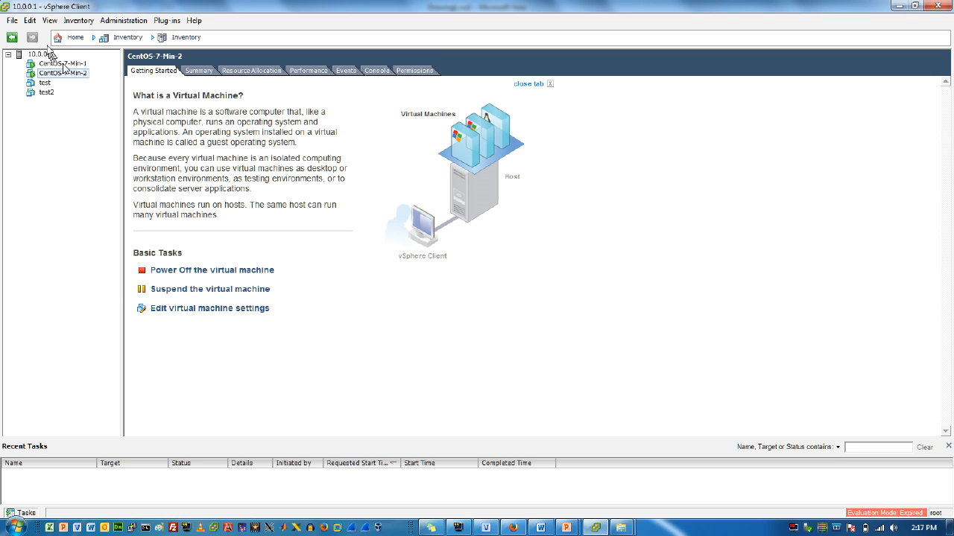
Select host 10.0.0.1, view its storage adapters, then its vSwitch1 networking at 11.0.0.1.
{"action": "left_click", "coordinate": [40, 54]}
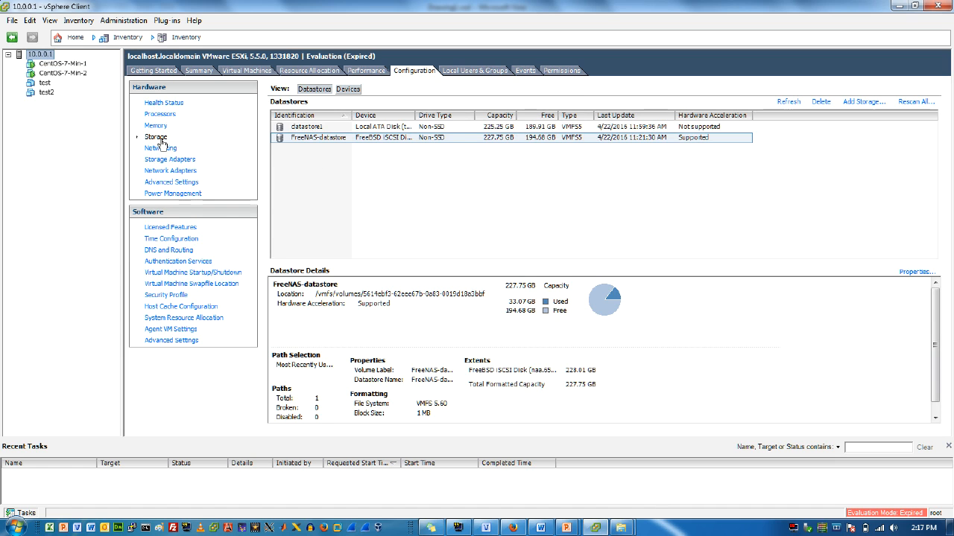
{"action": "left_click", "coordinate": [169, 159]}
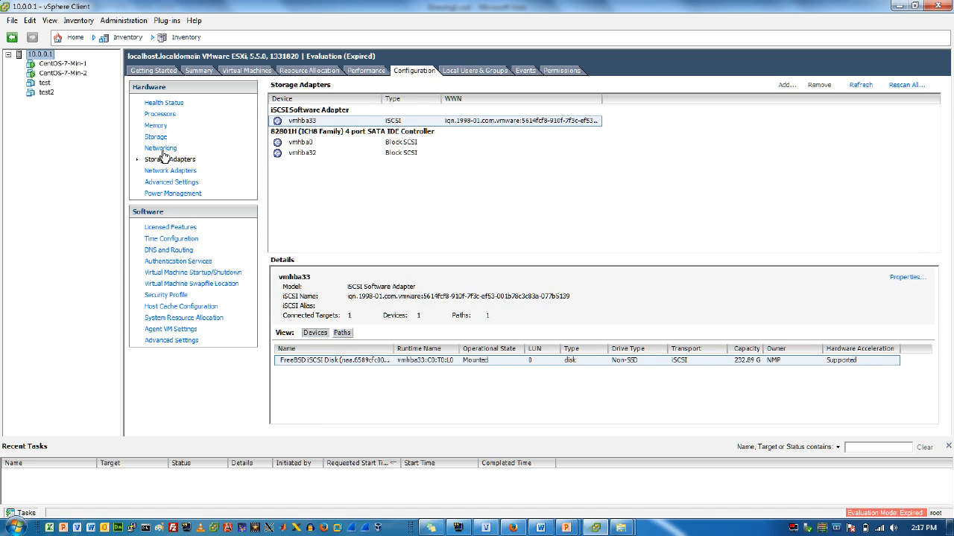
{"action": "left_click", "coordinate": [160, 149]}
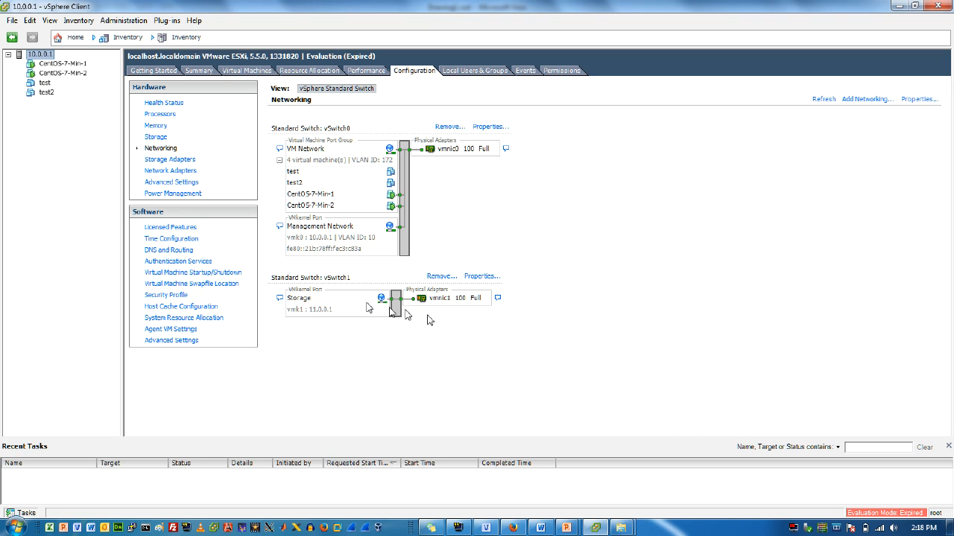
{"action": "mouse_move", "coordinate": [358, 313]}
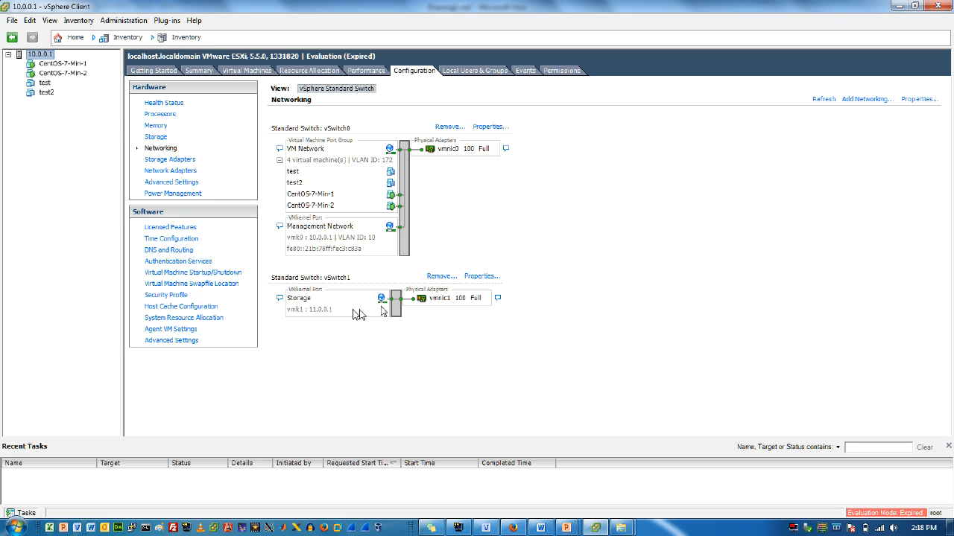
{"action": "mouse_move", "coordinate": [294, 287]}
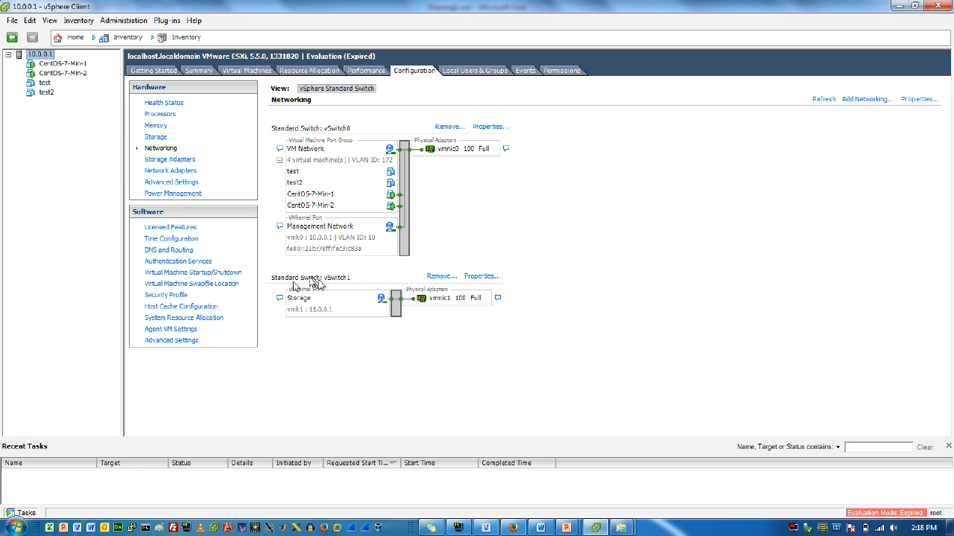
{"action": "mouse_move", "coordinate": [263, 298]}
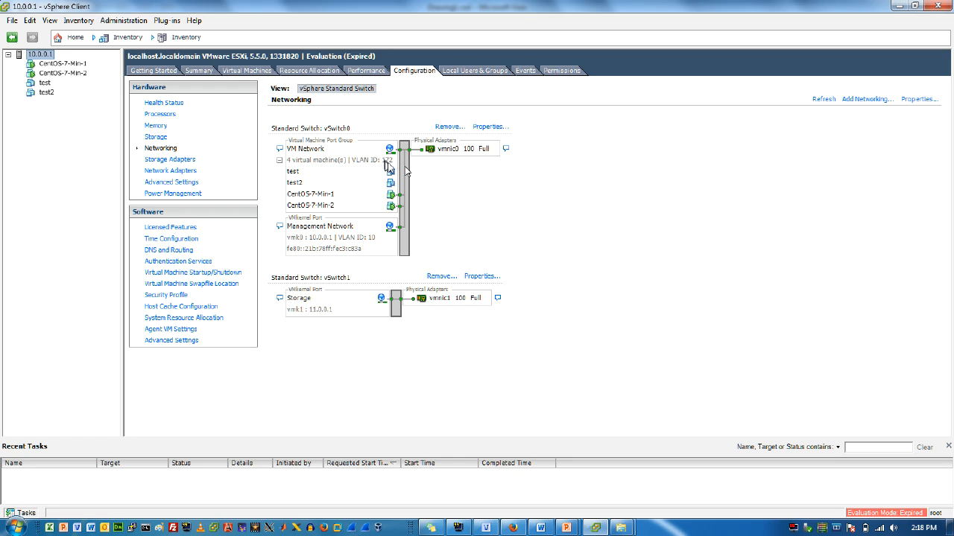
{"action": "mouse_move", "coordinate": [382, 196]}
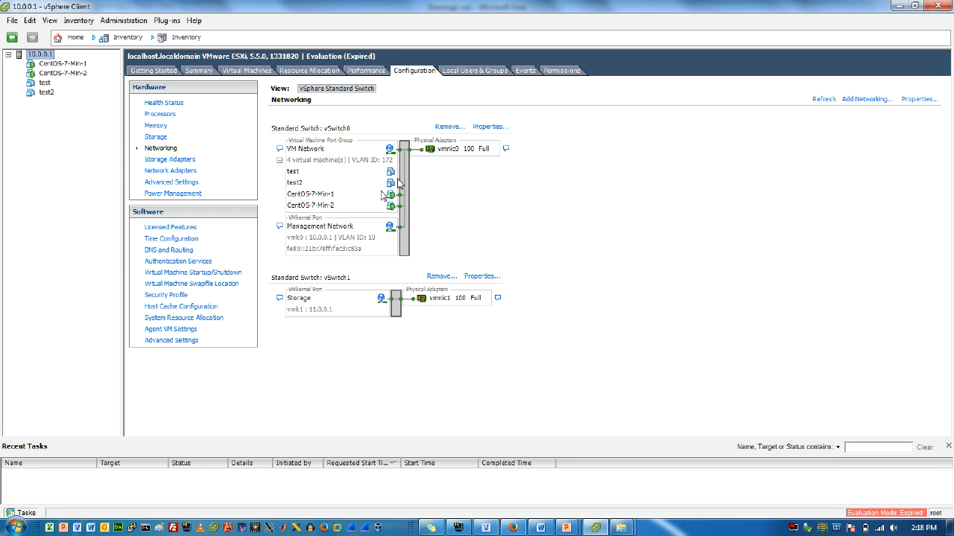
{"action": "mouse_move", "coordinate": [324, 240]}
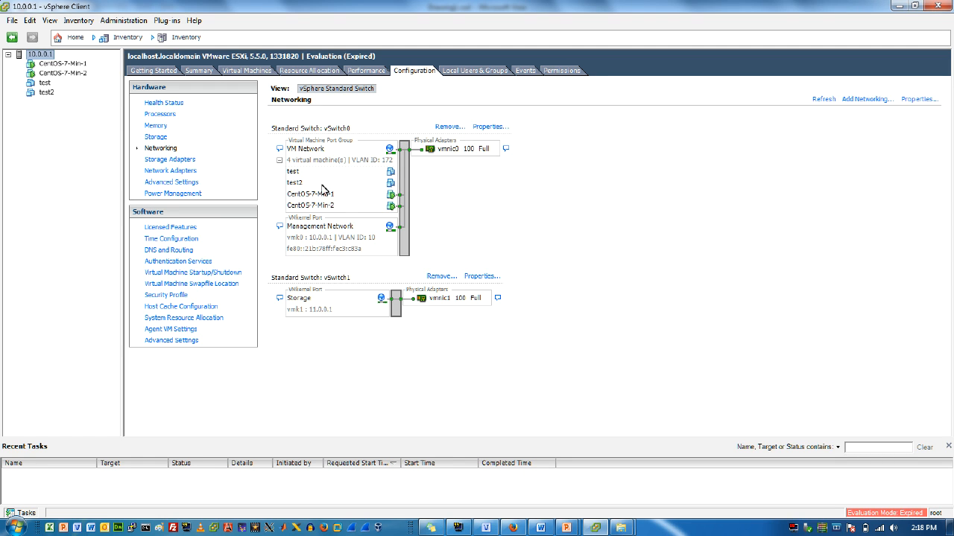
{"action": "mouse_move", "coordinate": [480, 261]}
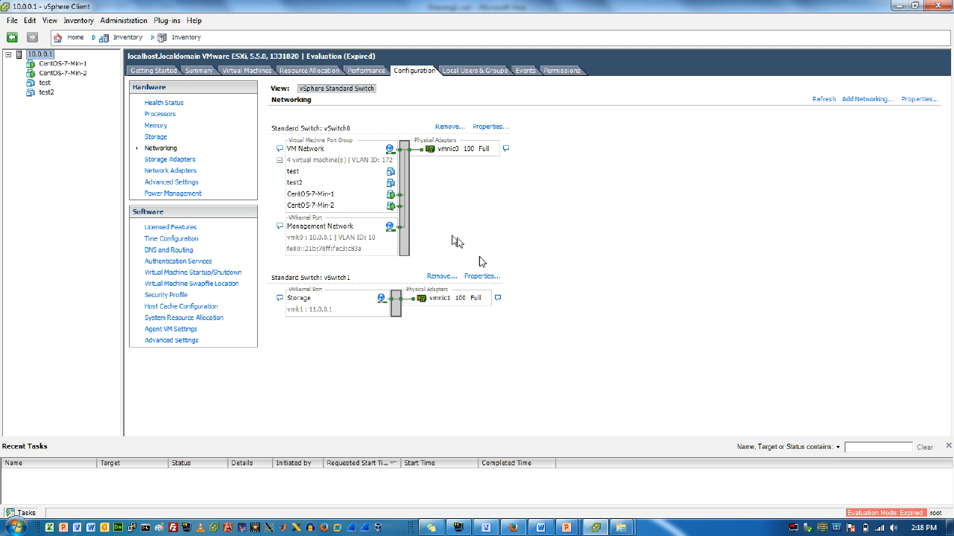
{"action": "mouse_move", "coordinate": [312, 341]}
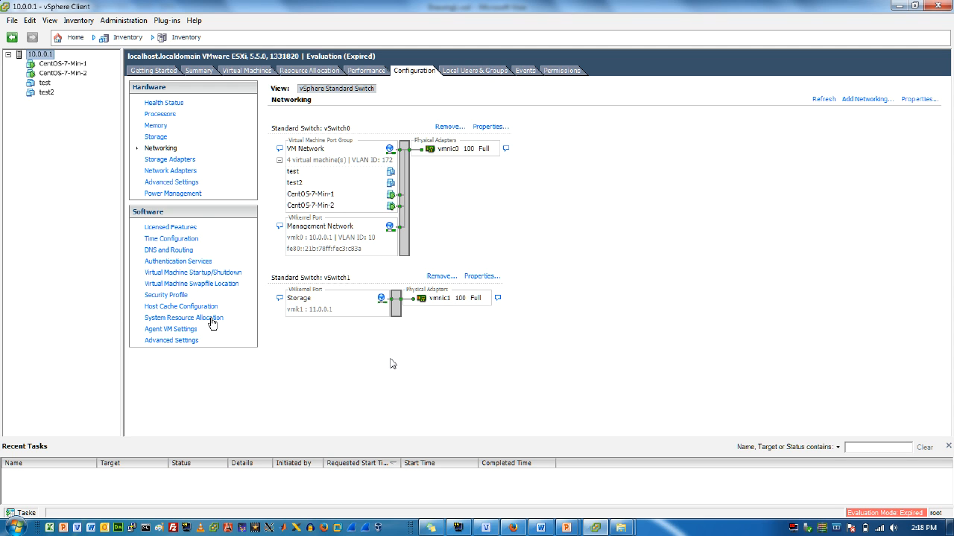
{"action": "mouse_move", "coordinate": [159, 170]}
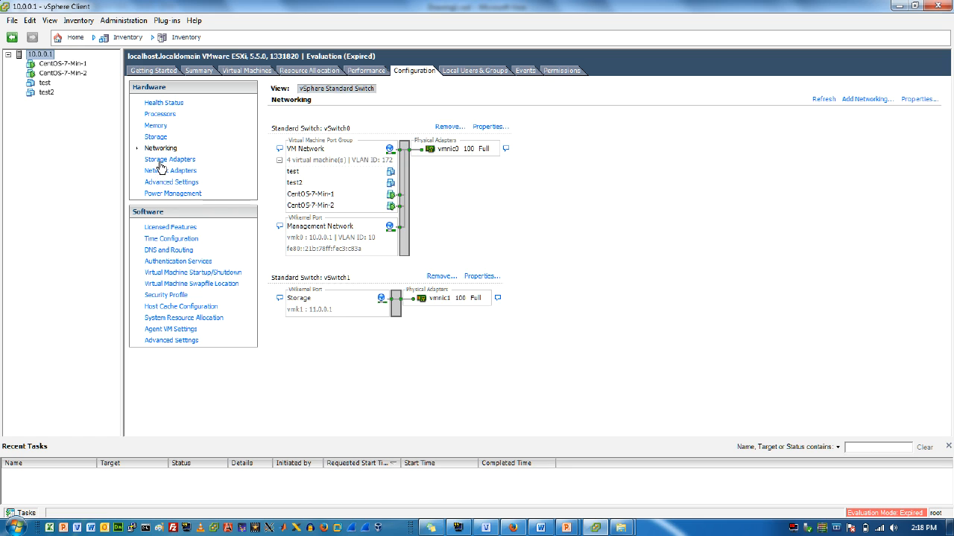
Recheck the vmhba33 iSCSI adapter, then list datastore1 and FreeNAS-datastore.
{"action": "left_click", "coordinate": [169, 159]}
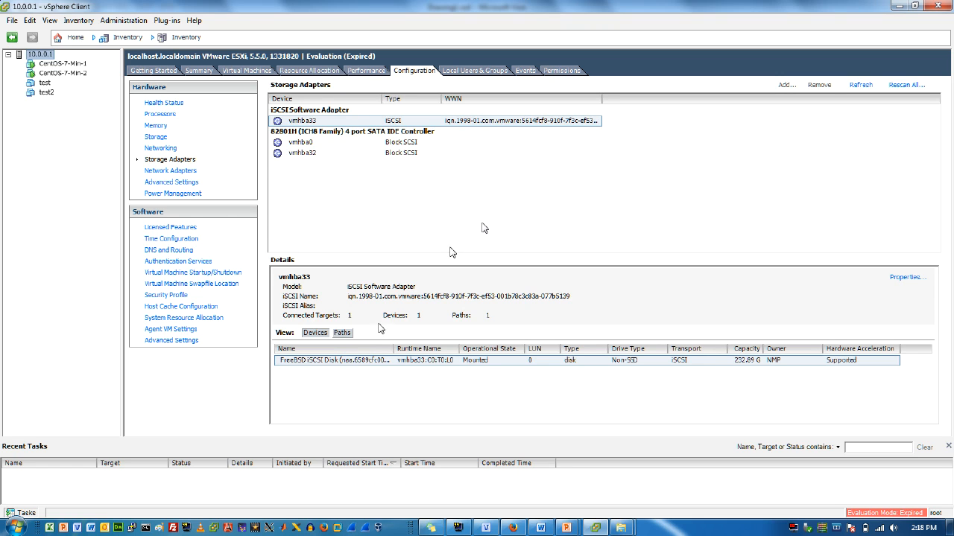
{"action": "mouse_move", "coordinate": [511, 406]}
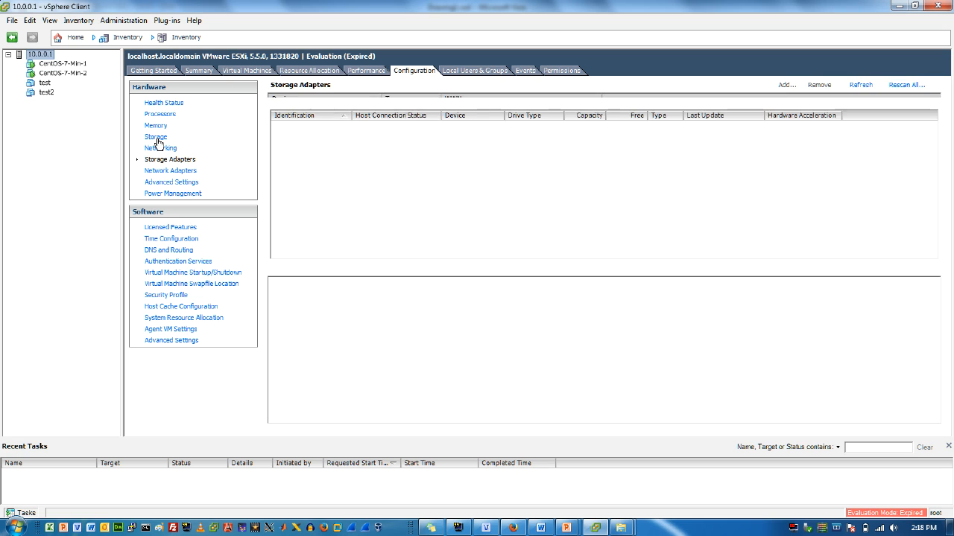
{"action": "left_click", "coordinate": [156, 137]}
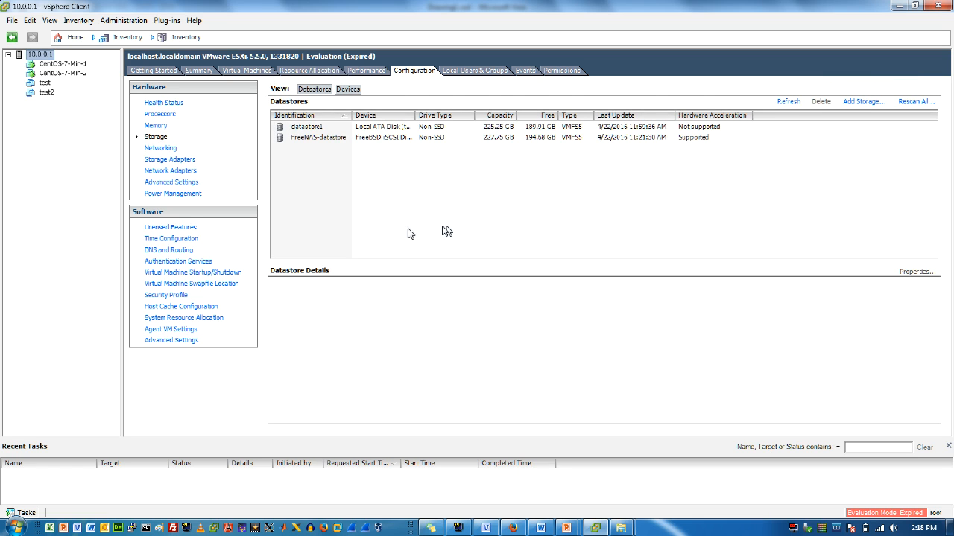
{"action": "mouse_move", "coordinate": [435, 188]}
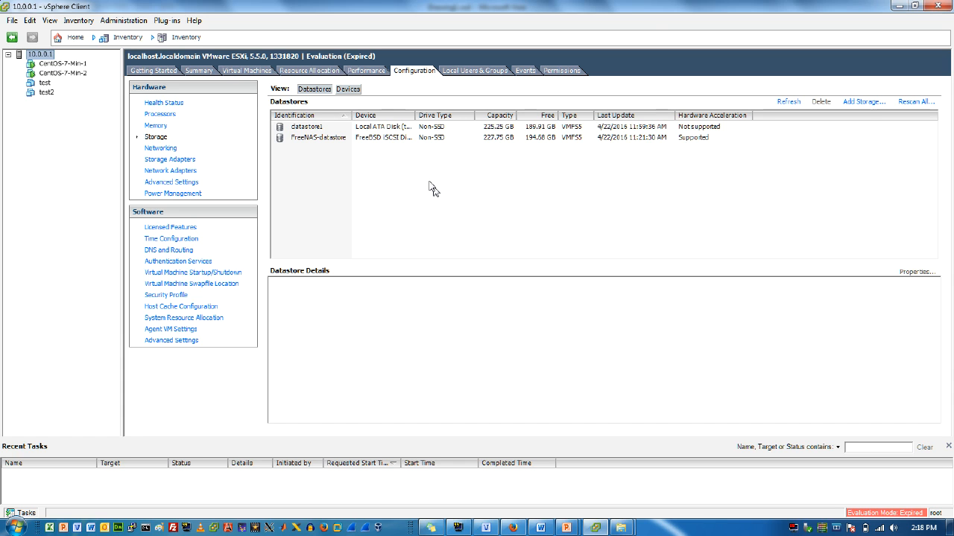
{"action": "mouse_move", "coordinate": [408, 167]}
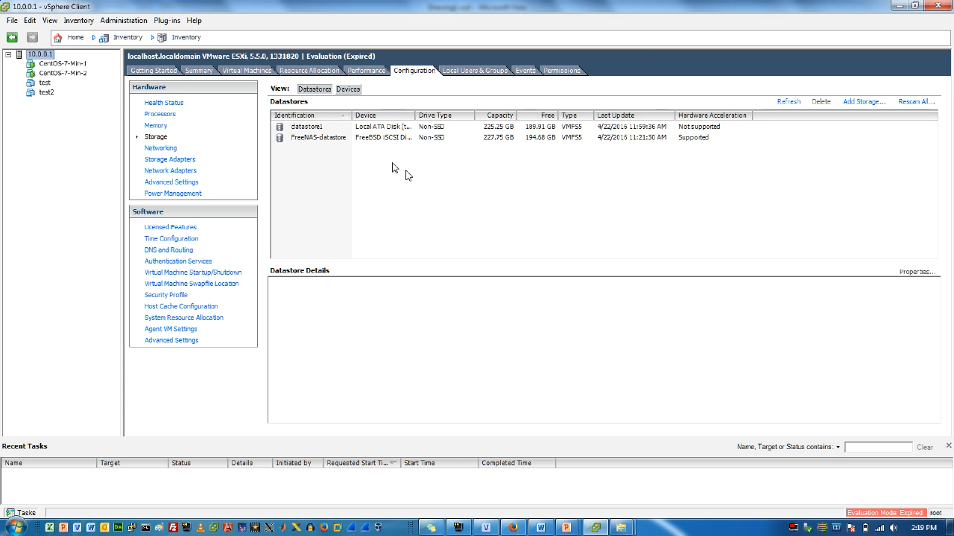
{"action": "left_click", "coordinate": [306, 125]}
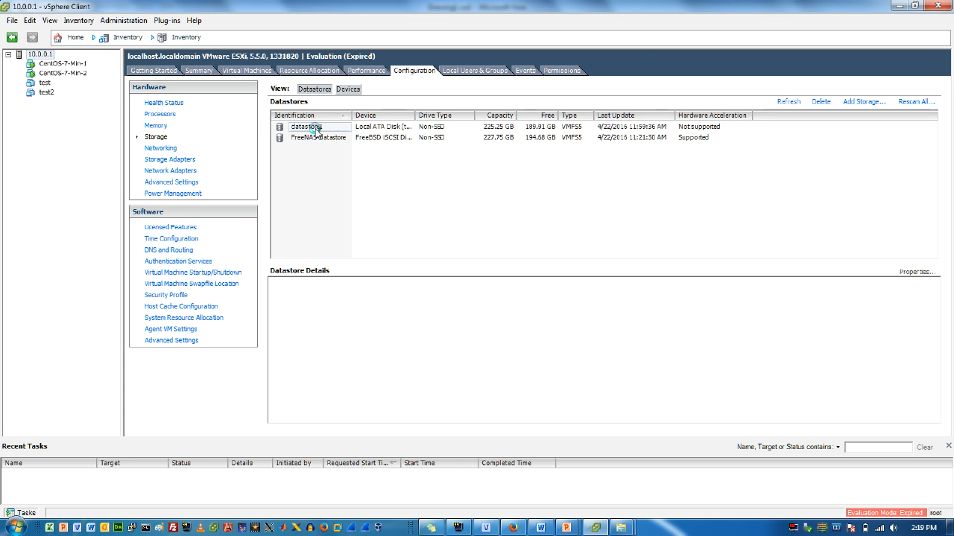
{"action": "right_click", "coordinate": [306, 126]}
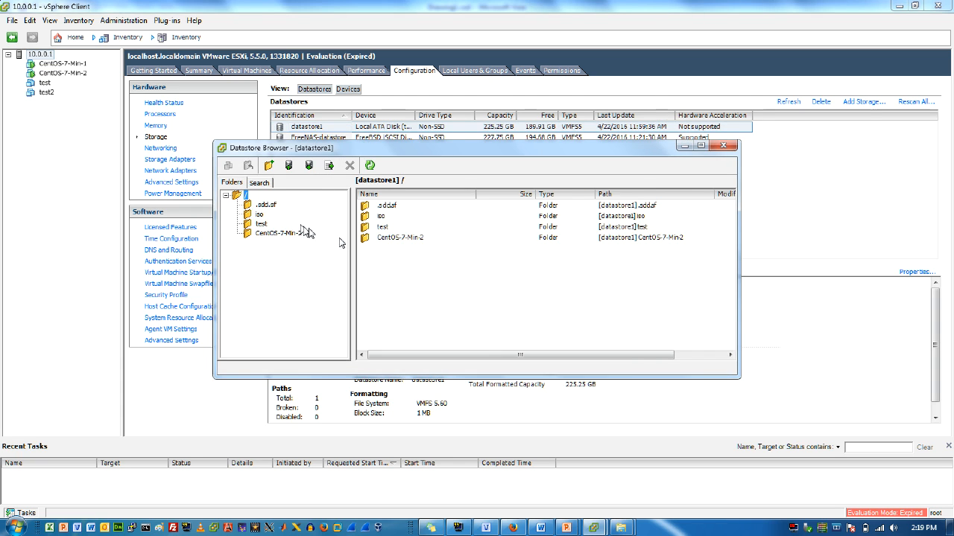
{"action": "left_click", "coordinate": [383, 216]}
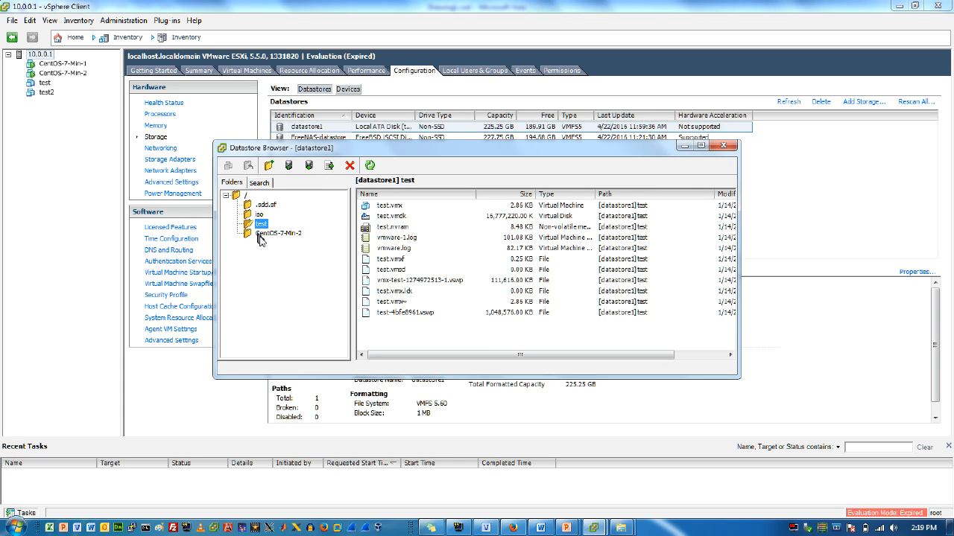
{"action": "left_click", "coordinate": [278, 233]}
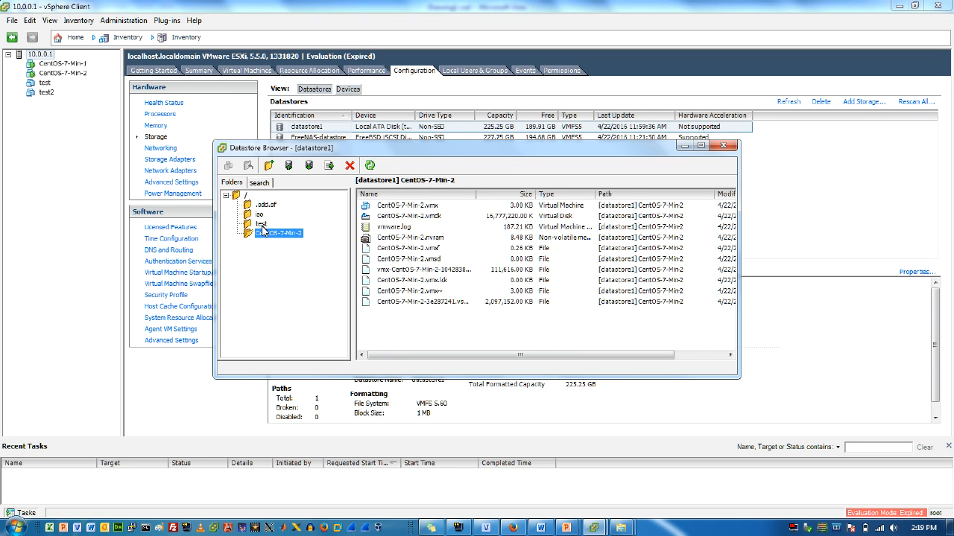
{"action": "mouse_move", "coordinate": [443, 216]}
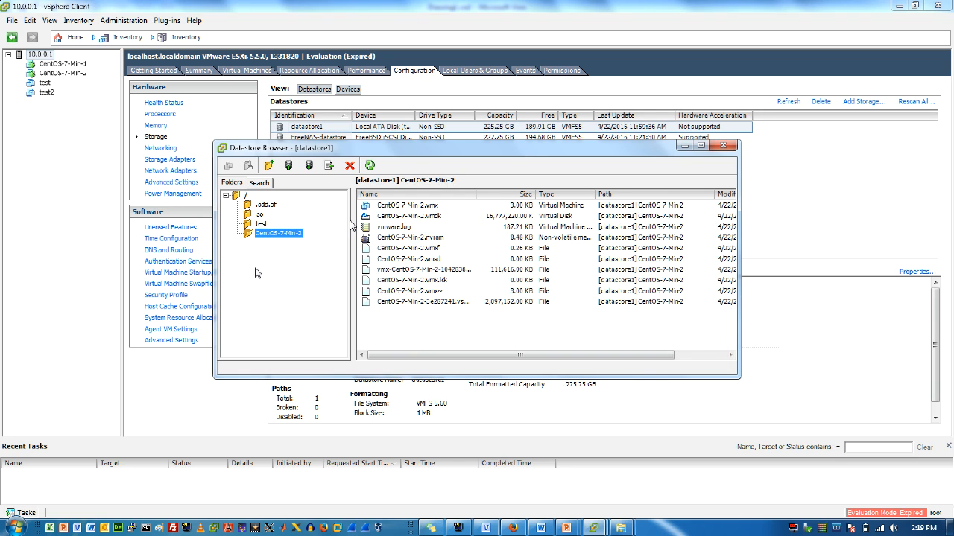
{"action": "left_click", "coordinate": [259, 215]}
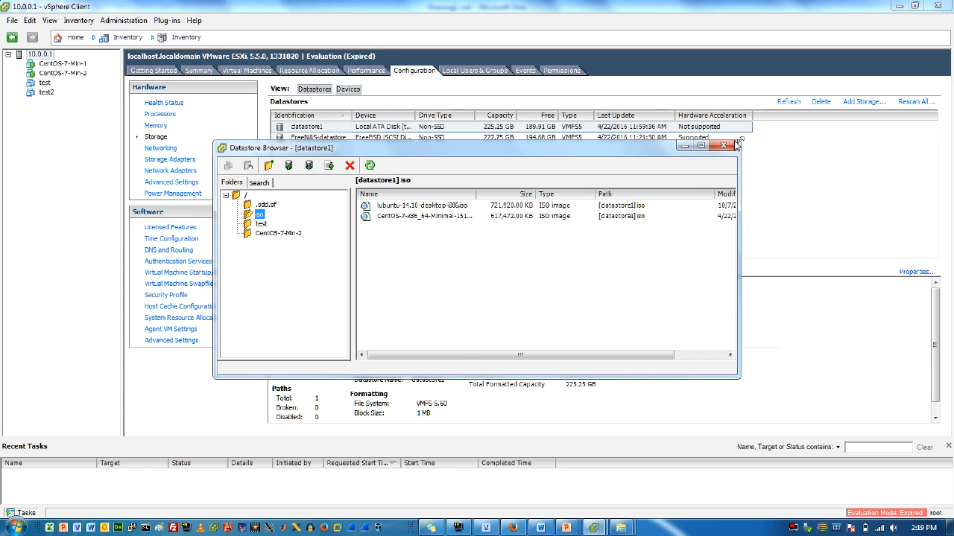
{"action": "left_click", "coordinate": [722, 146]}
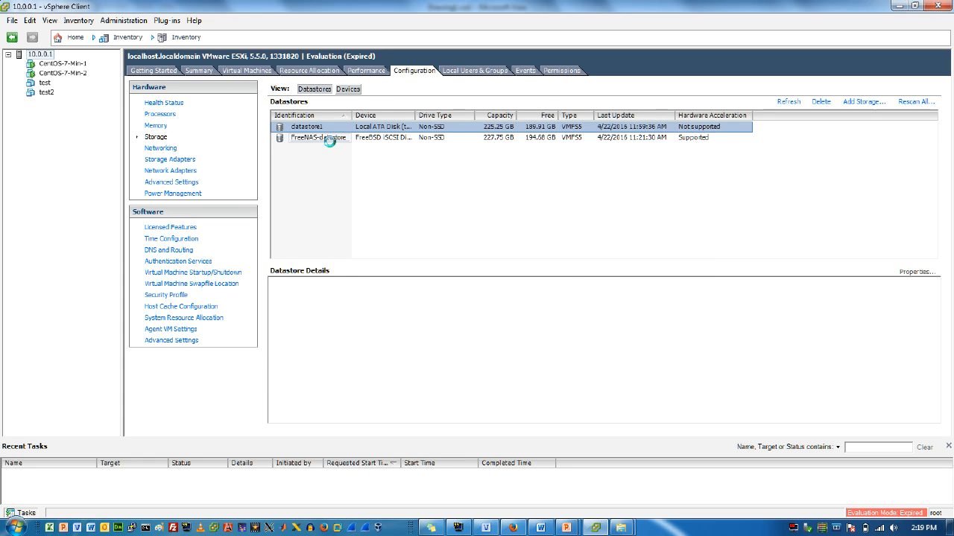
Browse FreeNAS-datastore's files, then open its properties showing the 227.75 GB VMFS 5.60 volume.
{"action": "left_click", "coordinate": [318, 137]}
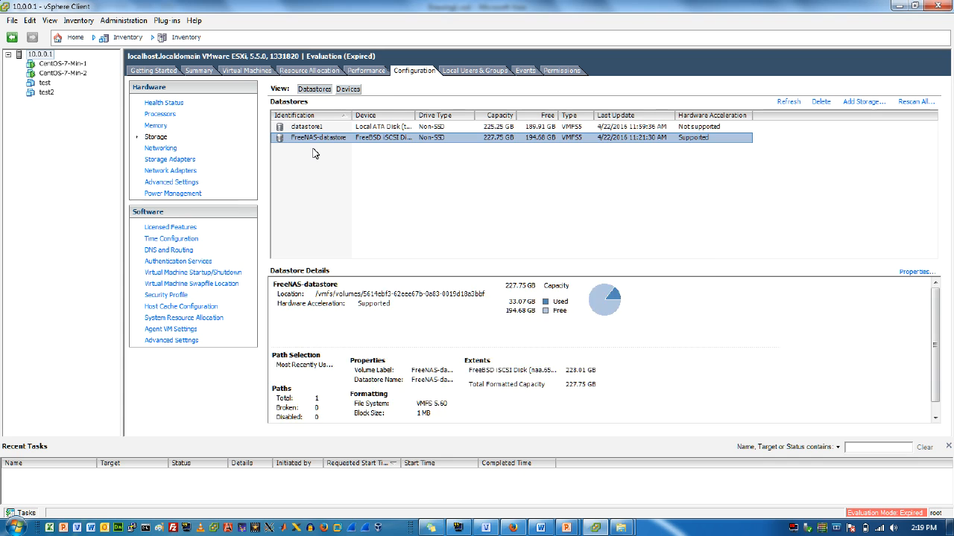
{"action": "right_click", "coordinate": [317, 137]}
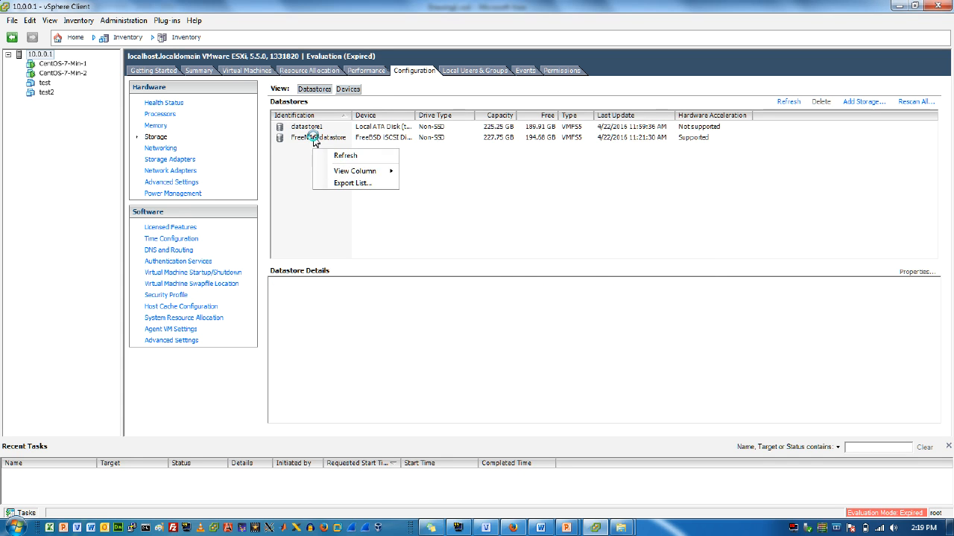
{"action": "right_click", "coordinate": [319, 137]}
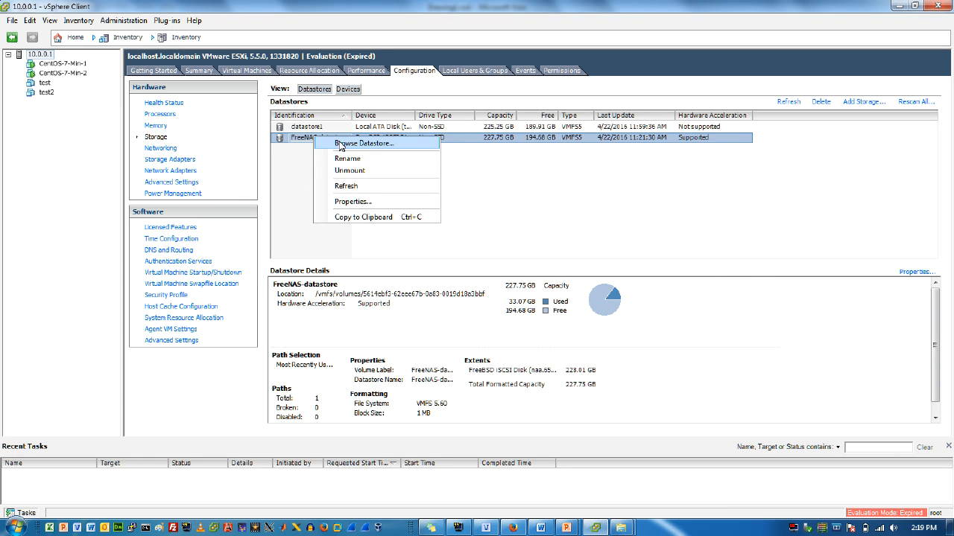
{"action": "left_click", "coordinate": [365, 143]}
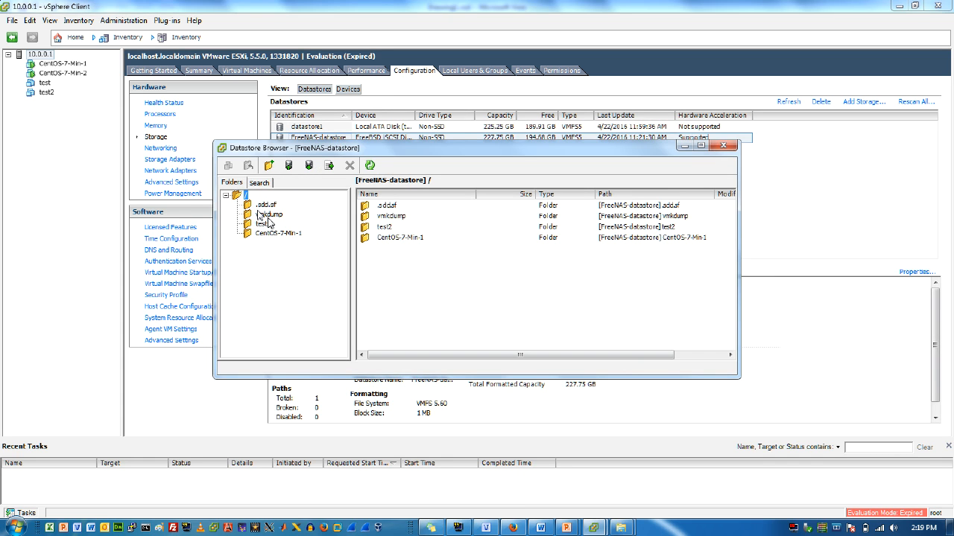
{"action": "mouse_move", "coordinate": [332, 241]}
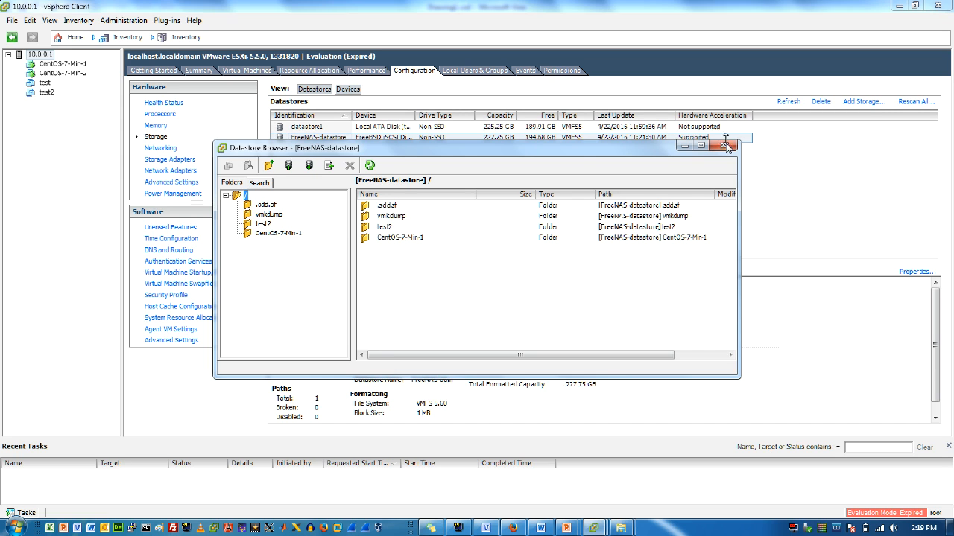
{"action": "left_click", "coordinate": [726, 146]}
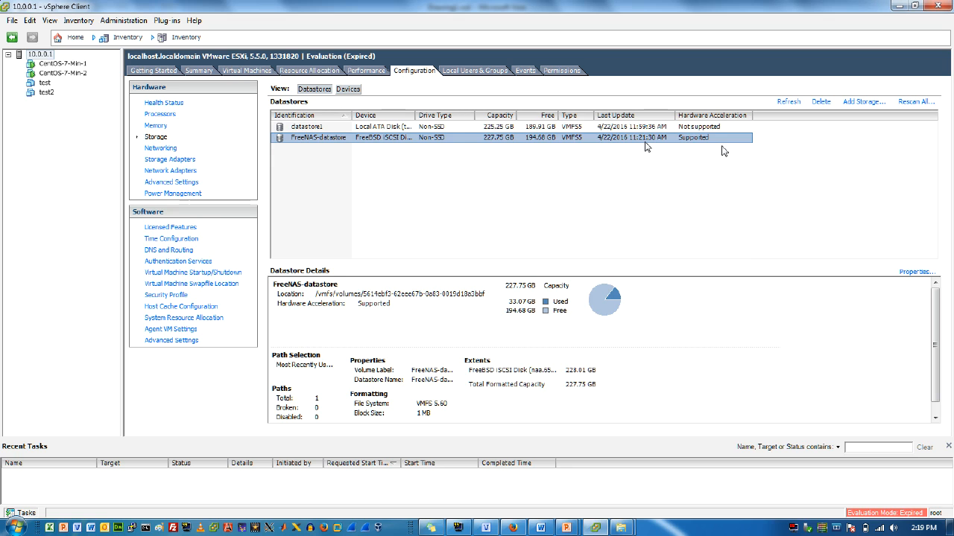
{"action": "mouse_move", "coordinate": [532, 196]}
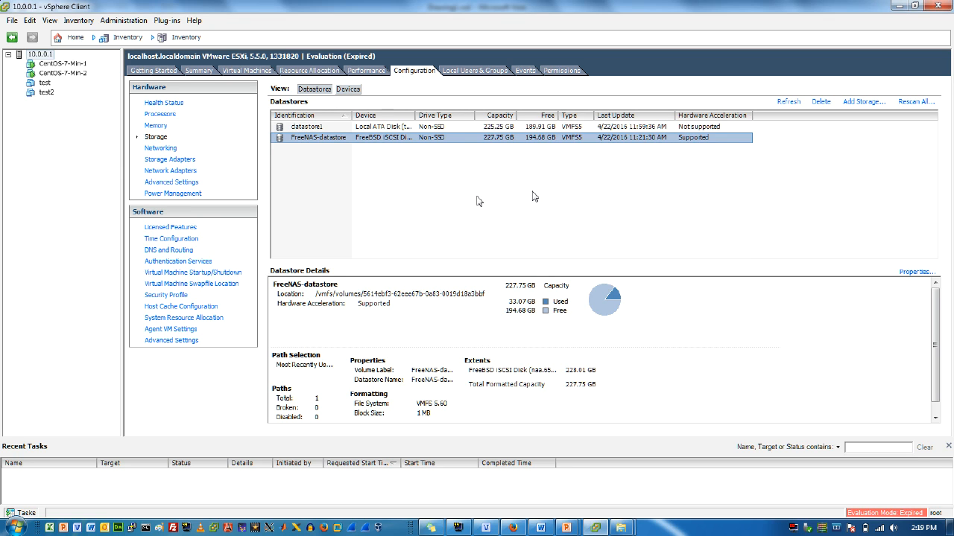
{"action": "mouse_move", "coordinate": [794, 187]}
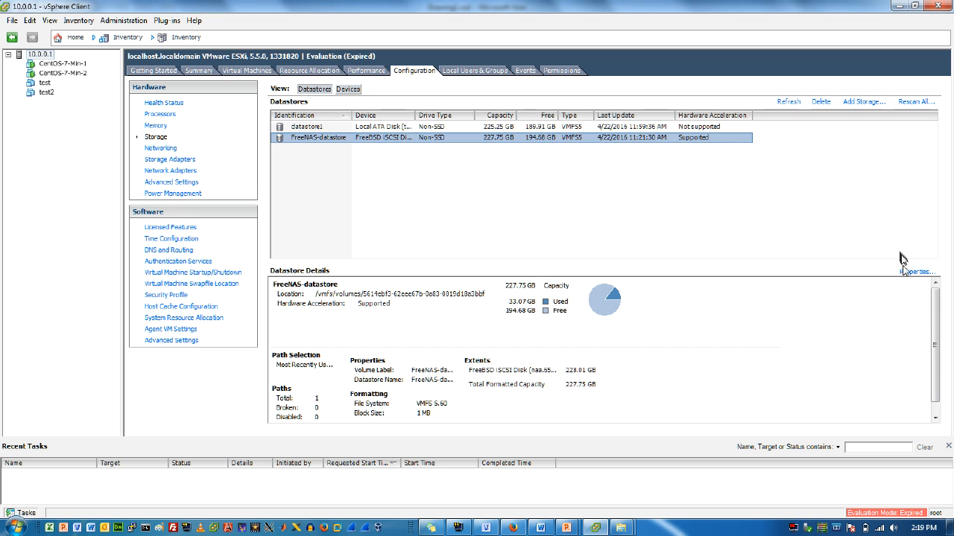
{"action": "left_click", "coordinate": [918, 272]}
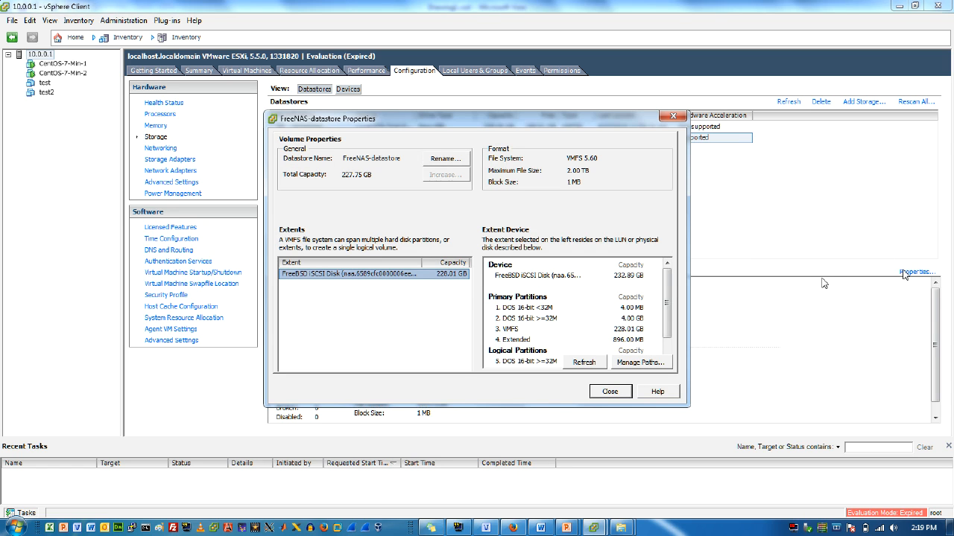
{"action": "mouse_move", "coordinate": [648, 365]}
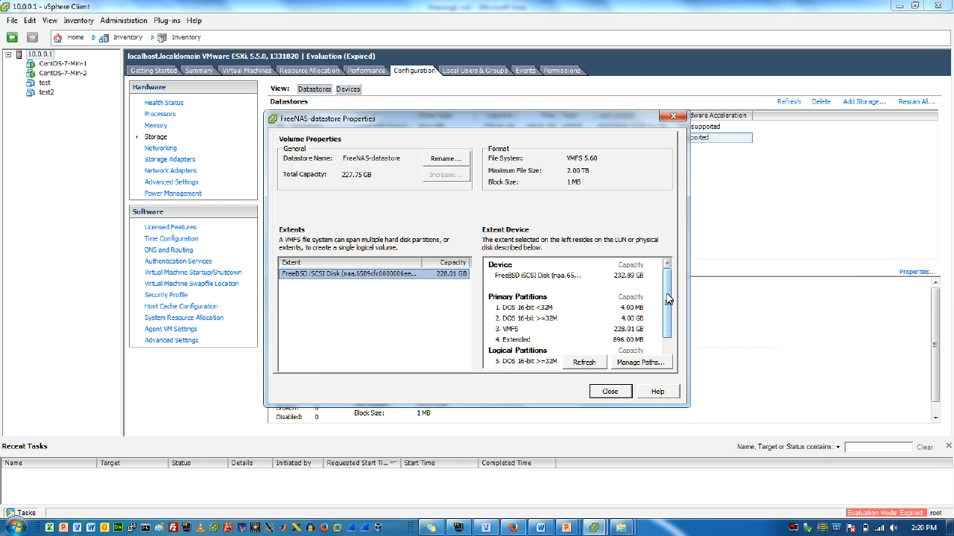
{"action": "mouse_move", "coordinate": [438, 196]}
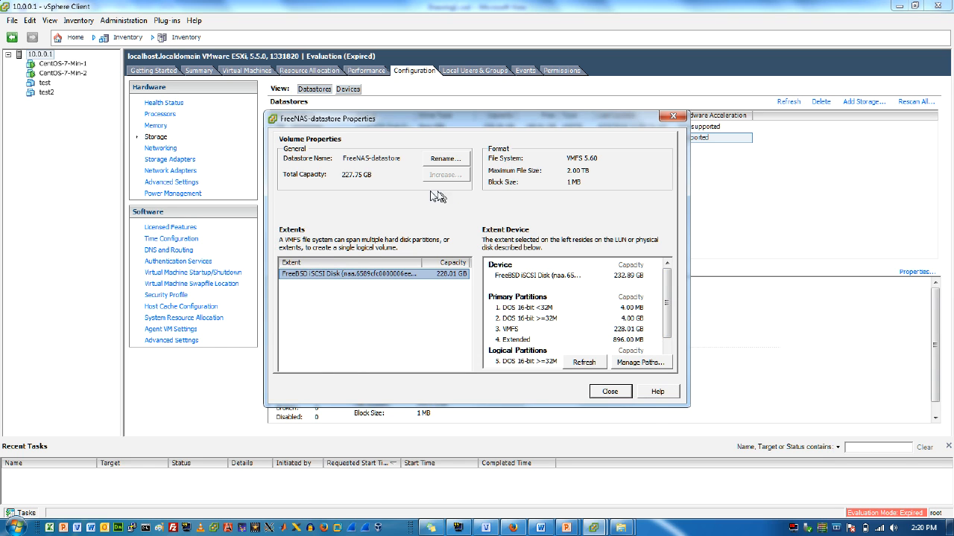
{"action": "mouse_move", "coordinate": [399, 160]}
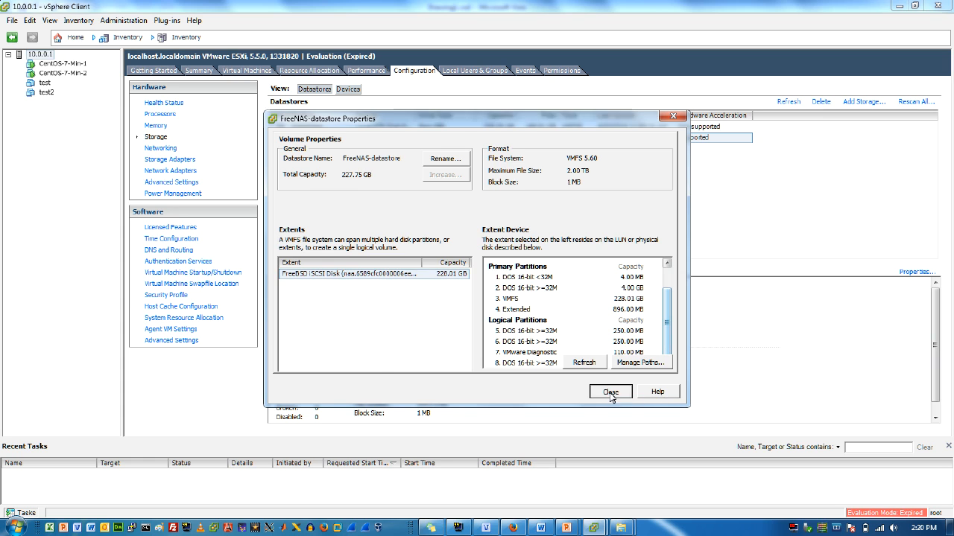
Close the FreeNAS-datastore properties after reviewing its 228.01 GB VMFS partition.
{"action": "left_click", "coordinate": [610, 392]}
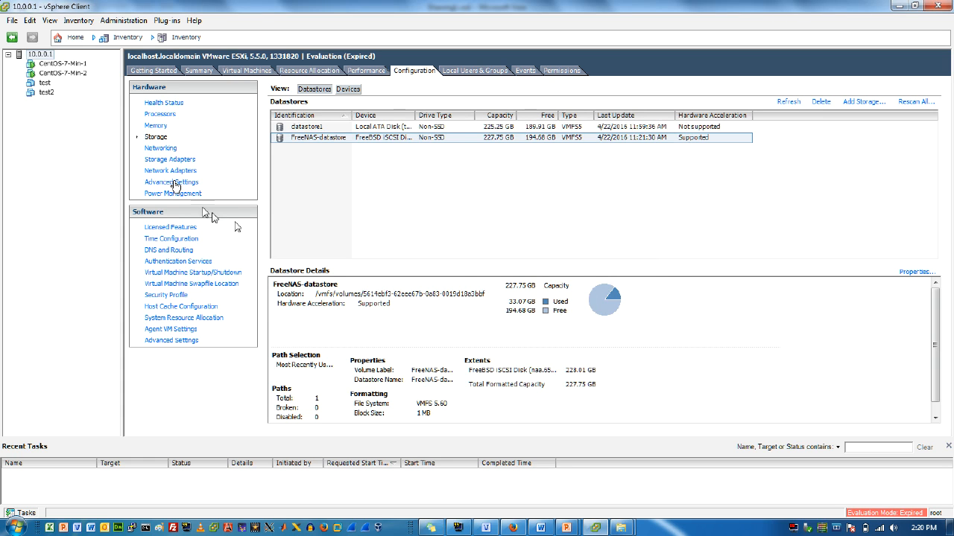
Show vmhba33's mounted 232.89 GB FreeBSD iSCSI disk under Storage Adapters, then move to Networking.
{"action": "left_click", "coordinate": [170, 158]}
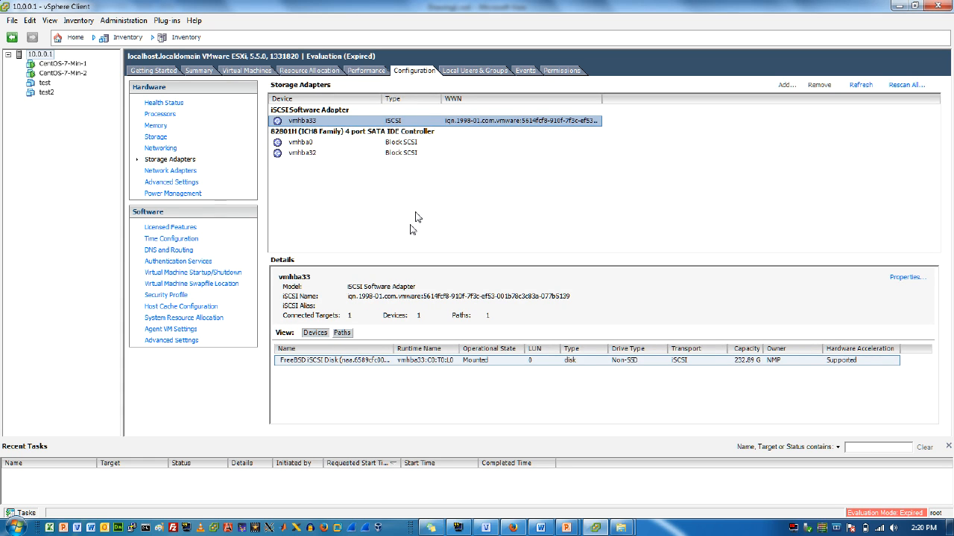
{"action": "mouse_move", "coordinate": [356, 399]}
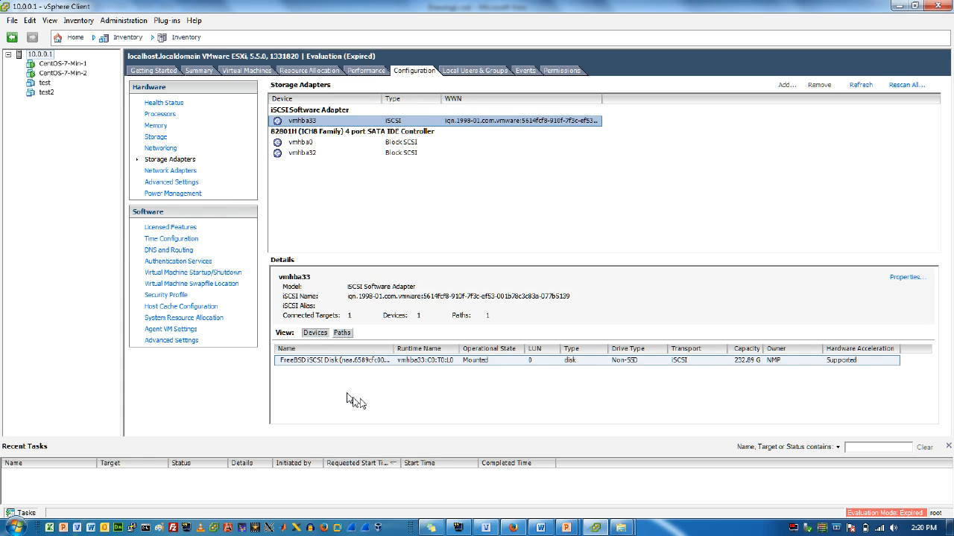
{"action": "mouse_move", "coordinate": [429, 388]}
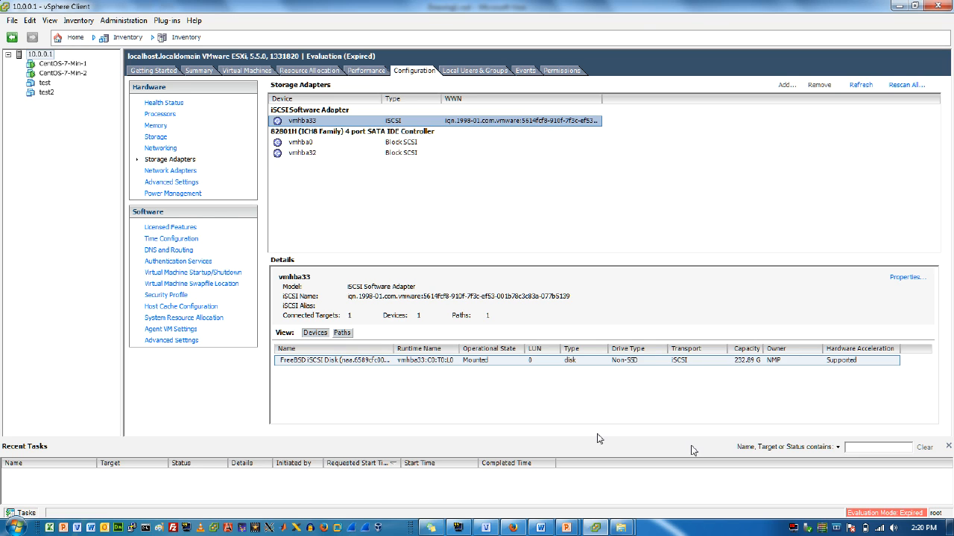
{"action": "left_click", "coordinate": [160, 147]}
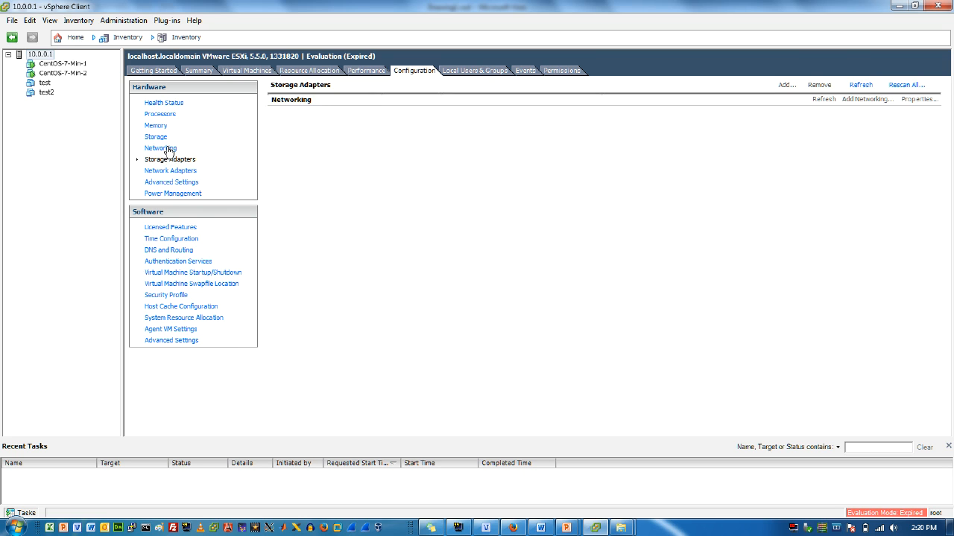
Cancel Add Networking and show vSwitch1's Storage port at 11.0.0.1 with iSCSI port binding.
{"action": "left_click", "coordinate": [156, 148]}
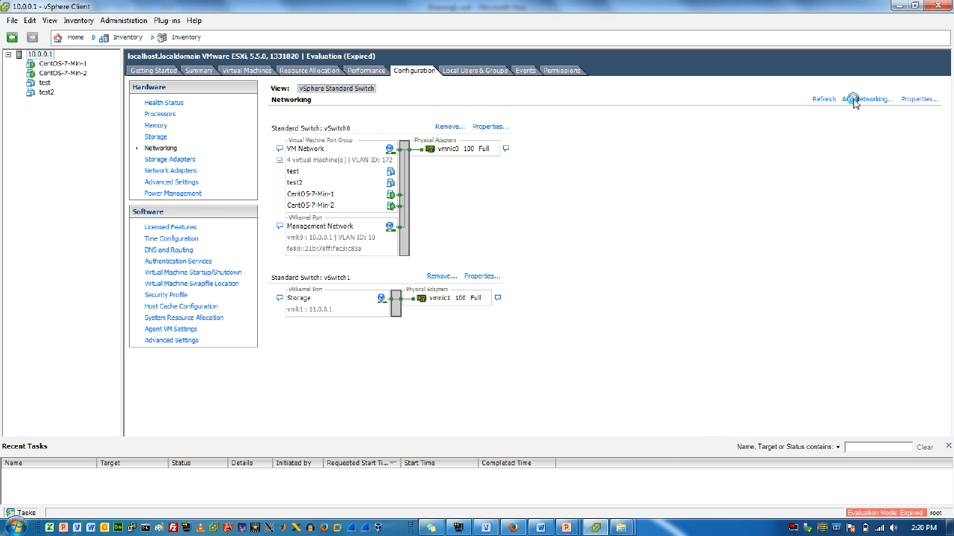
{"action": "left_click", "coordinate": [866, 99]}
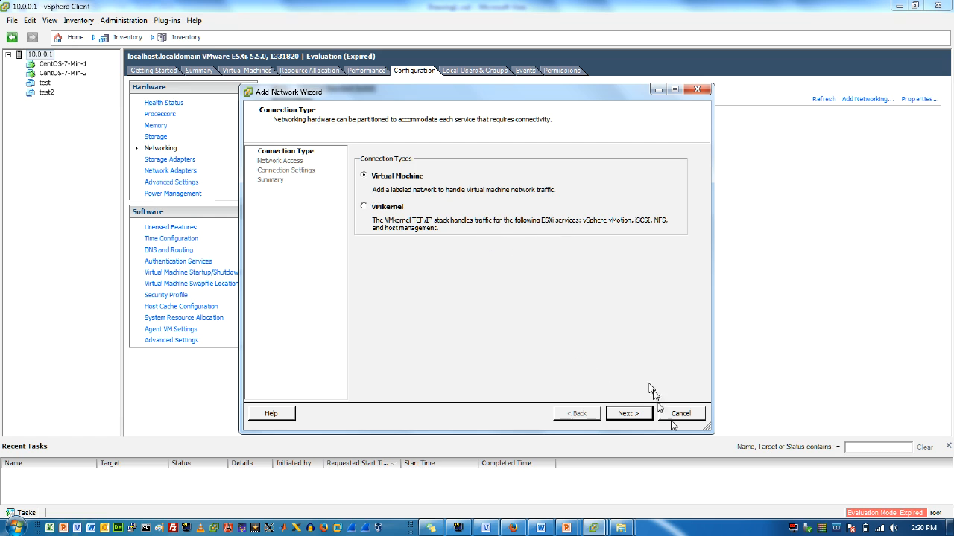
{"action": "left_click", "coordinate": [681, 413]}
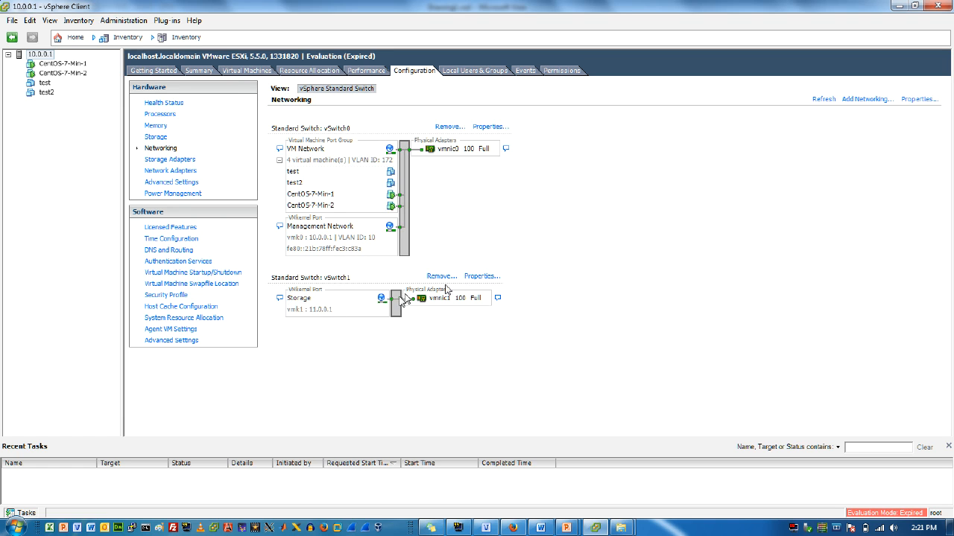
{"action": "left_click", "coordinate": [482, 276]}
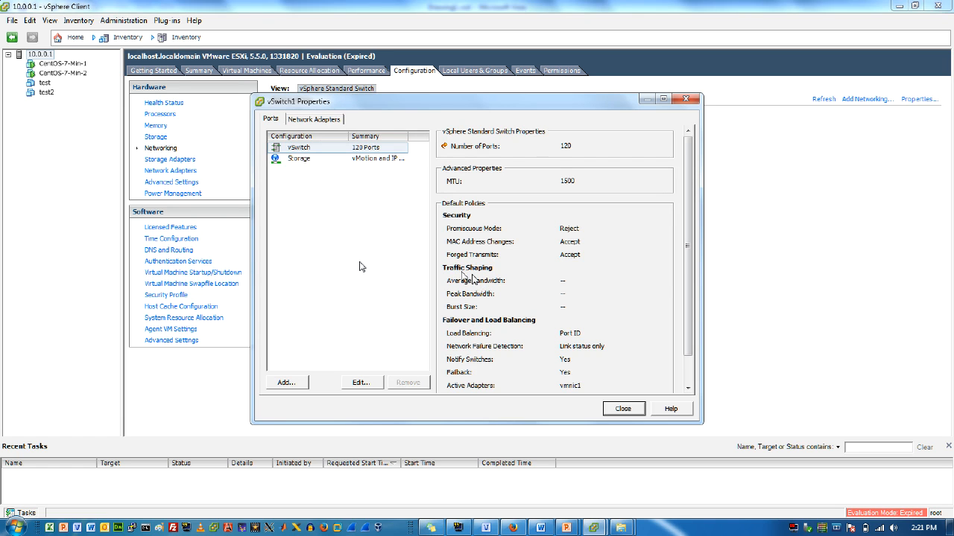
{"action": "left_click", "coordinate": [299, 158]}
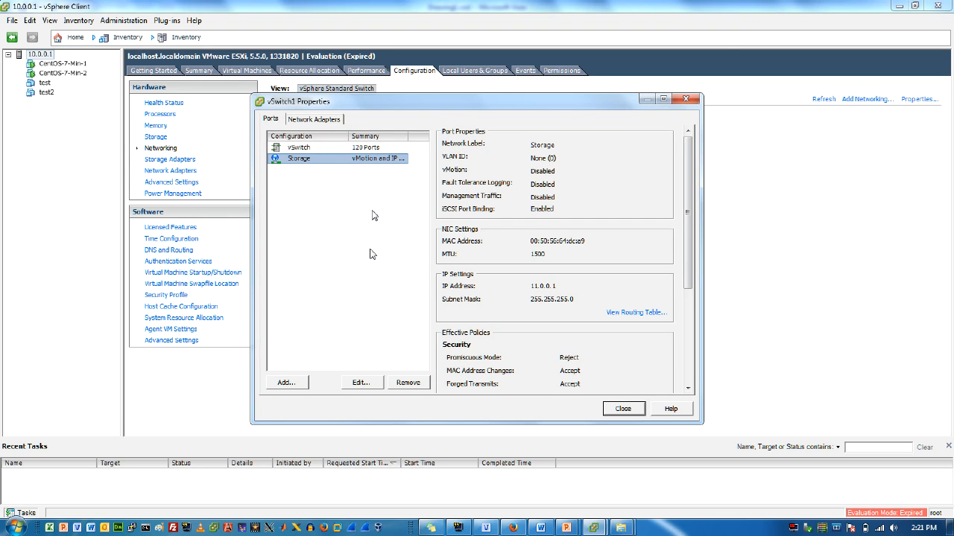
{"action": "mouse_move", "coordinate": [366, 382]}
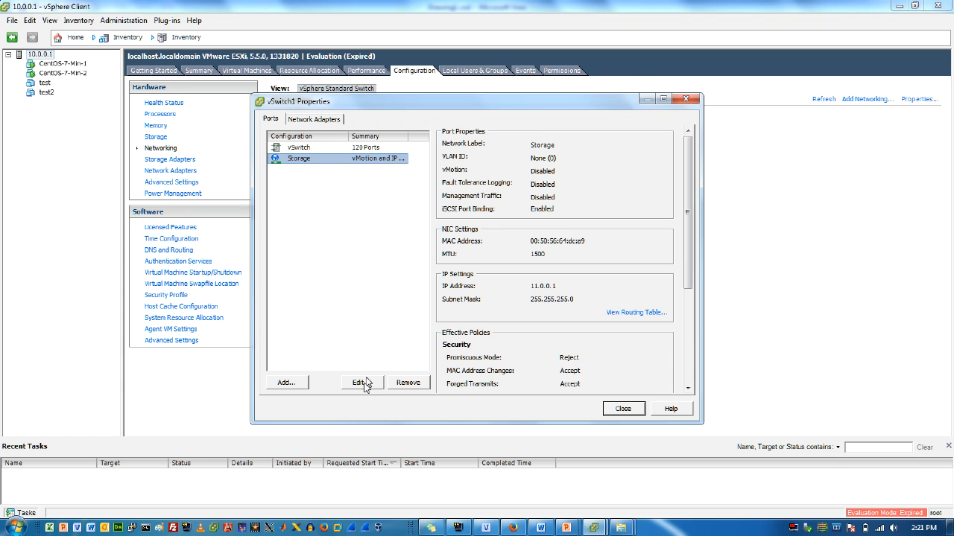
{"action": "left_click", "coordinate": [360, 382]}
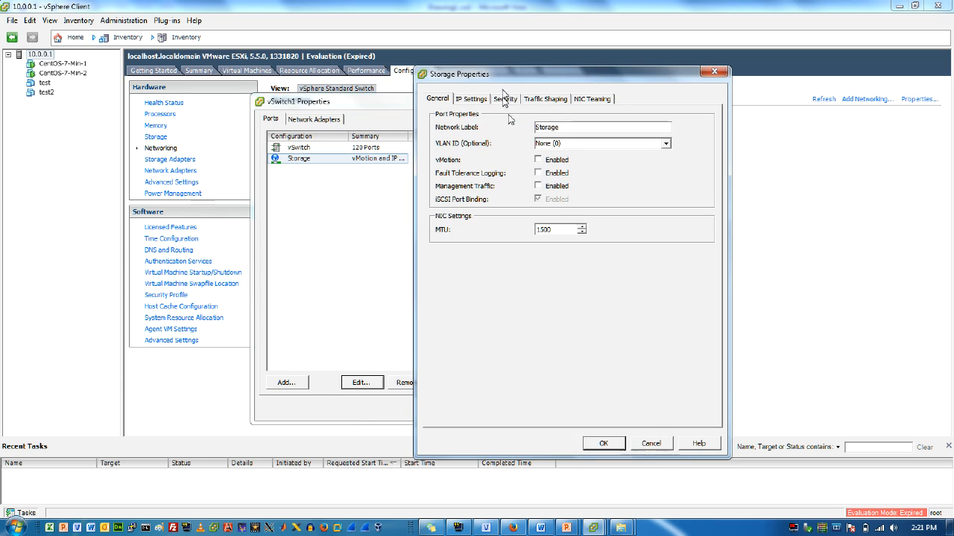
{"action": "mouse_move", "coordinate": [619, 161]}
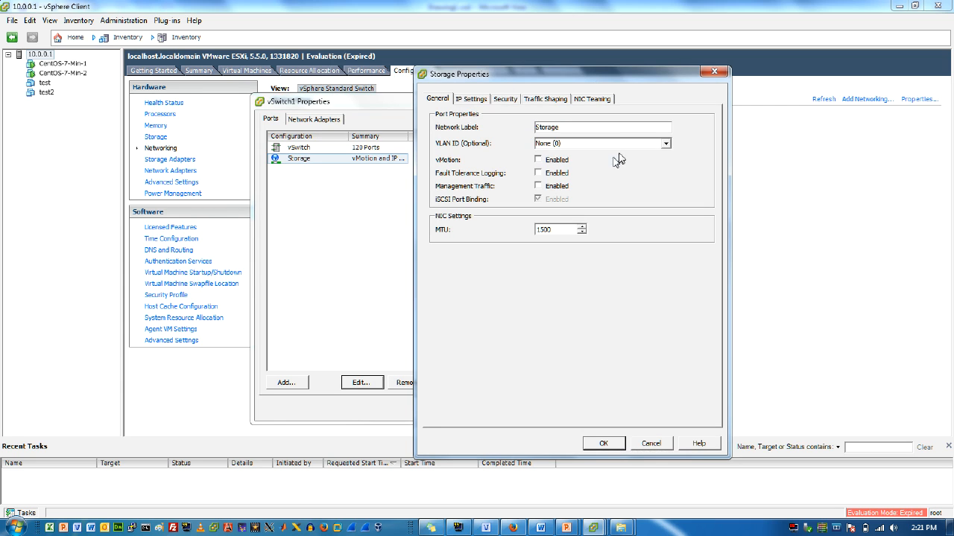
{"action": "mouse_move", "coordinate": [650, 173]}
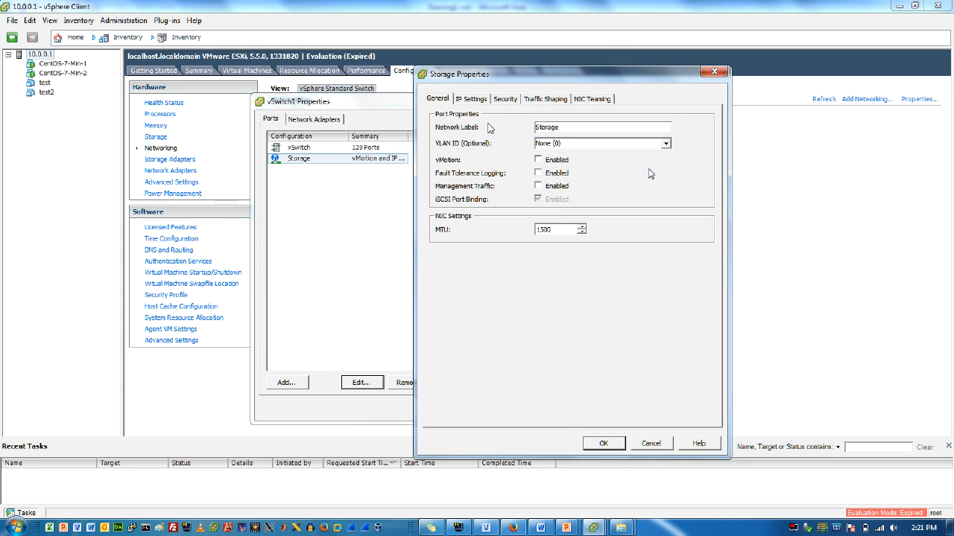
{"action": "left_click", "coordinate": [471, 98]}
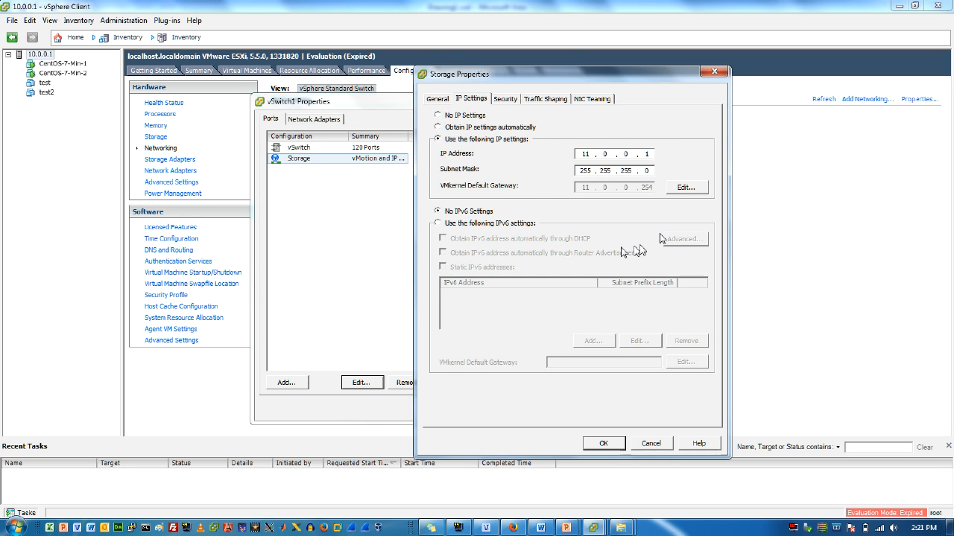
{"action": "mouse_move", "coordinate": [689, 230]}
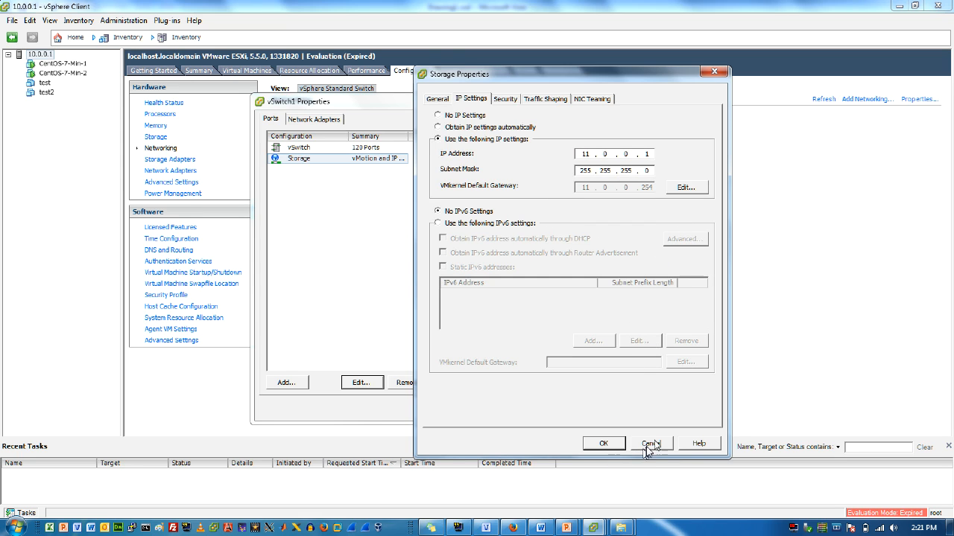
{"action": "mouse_move", "coordinate": [596, 138]}
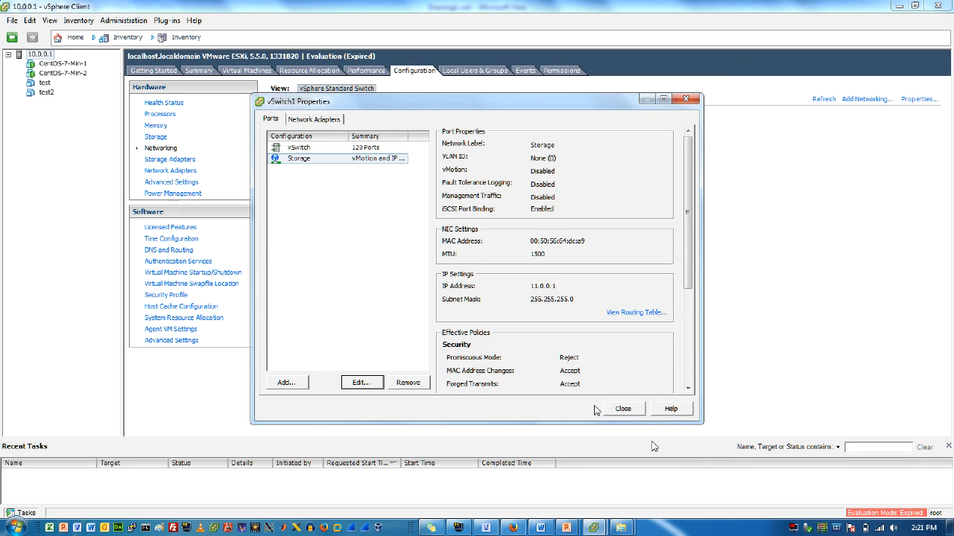
{"action": "left_click", "coordinate": [622, 409]}
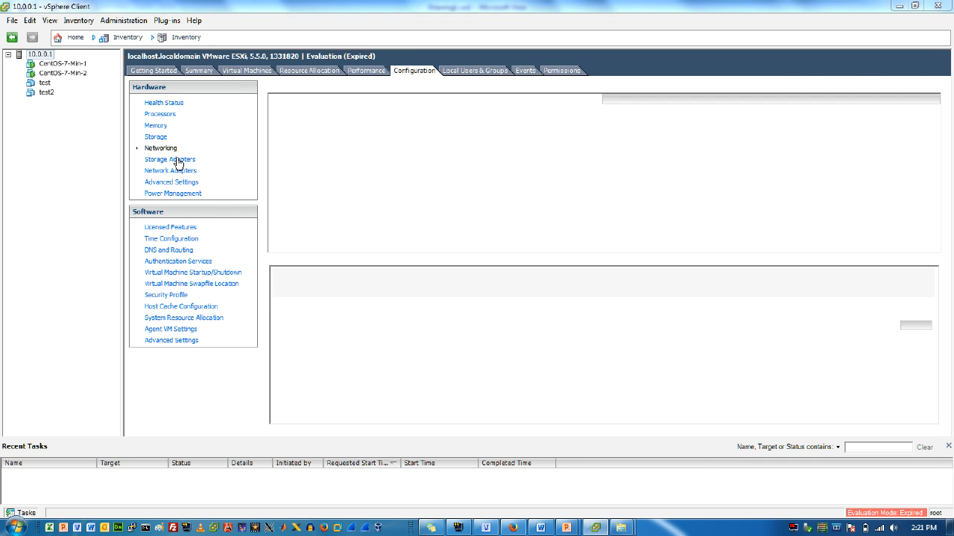
Show vmhba33's compliant vmk1 port binding and its dynamic discovery target 11.0.0.3:3260.
{"action": "left_click", "coordinate": [169, 159]}
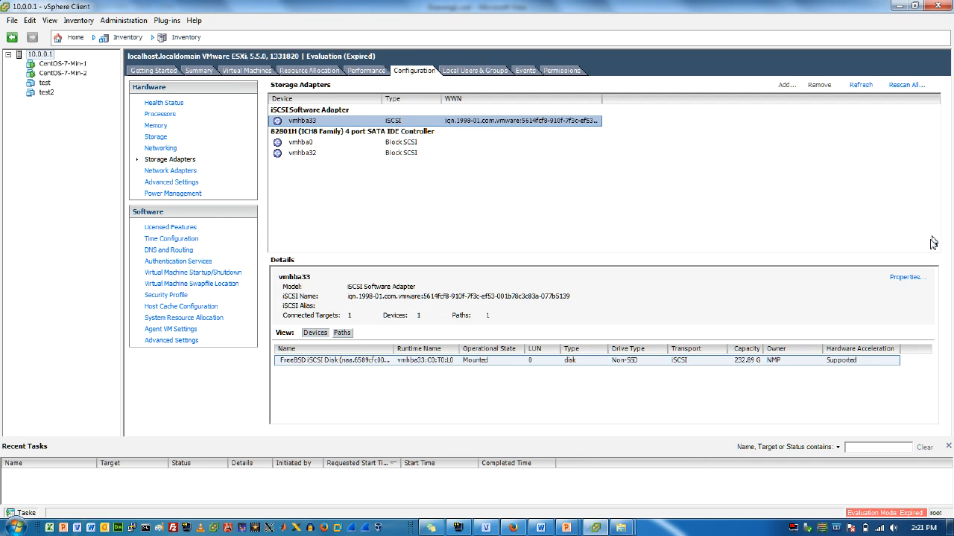
{"action": "left_click", "coordinate": [906, 278]}
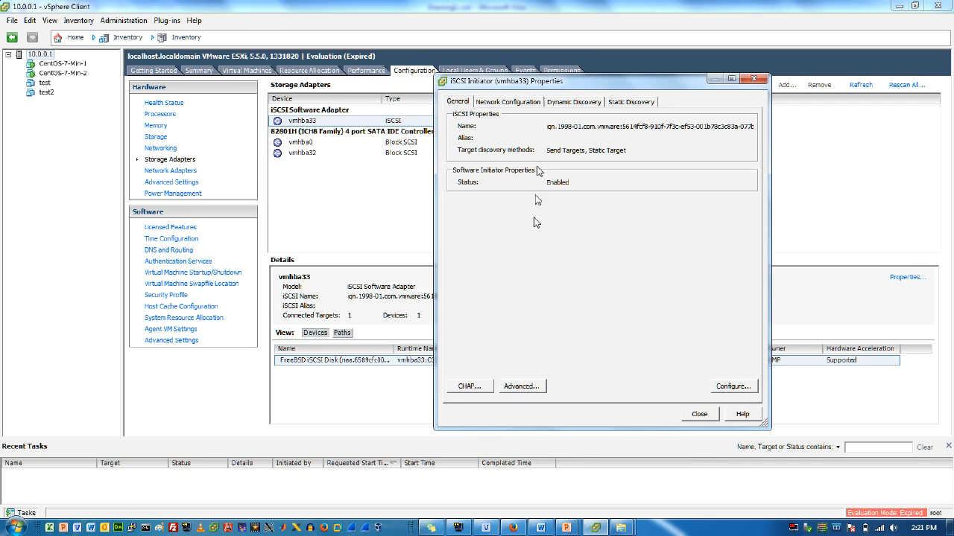
{"action": "left_click", "coordinate": [507, 101]}
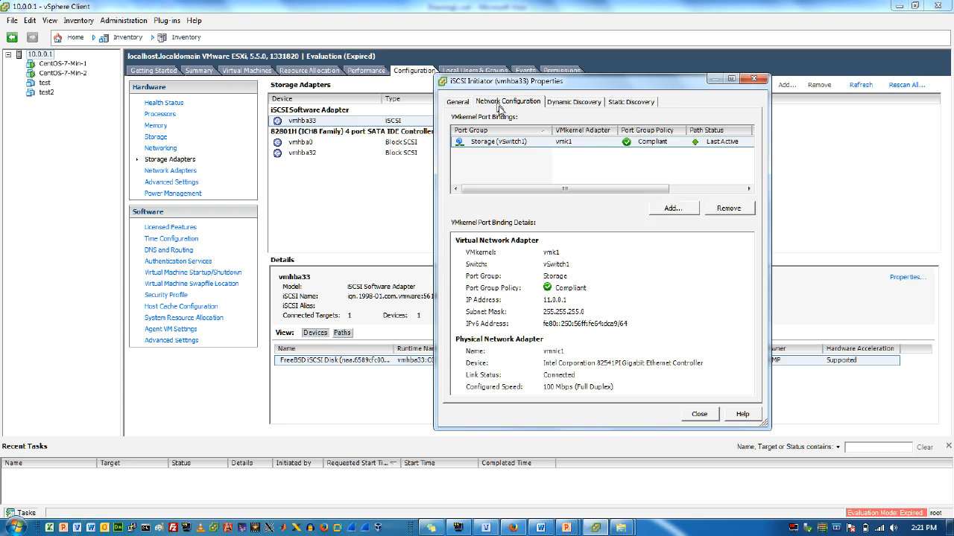
{"action": "mouse_move", "coordinate": [525, 290]}
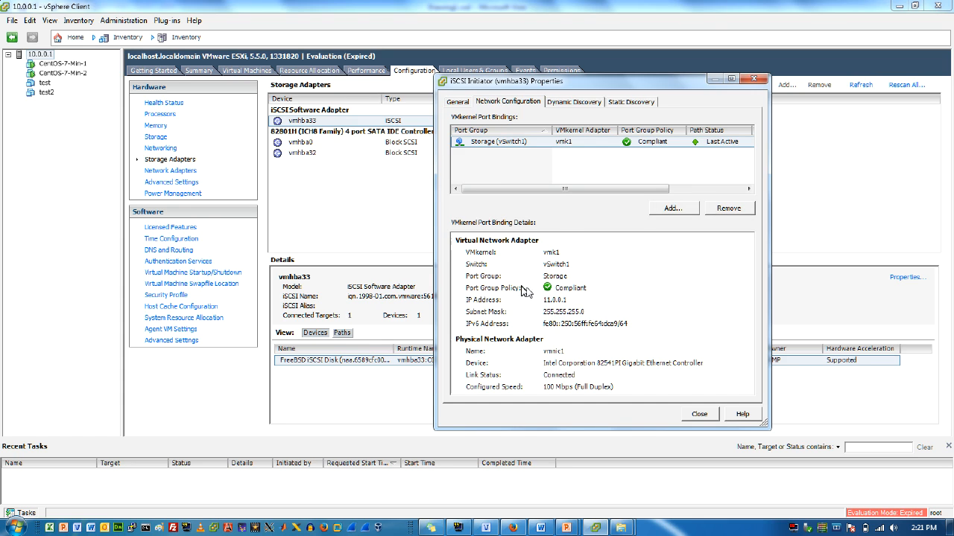
{"action": "mouse_move", "coordinate": [561, 307]}
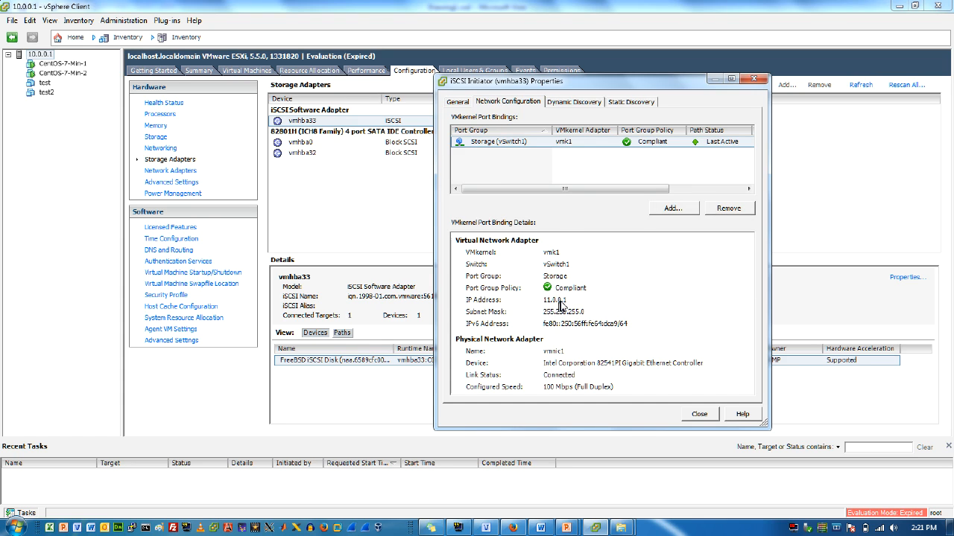
{"action": "mouse_move", "coordinate": [573, 323]}
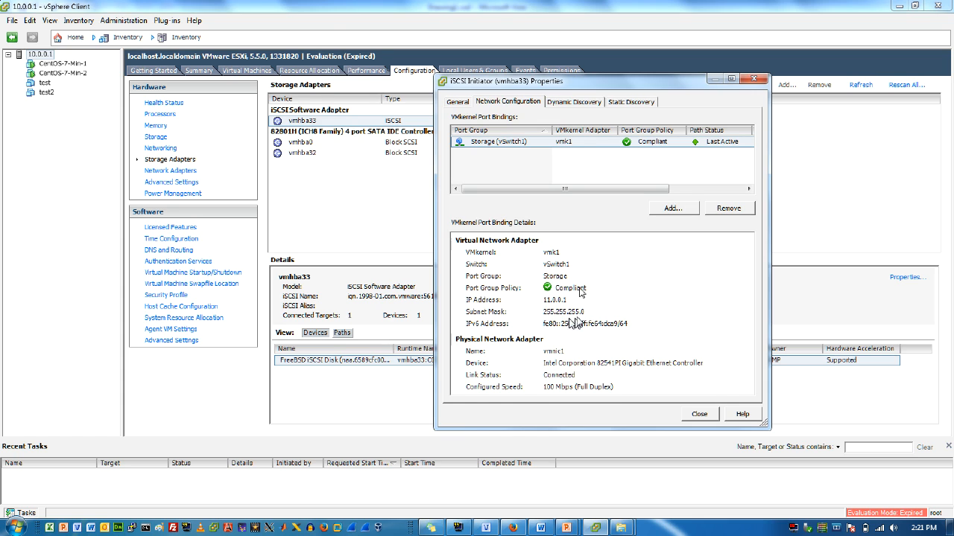
{"action": "mouse_move", "coordinate": [565, 262]}
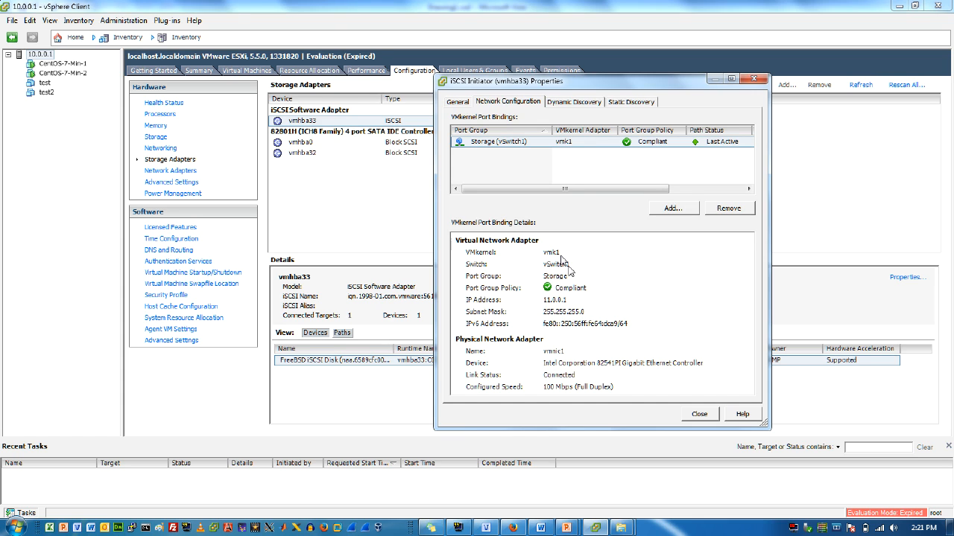
{"action": "left_click", "coordinate": [573, 101]}
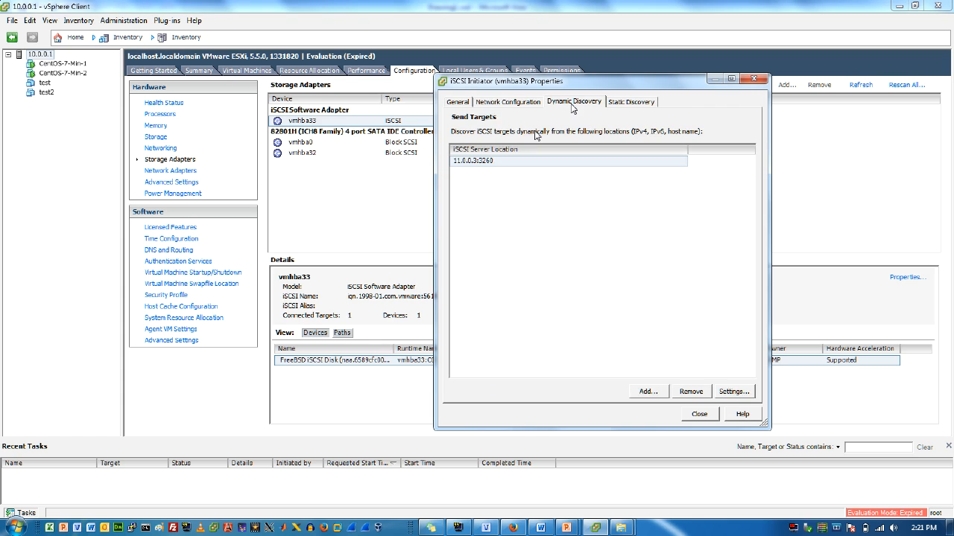
{"action": "mouse_move", "coordinate": [497, 198]}
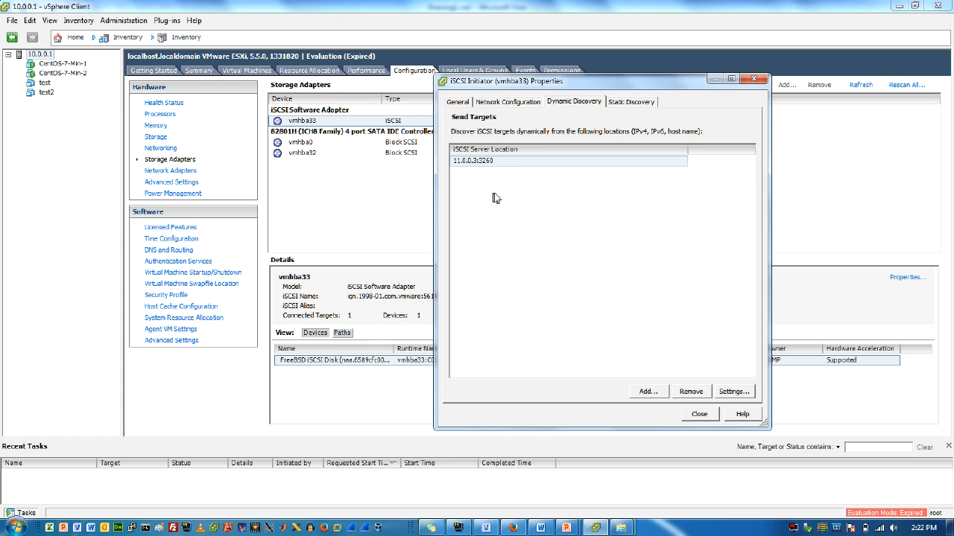
{"action": "mouse_move", "coordinate": [505, 177]}
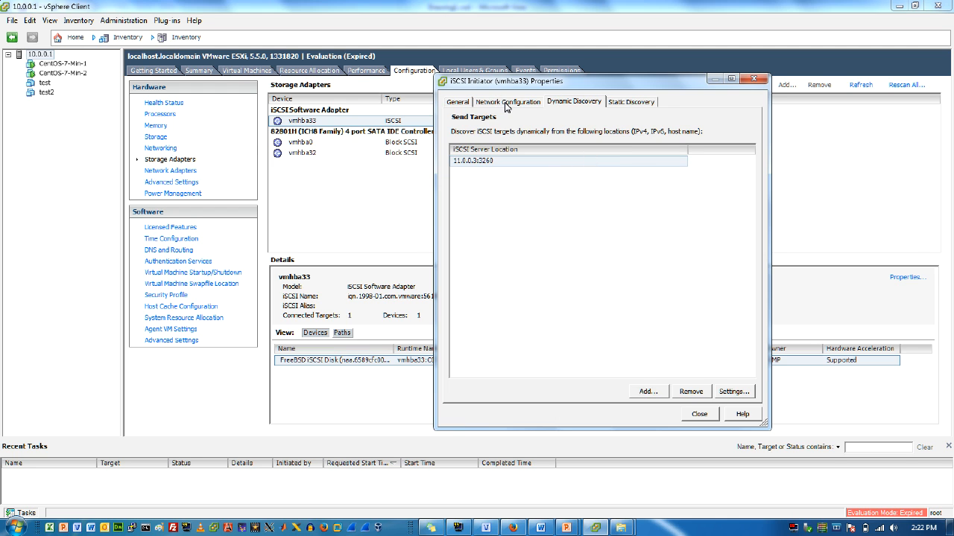
Recheck vmhba33's vmk1 port binding and close the iSCSI Initiator Properties dialog.
{"action": "left_click", "coordinate": [508, 101]}
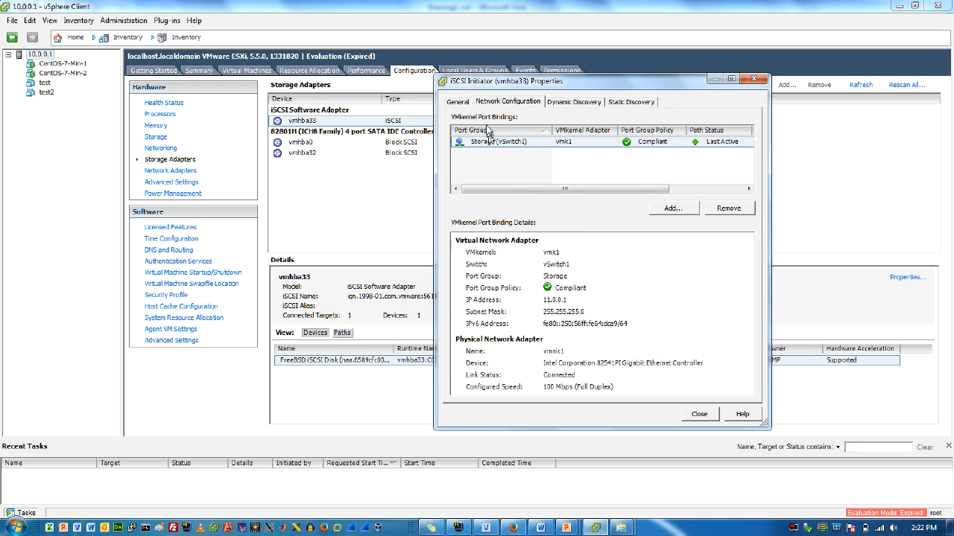
{"action": "mouse_move", "coordinate": [681, 444]}
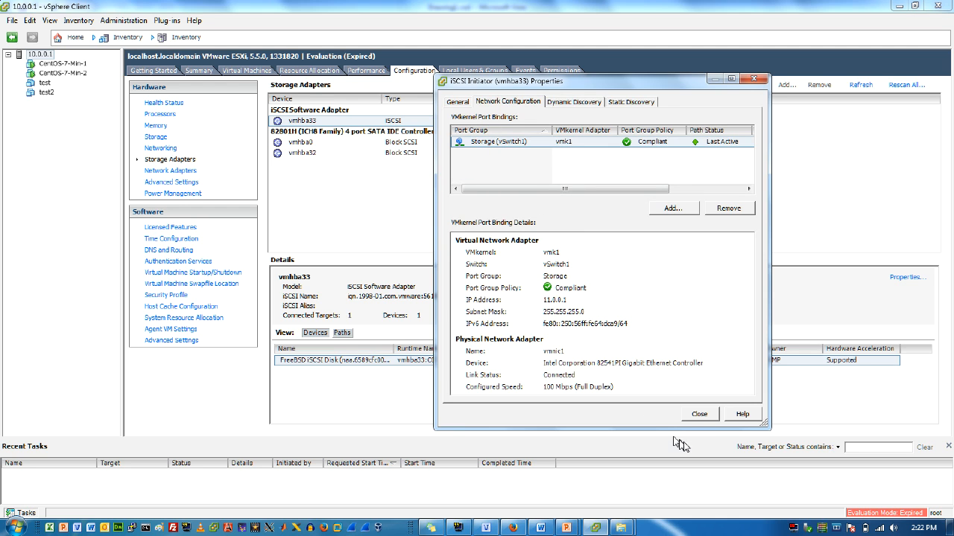
{"action": "left_click", "coordinate": [698, 413]}
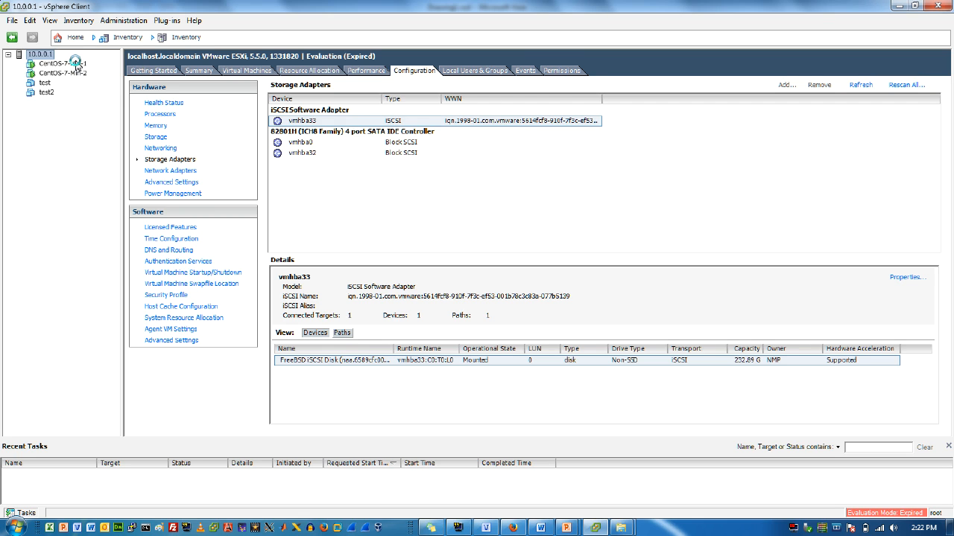
Show CentOS-7-Min-1's Hard disk 1 (16 GB thick) on FreeNAS-datastore, then close its settings.
{"action": "left_click", "coordinate": [63, 64]}
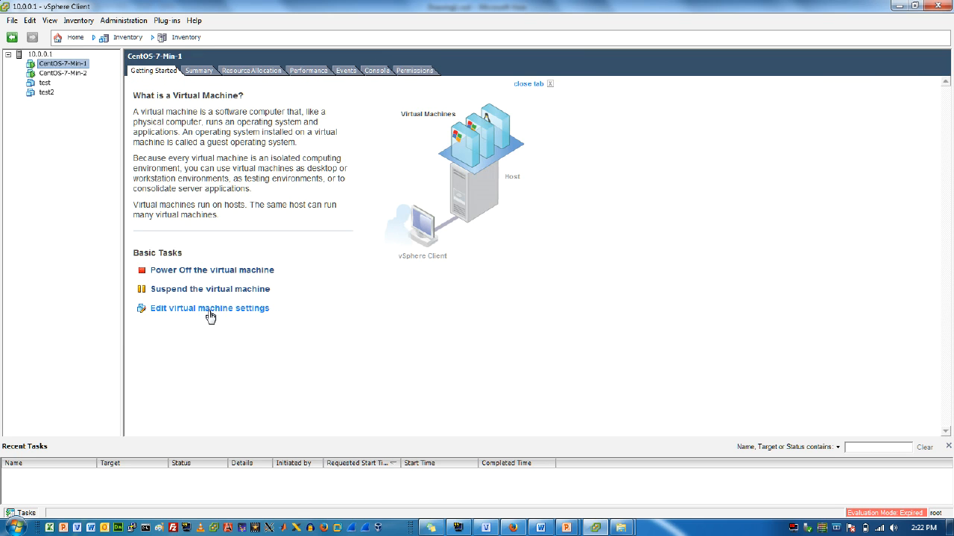
{"action": "left_click", "coordinate": [209, 307]}
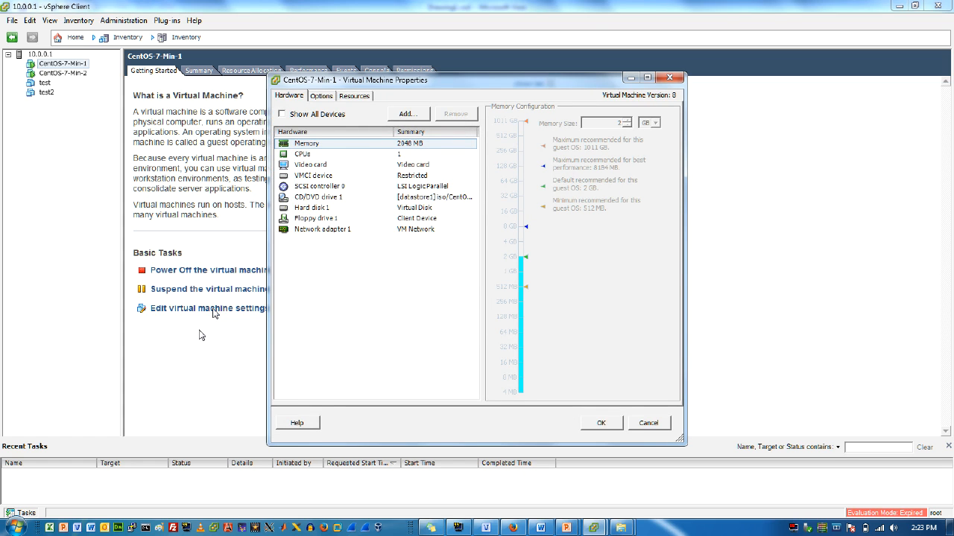
{"action": "mouse_move", "coordinate": [195, 356]}
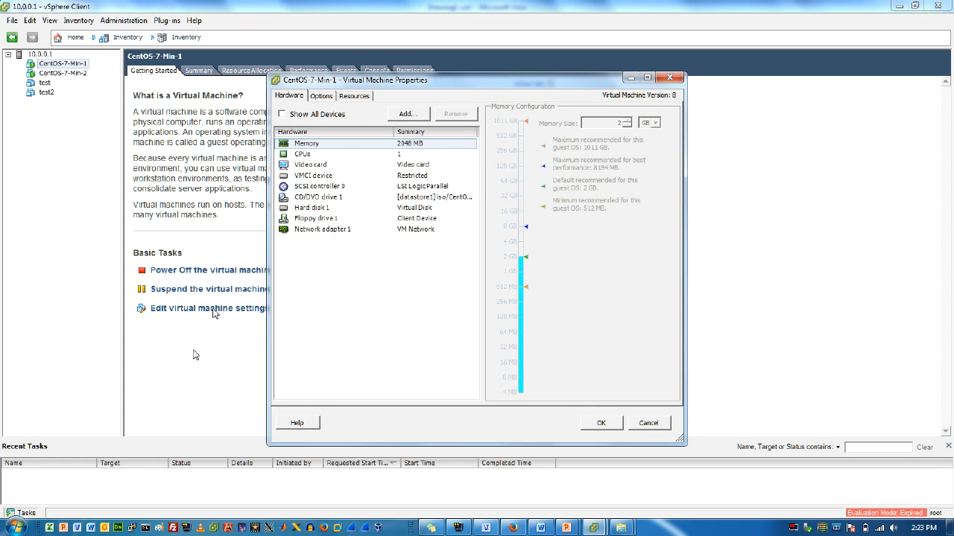
{"action": "mouse_move", "coordinate": [293, 247]}
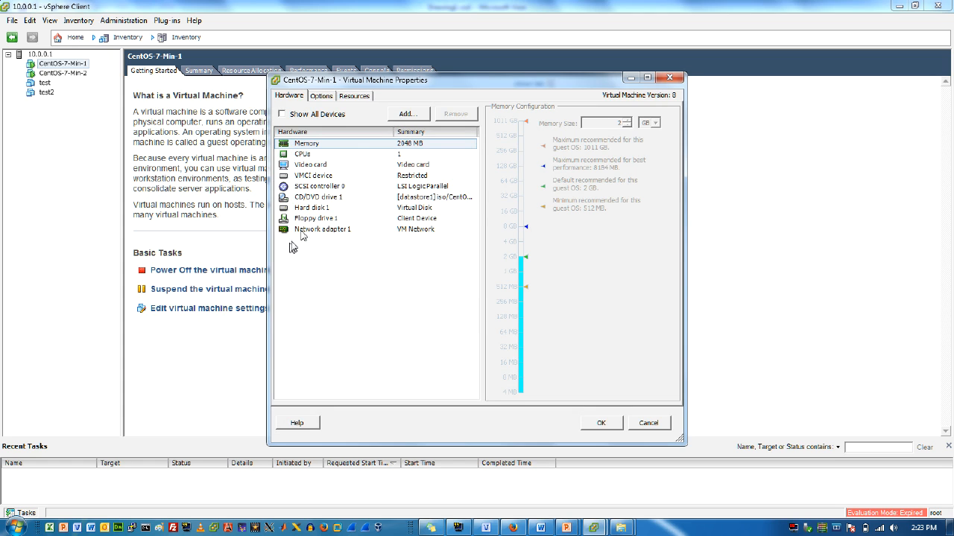
{"action": "left_click", "coordinate": [312, 207]}
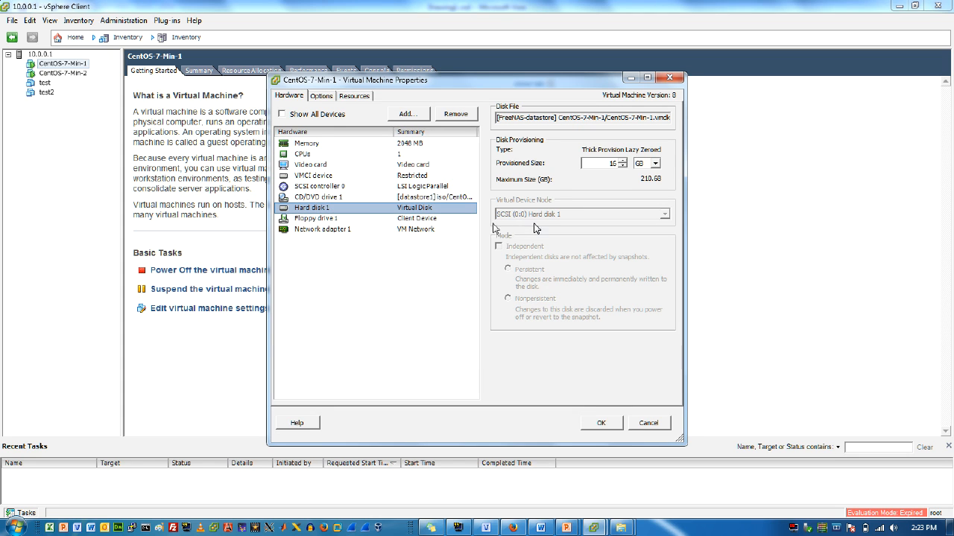
{"action": "mouse_move", "coordinate": [267, 202]}
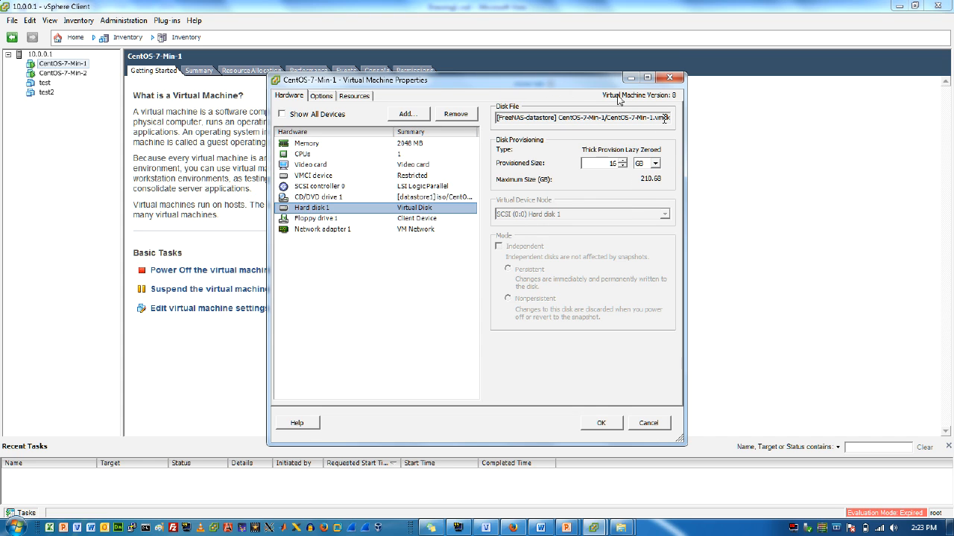
{"action": "left_click", "coordinate": [648, 423]}
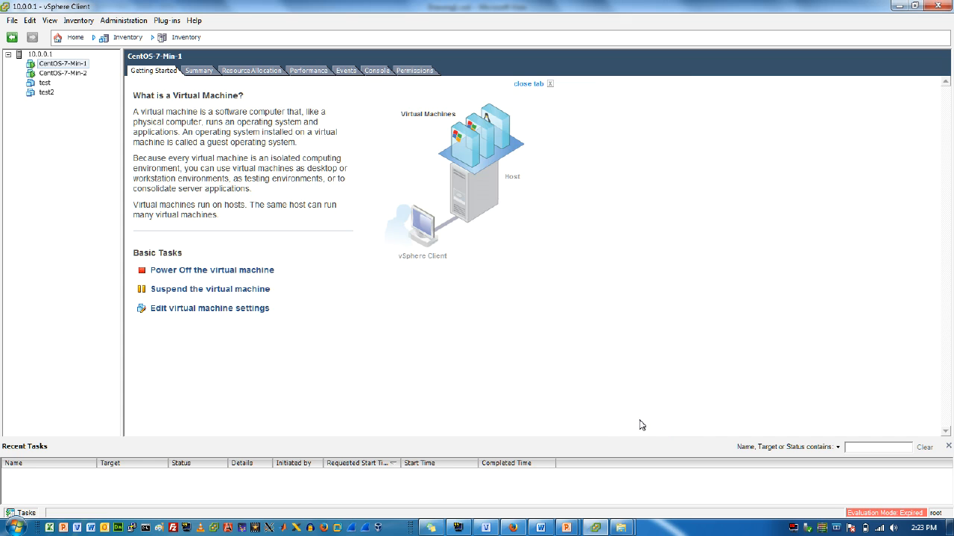
Show CentOS-7-Min-2's Hard disk 1 (16 GB thick) on datastore1, then close its settings.
{"action": "left_click", "coordinate": [62, 73]}
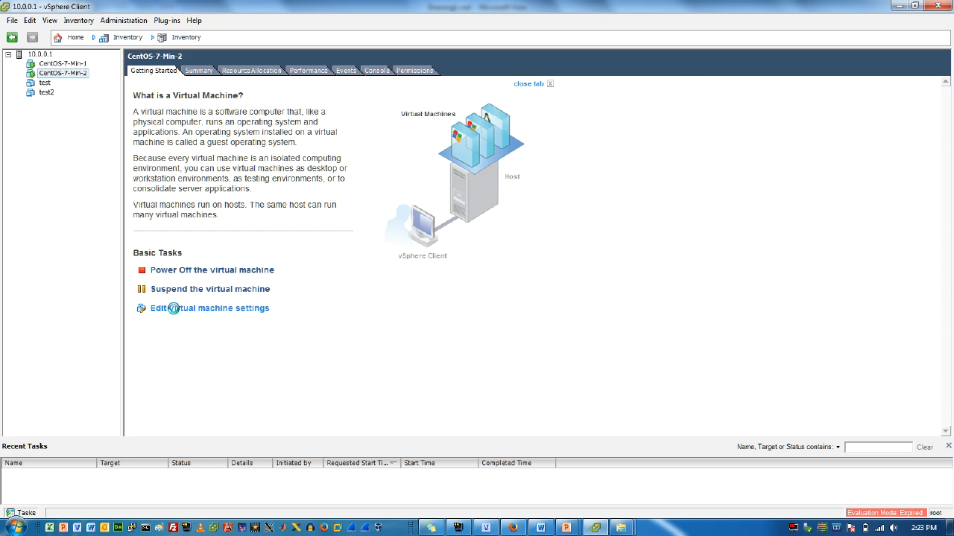
{"action": "left_click", "coordinate": [210, 308]}
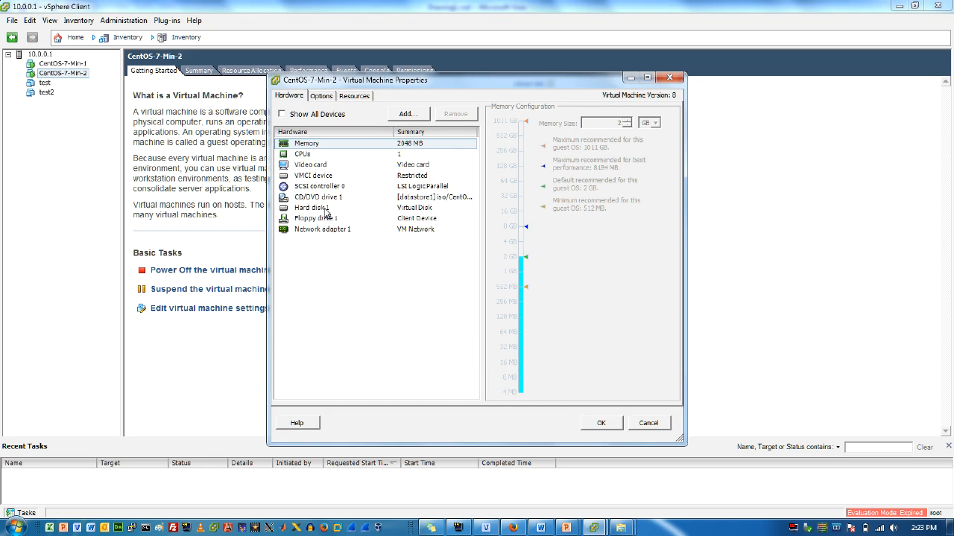
{"action": "left_click", "coordinate": [311, 208]}
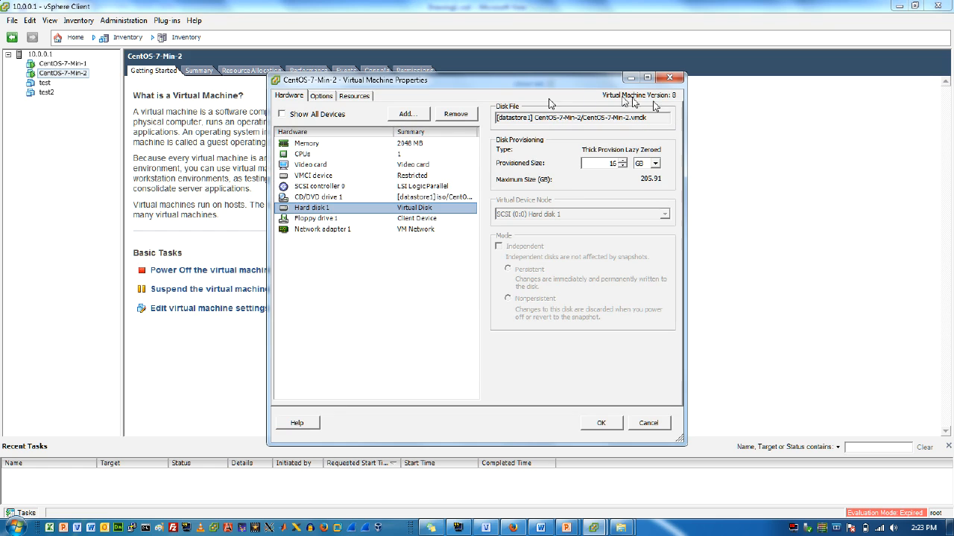
{"action": "mouse_move", "coordinate": [758, 334]}
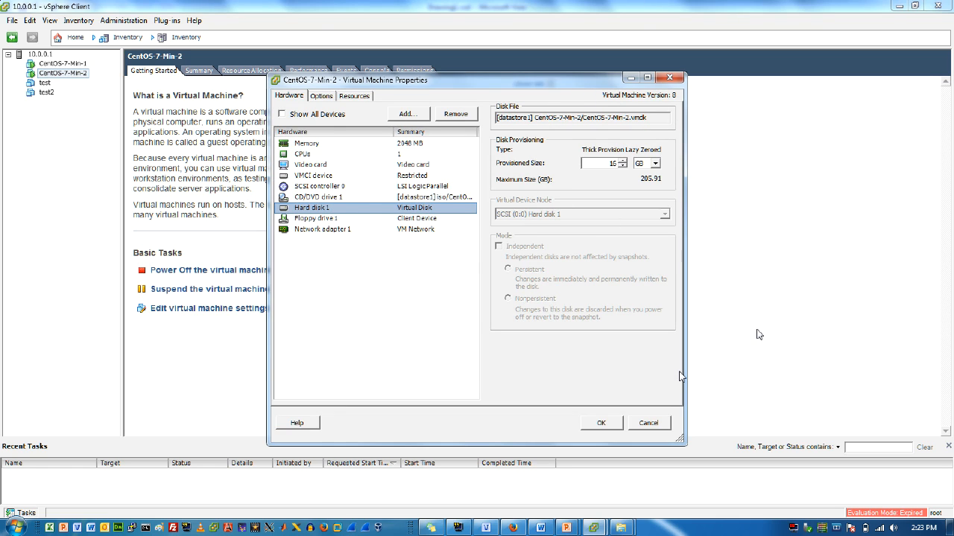
{"action": "left_click", "coordinate": [648, 422]}
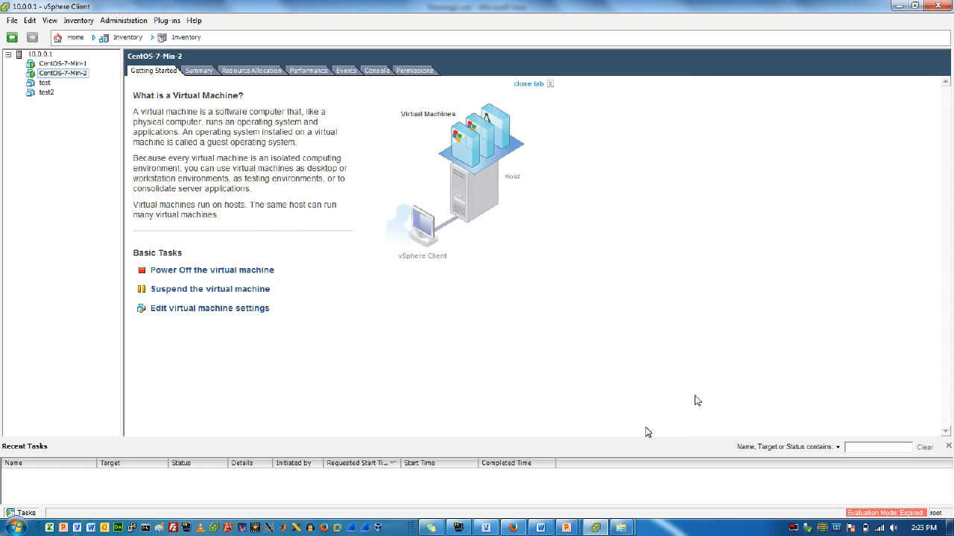
{"action": "mouse_move", "coordinate": [768, 372]}
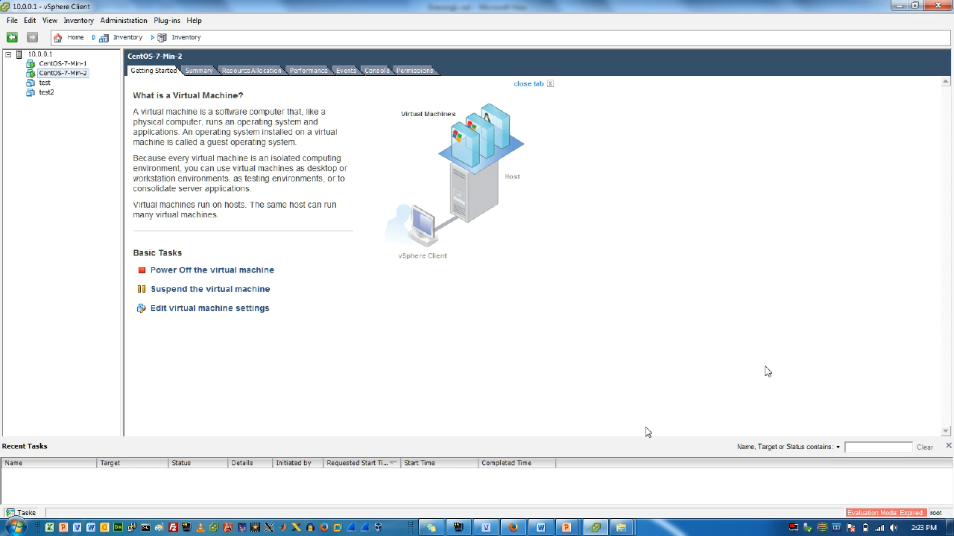
{"action": "mouse_move", "coordinate": [820, 346]}
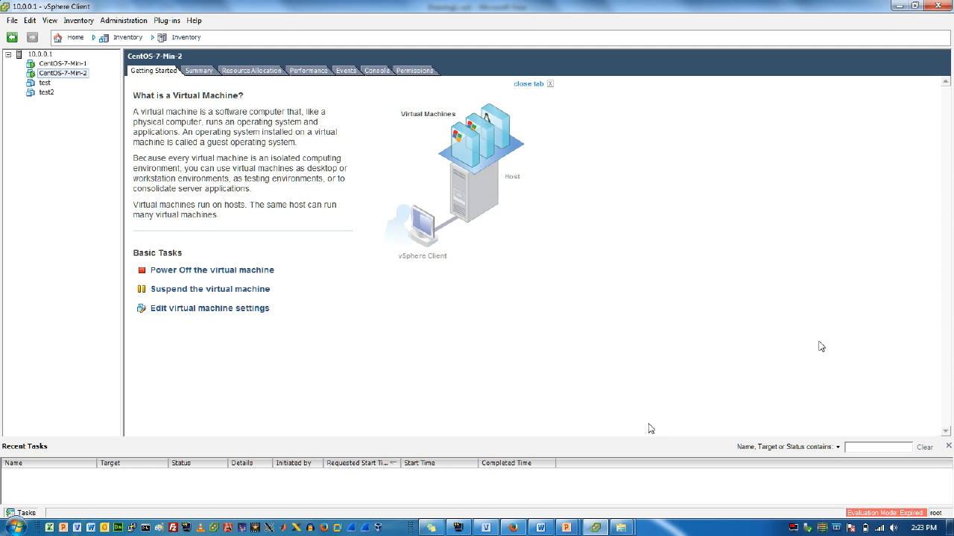